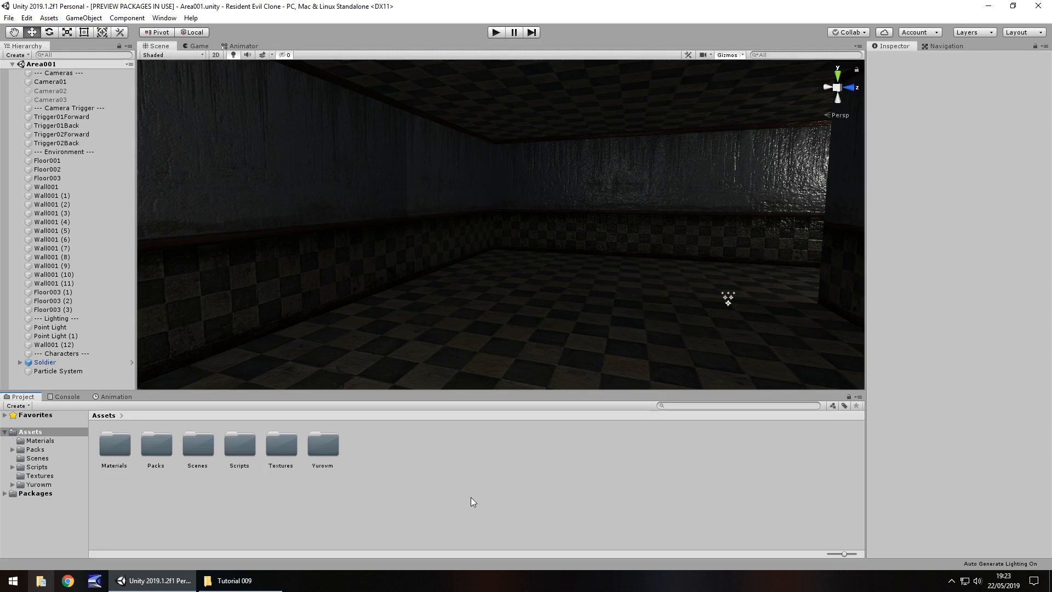
mouse_move(469, 513)
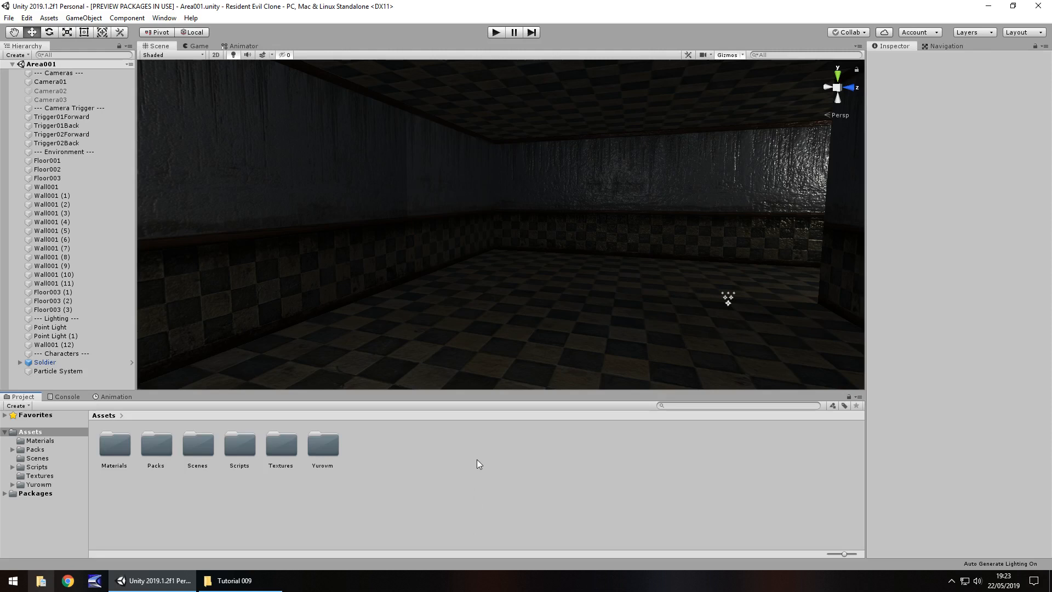
mouse_move(414, 443)
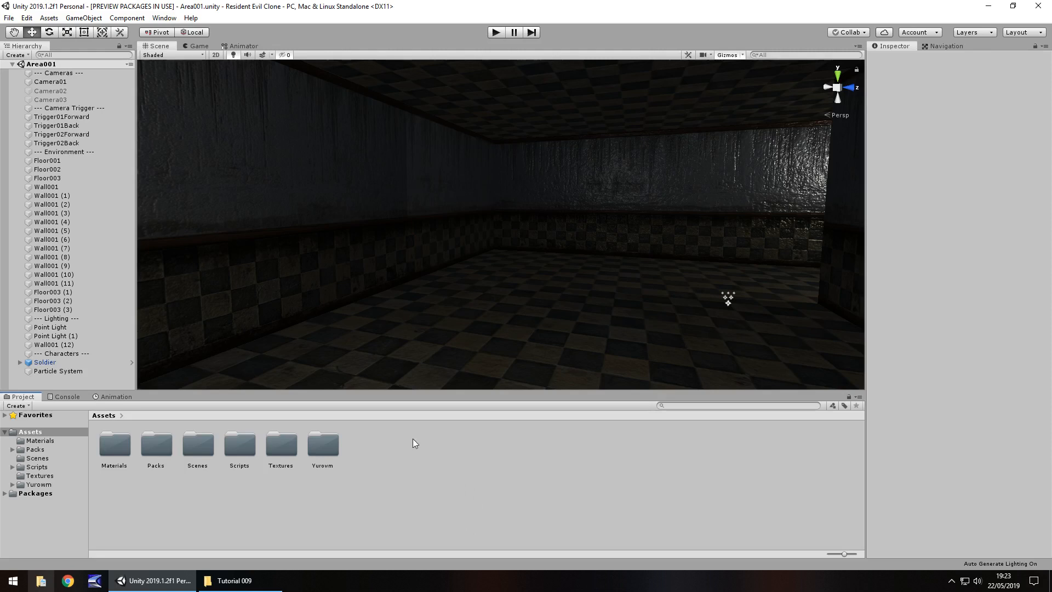
mouse_move(430, 290)
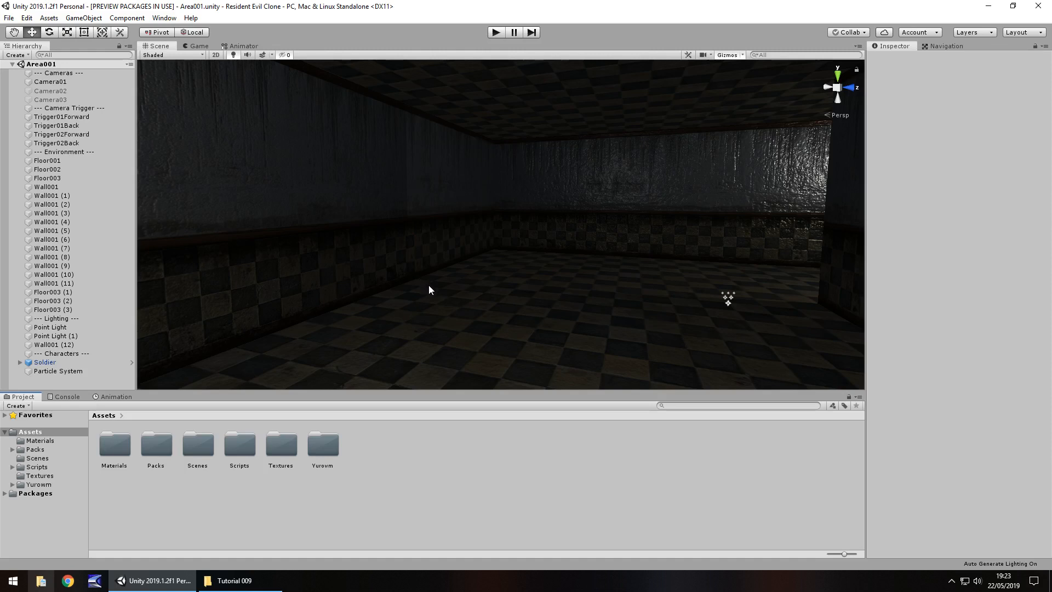
mouse_move(431, 479)
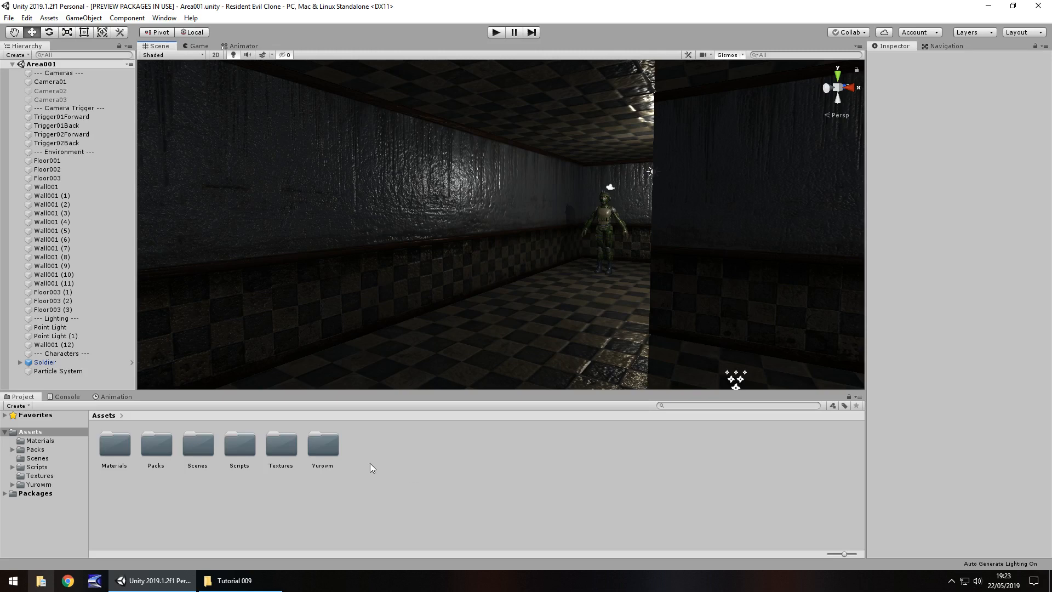
Create an 'Audio' folder in Assets with 'FX' and 'Music' subfolders, then open Music
right_click(371, 468)
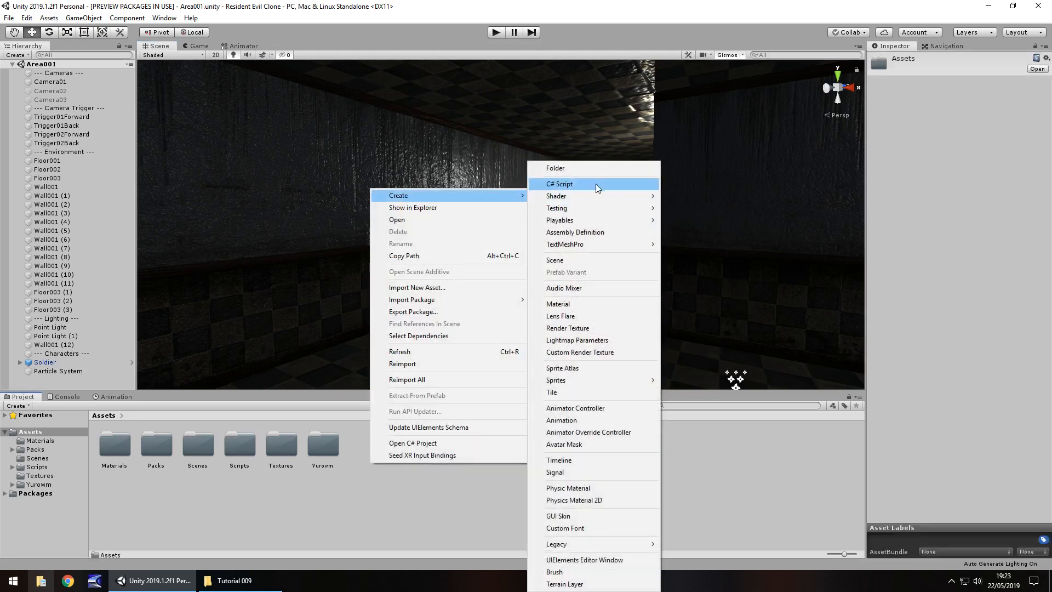
left_click(554, 168)
type("Audio")
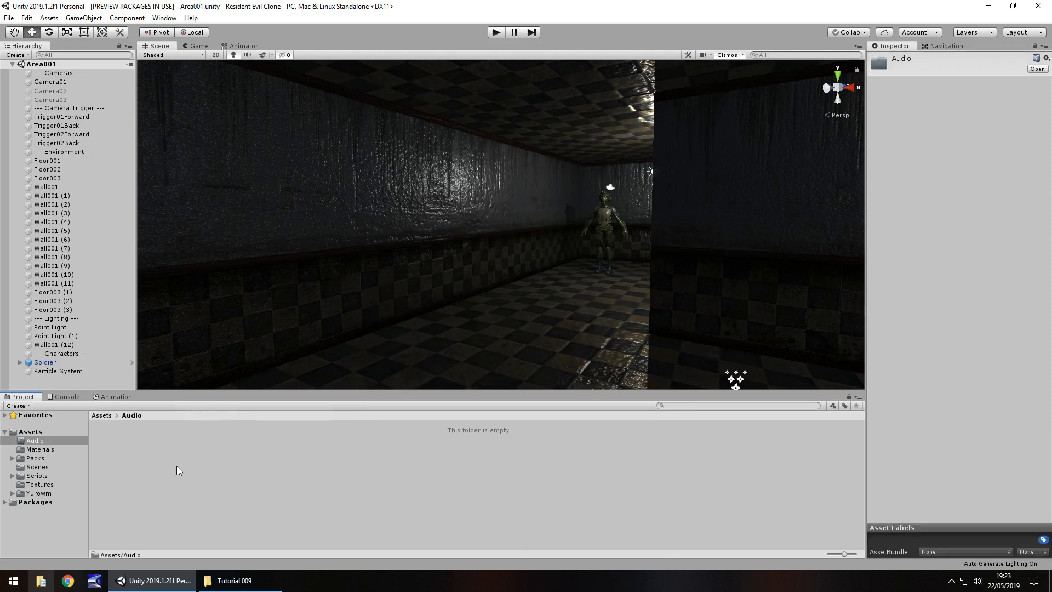
right_click(179, 470)
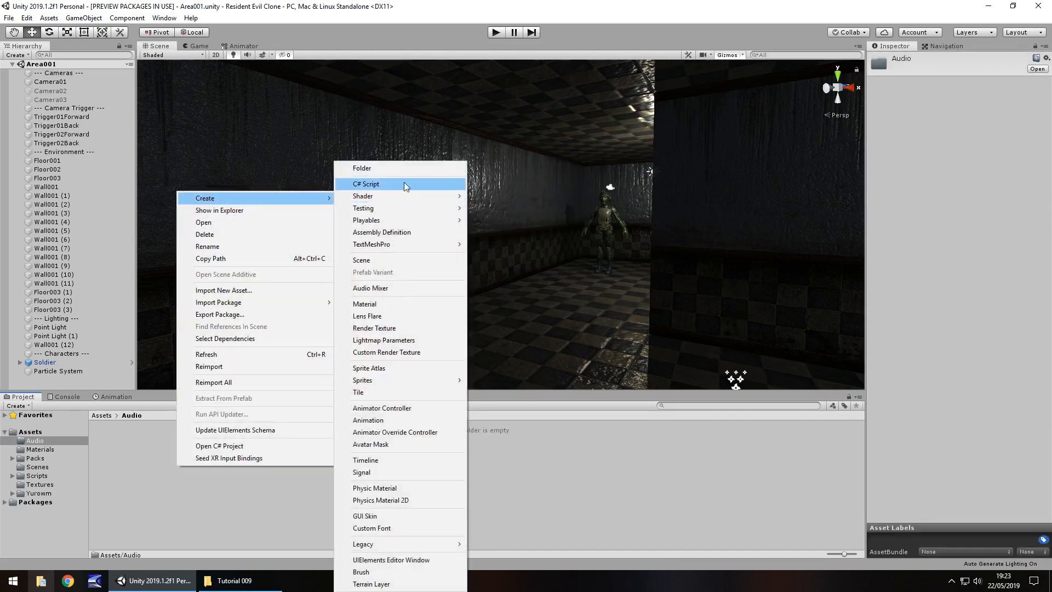
left_click(362, 168)
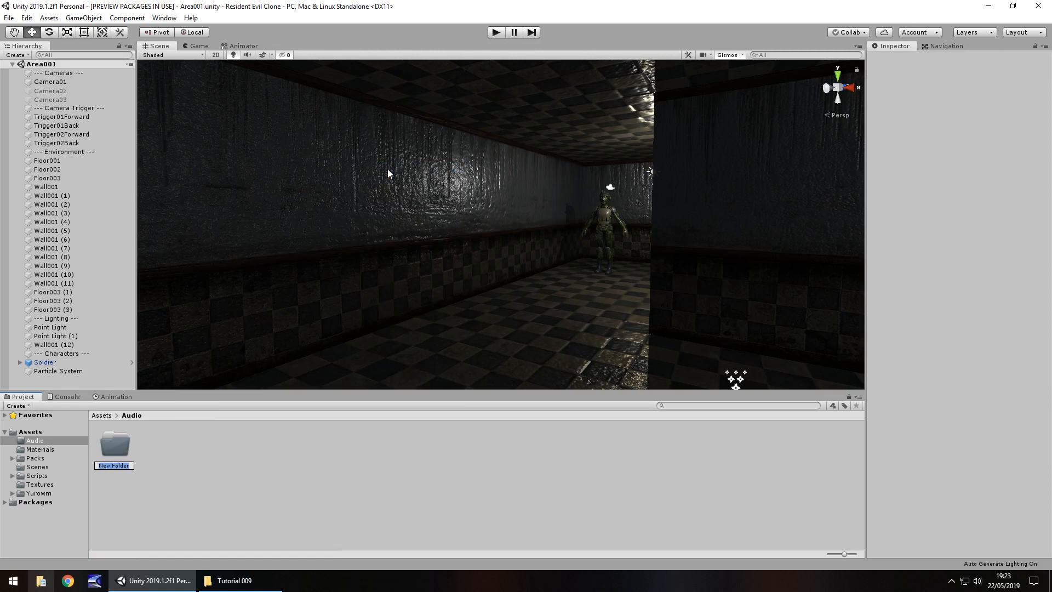
right_click(114, 446)
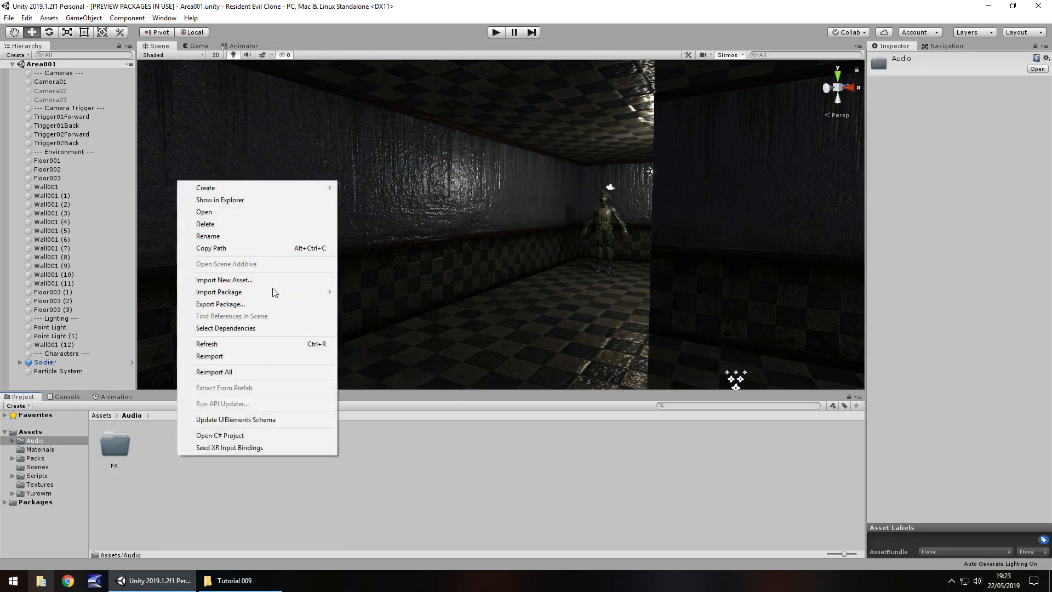
left_click(204, 188)
type("Music")
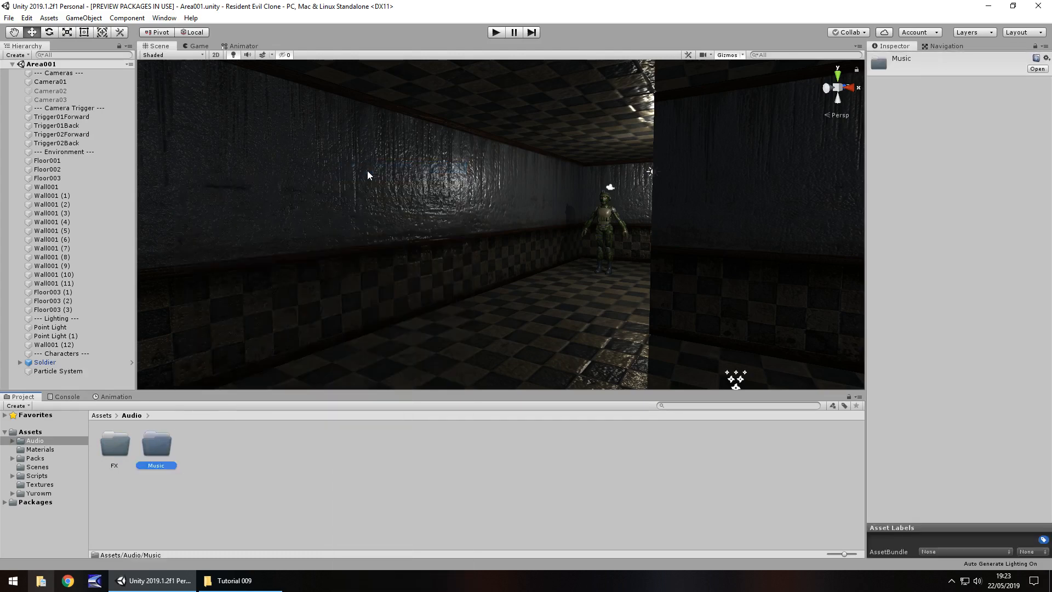
mouse_move(119, 453)
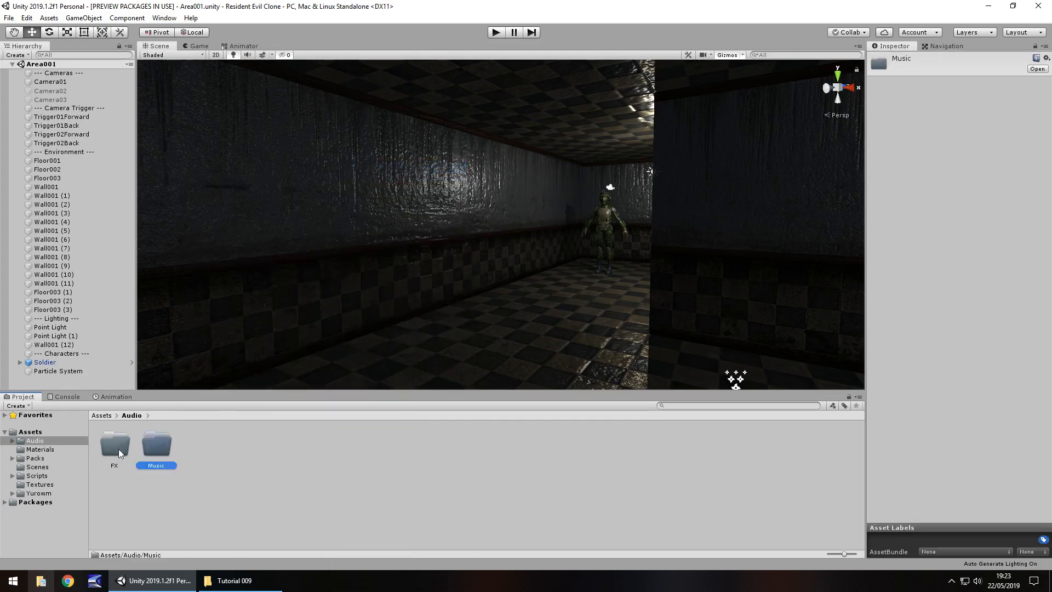
mouse_move(206, 445)
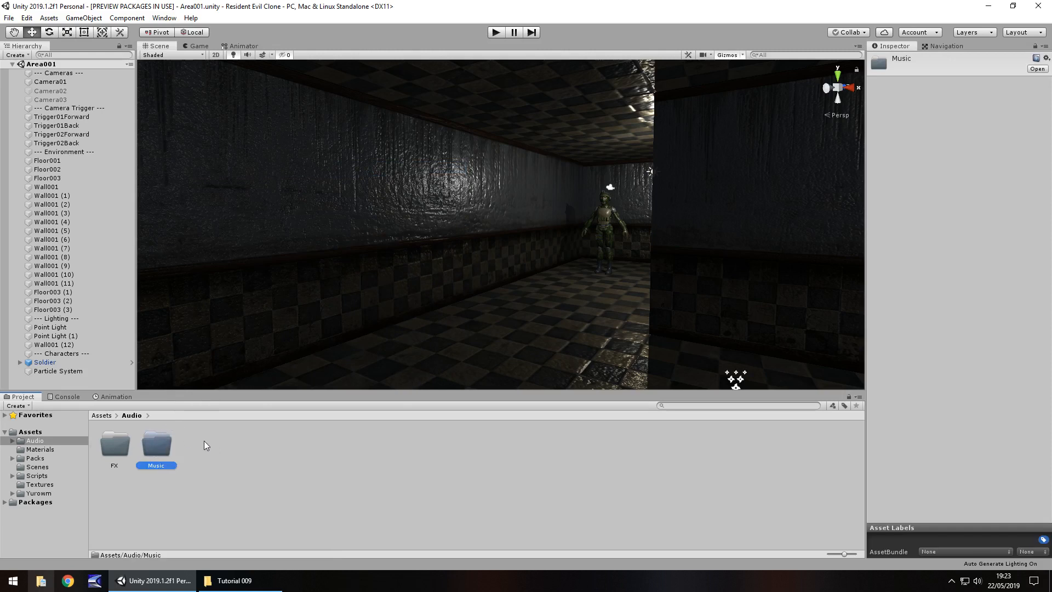
double_click(156, 445)
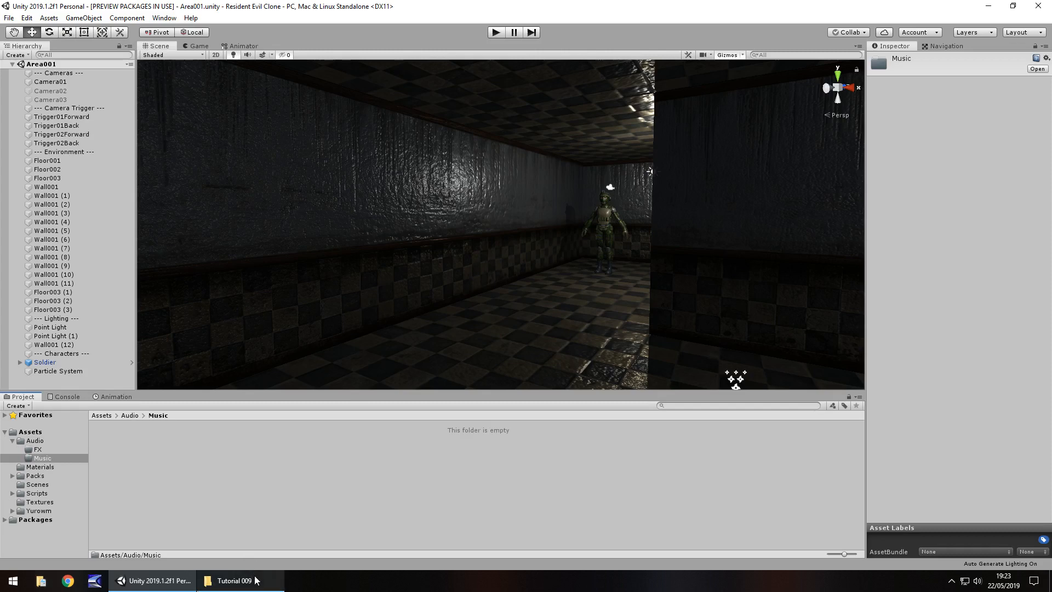
mouse_move(276, 486)
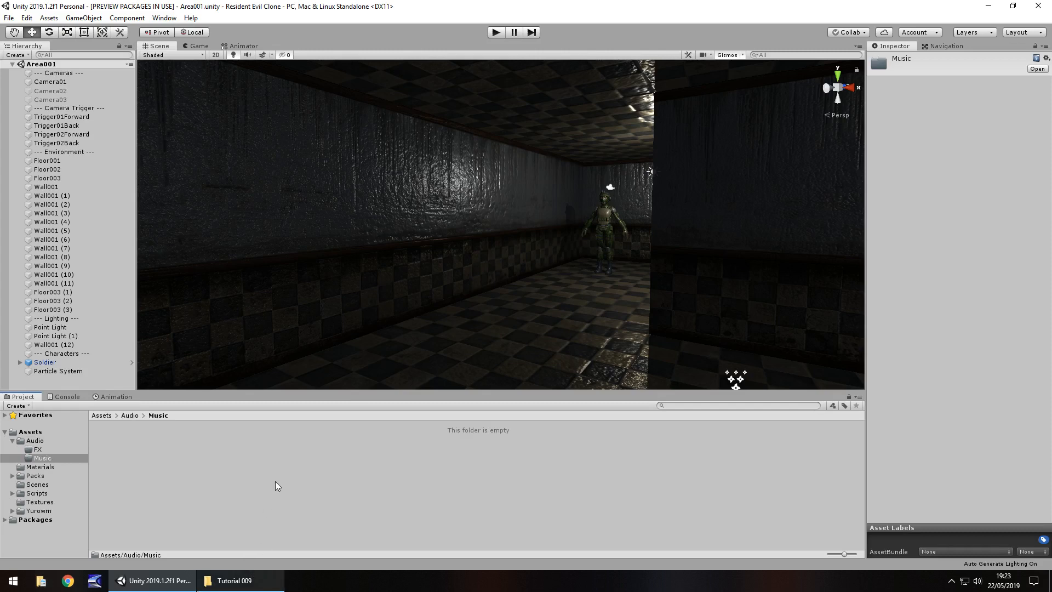
Bring WindSound.mp3 from the Tutorial 009 Explorer folder into Assets/Audio/Music
left_click(234, 580)
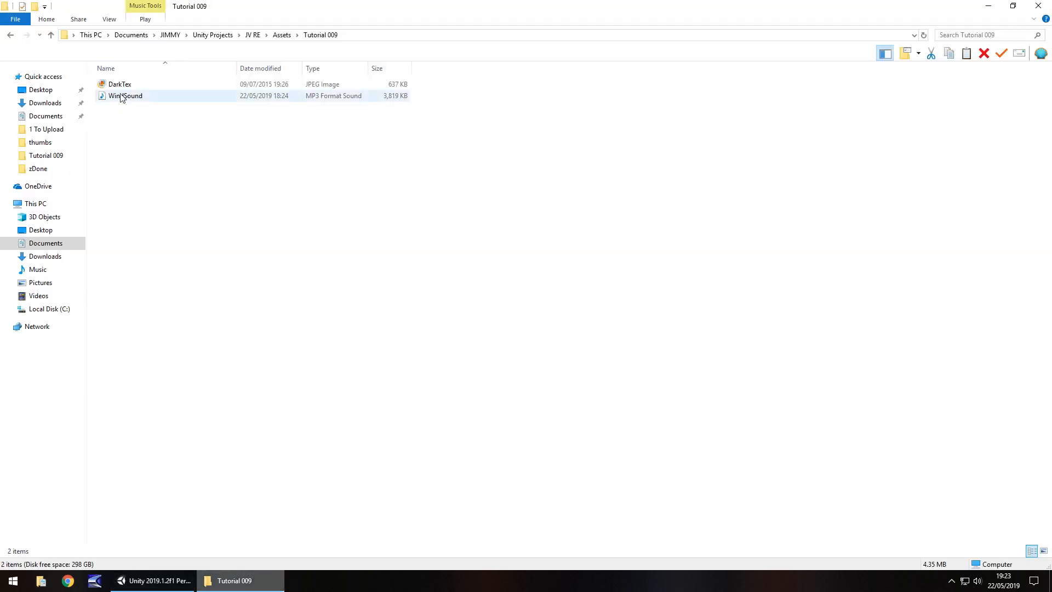
left_click(153, 580)
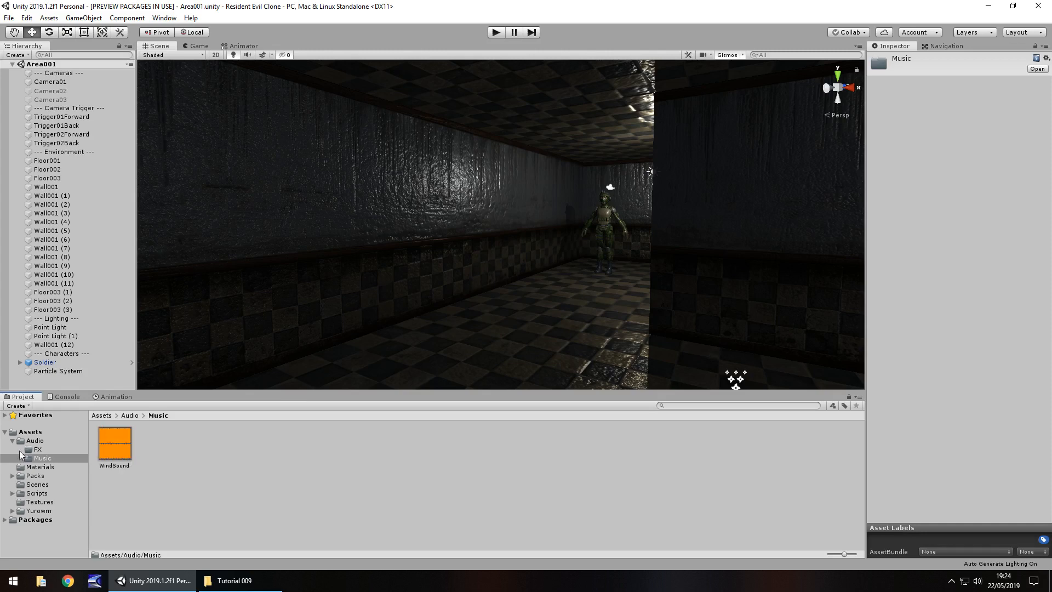
mouse_move(271, 204)
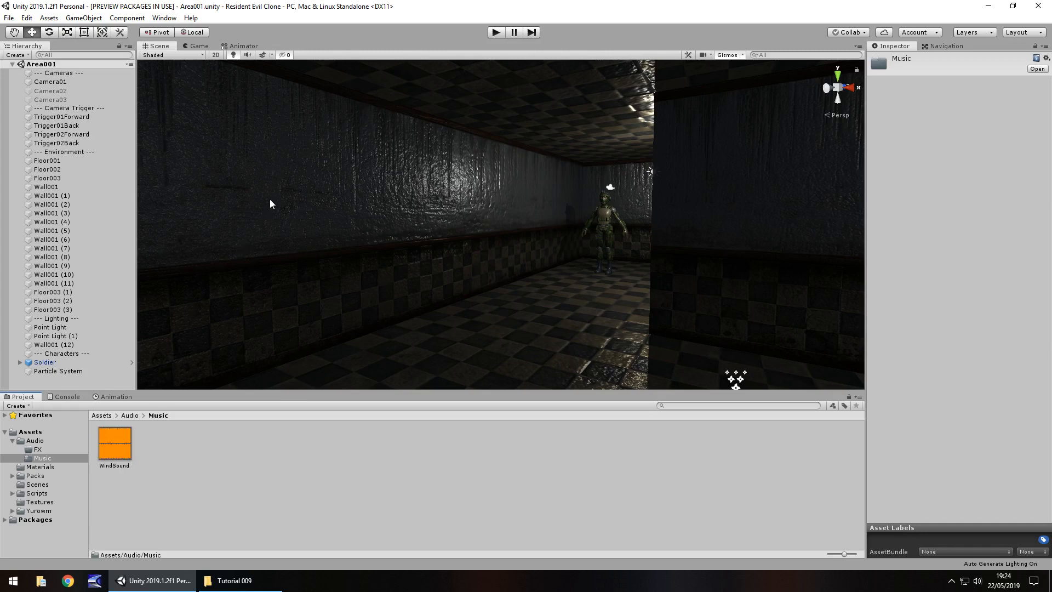
mouse_move(142, 152)
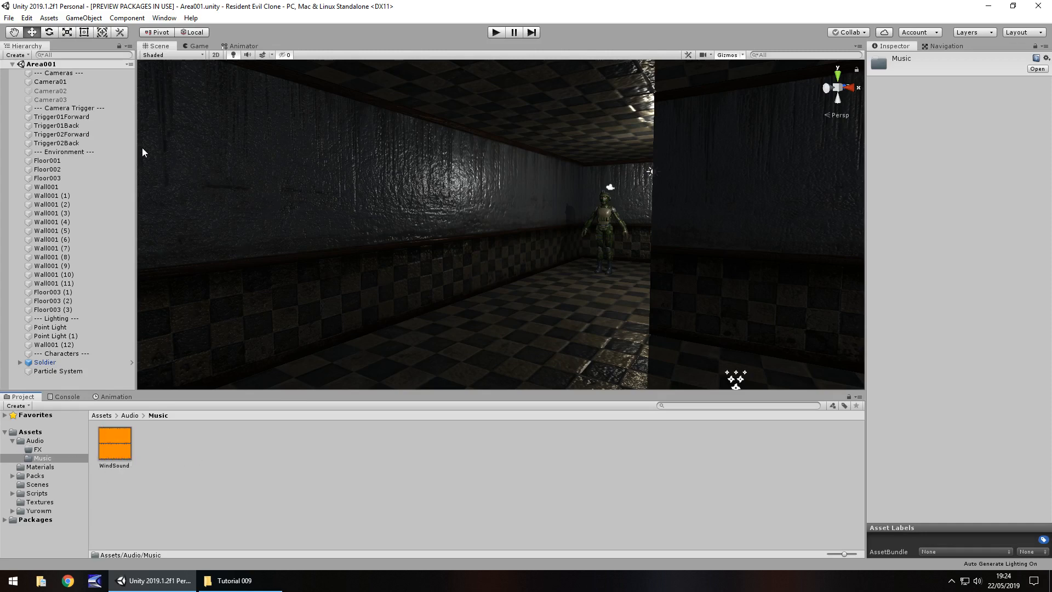
mouse_move(353, 248)
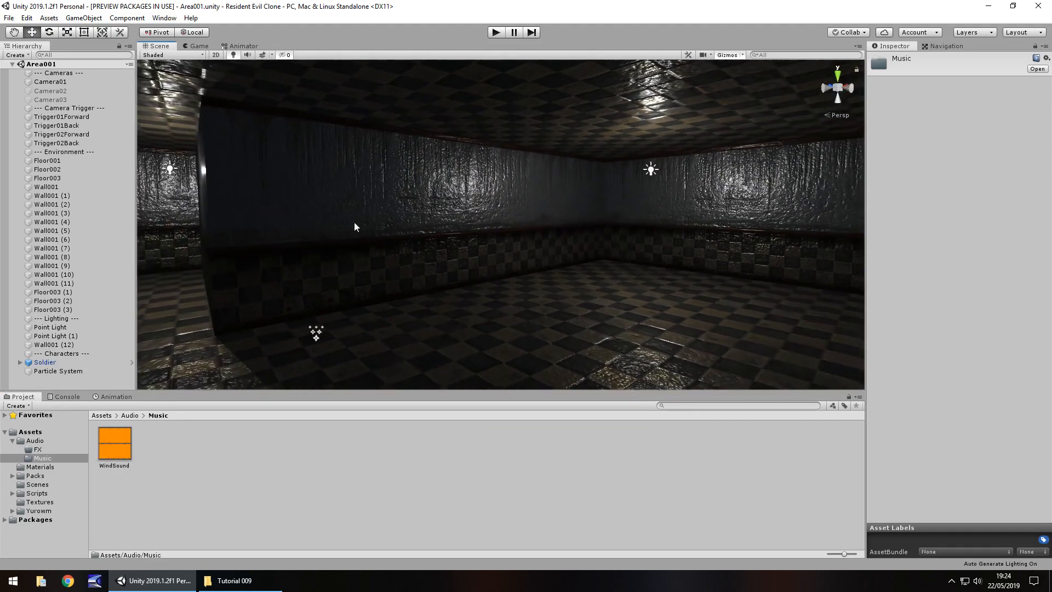
Create an empty GameObject from the GameObject menu and rename it 'OverworldAmb'
left_click(84, 17)
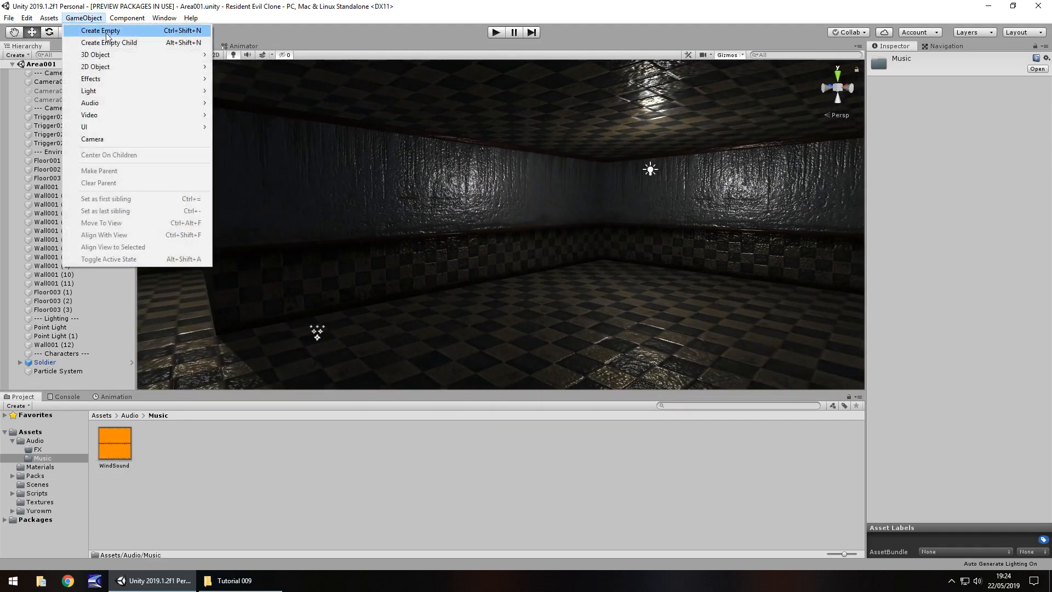
left_click(101, 30)
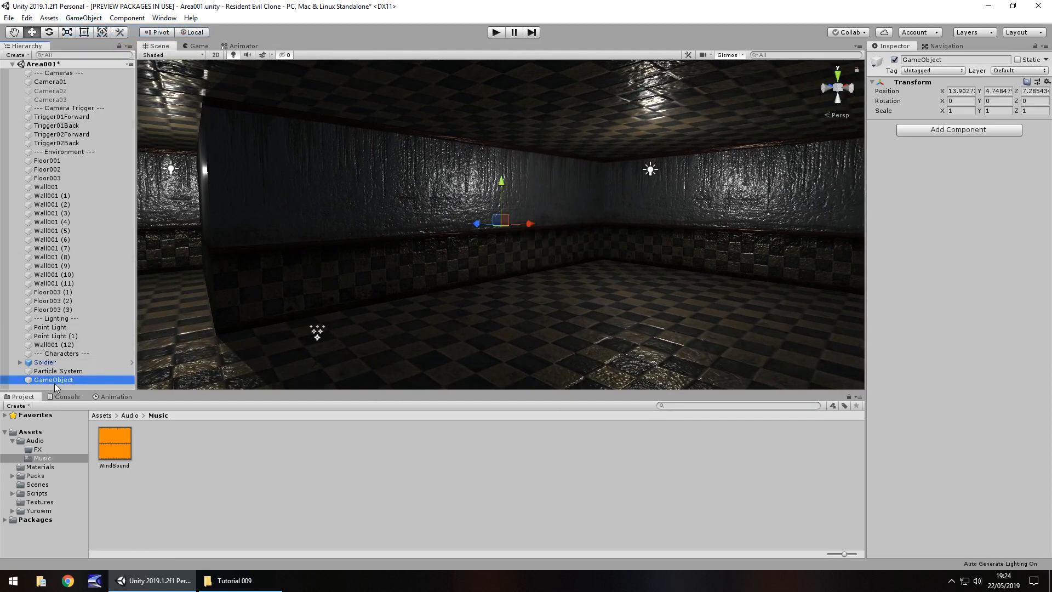
double_click(53, 379)
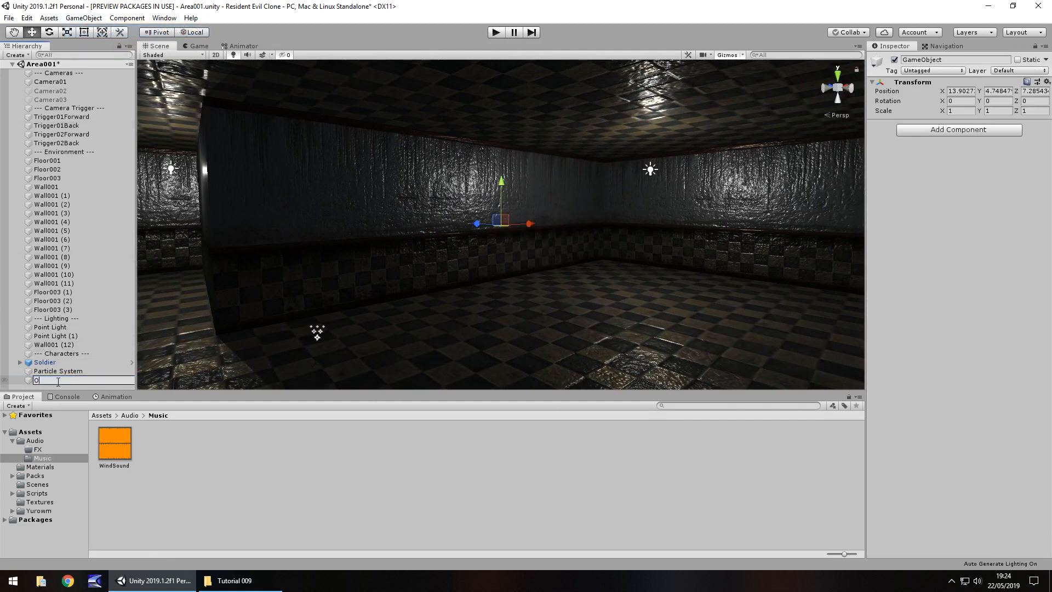
type("Overworld")
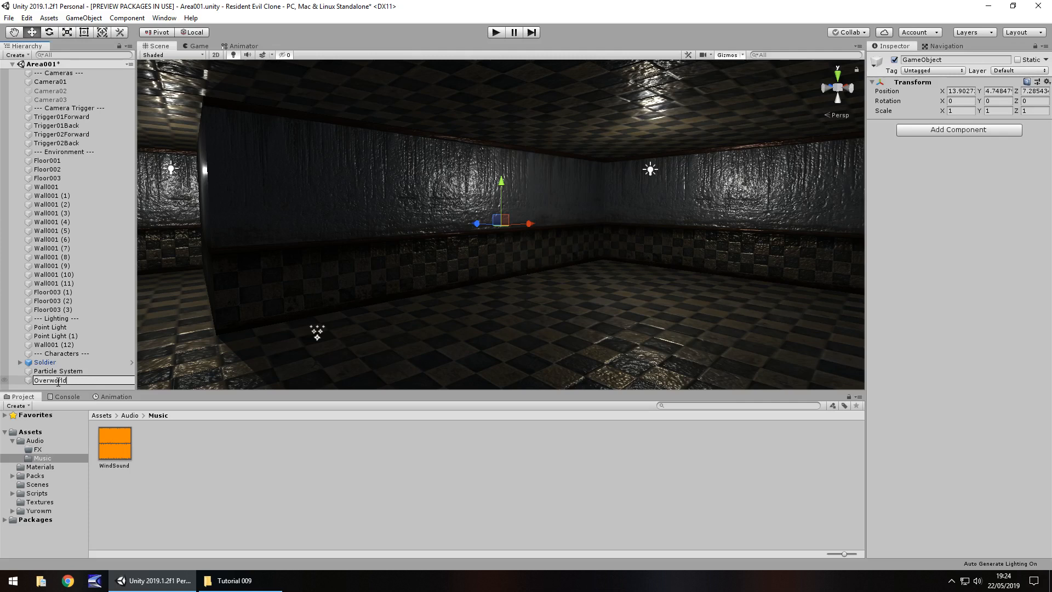
type("Amb")
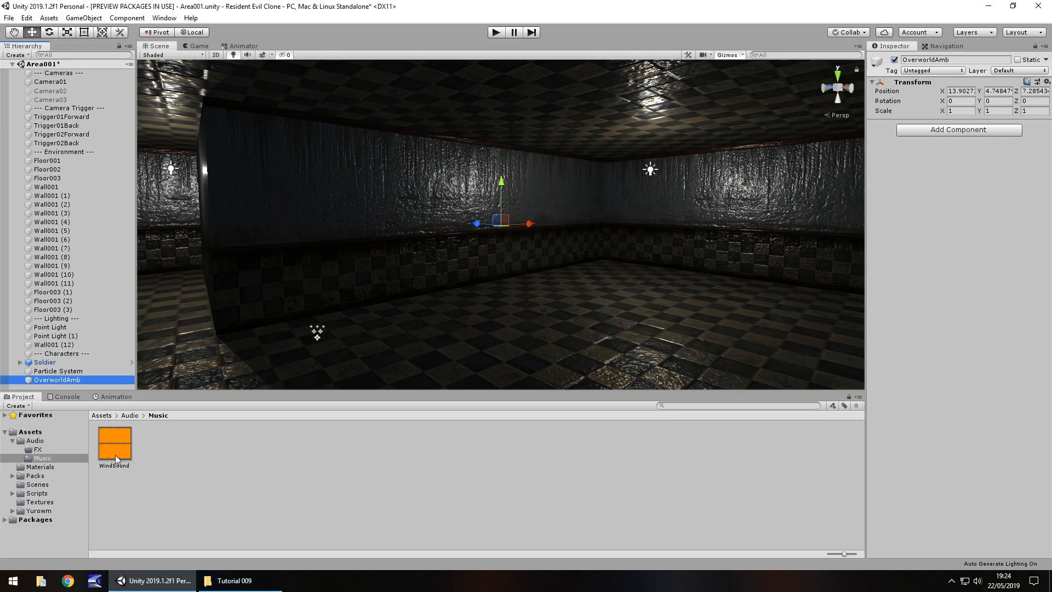
Give OverworldAmb's Audio Source the WindSound clip, with Loop on, volume 0.1, pitch 0.8
left_click(114, 444)
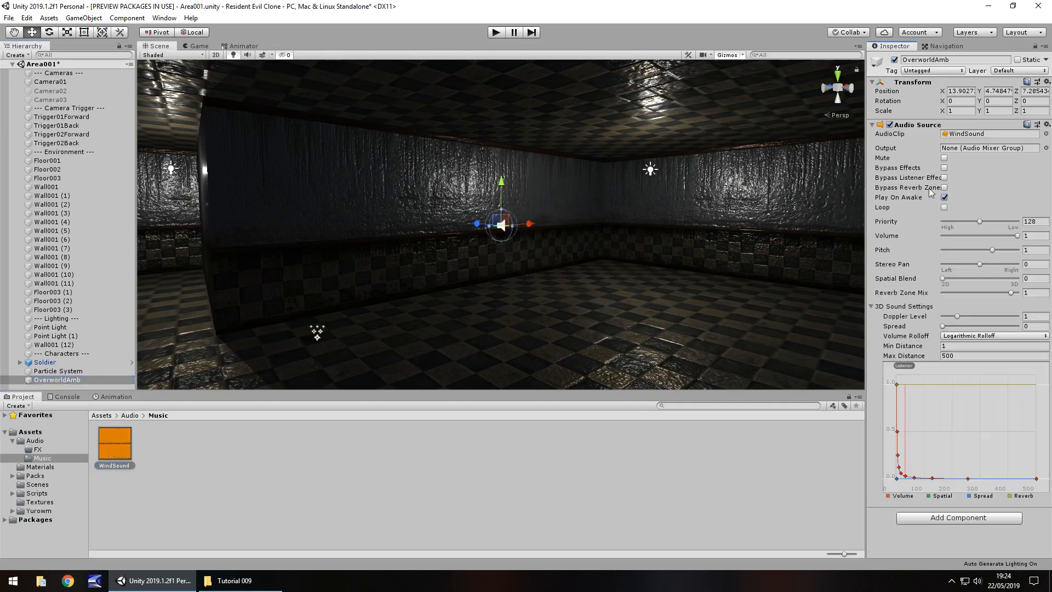
mouse_move(988, 200)
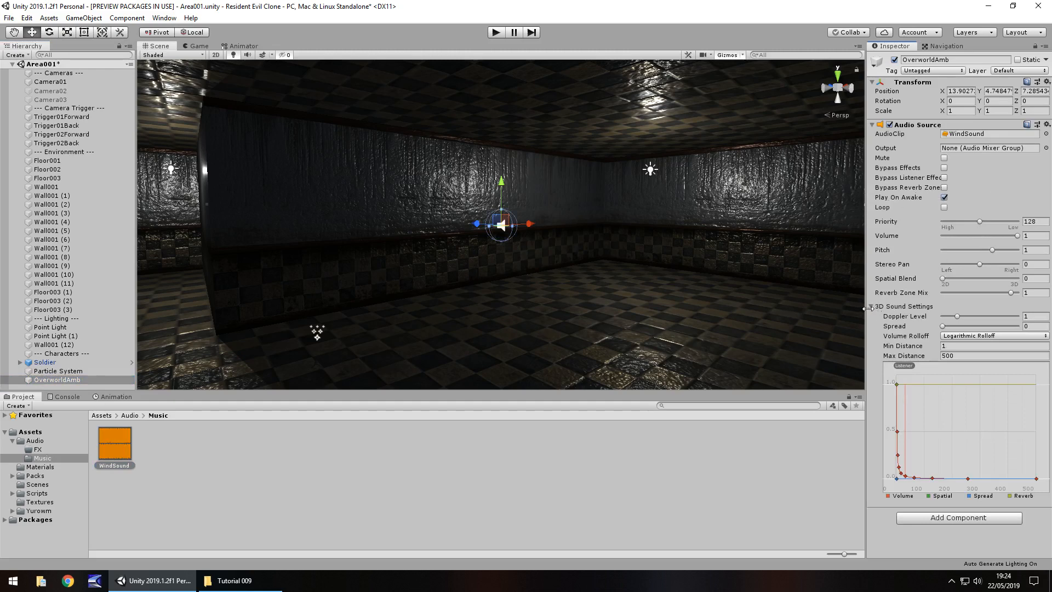
left_click(876, 306)
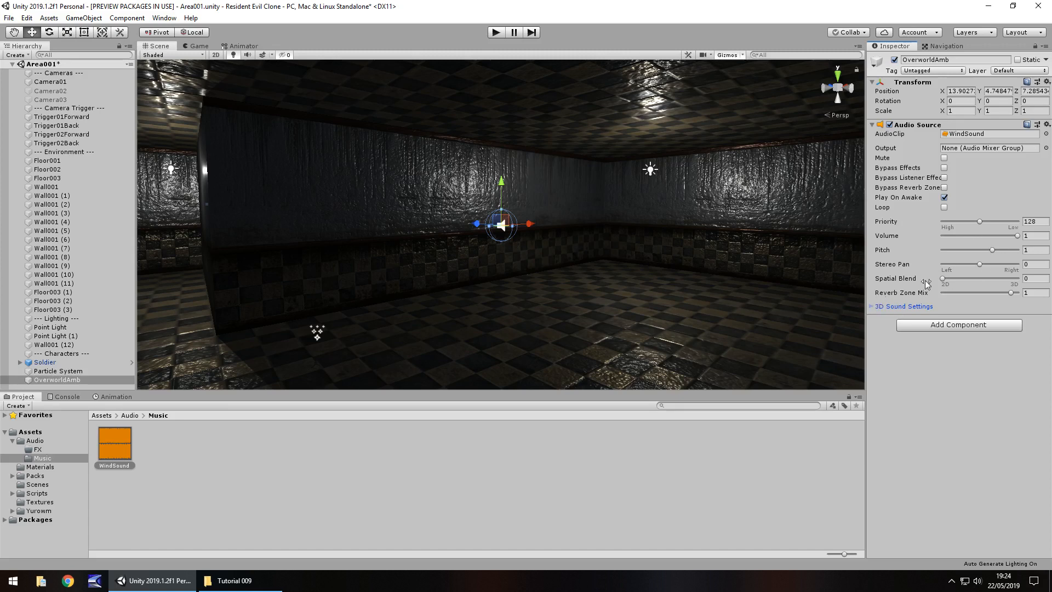
mouse_move(902, 293)
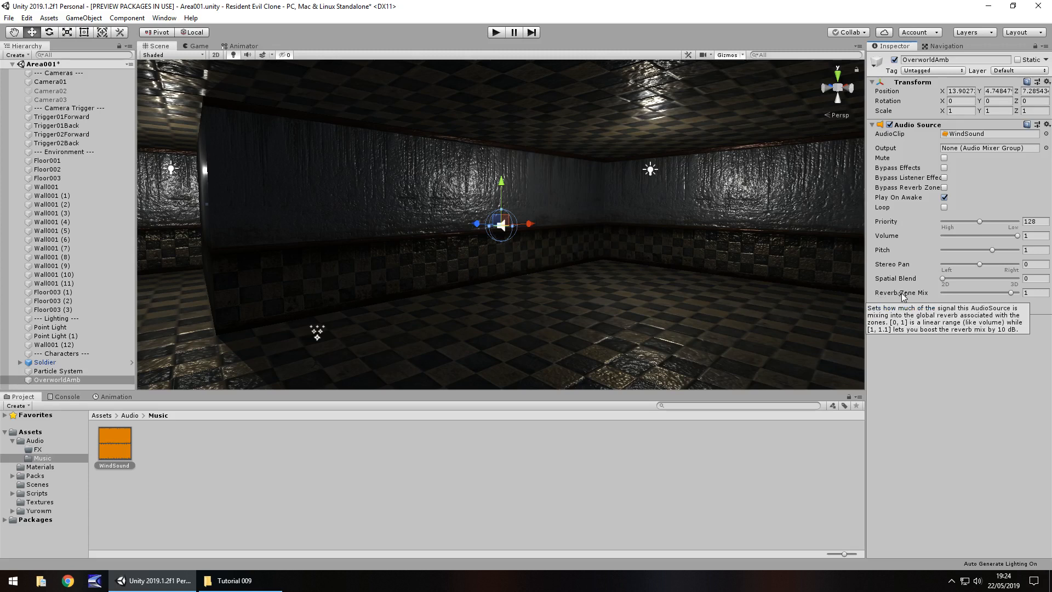
mouse_move(969, 209)
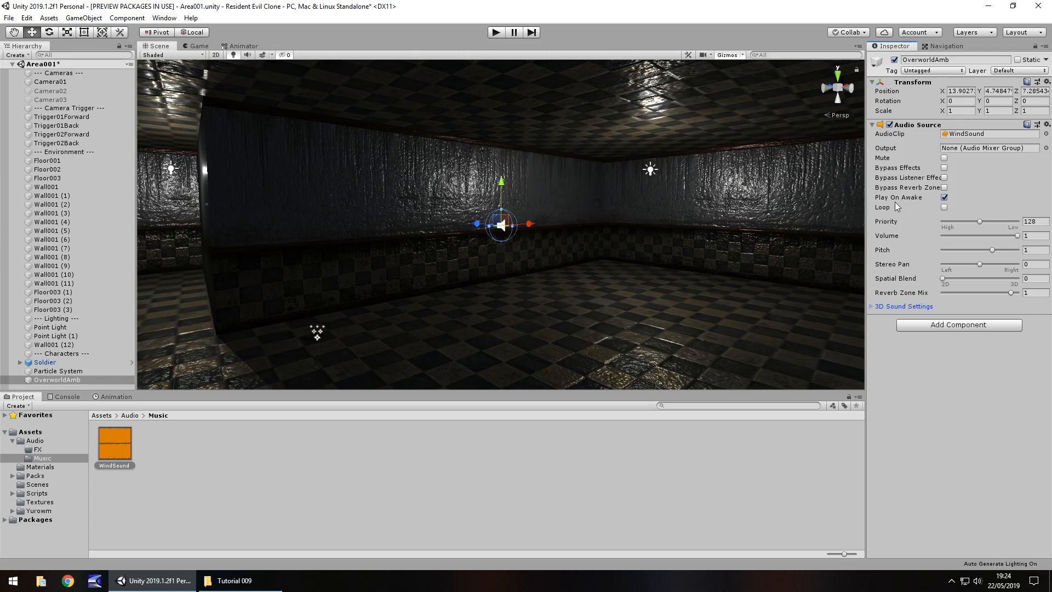
left_click(944, 206)
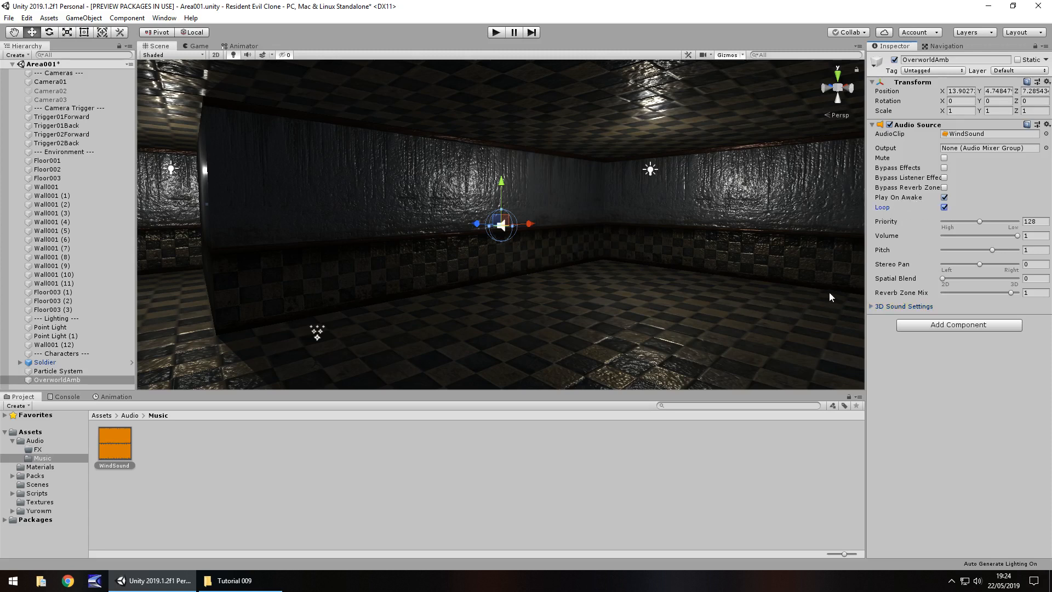
mouse_move(528, 243)
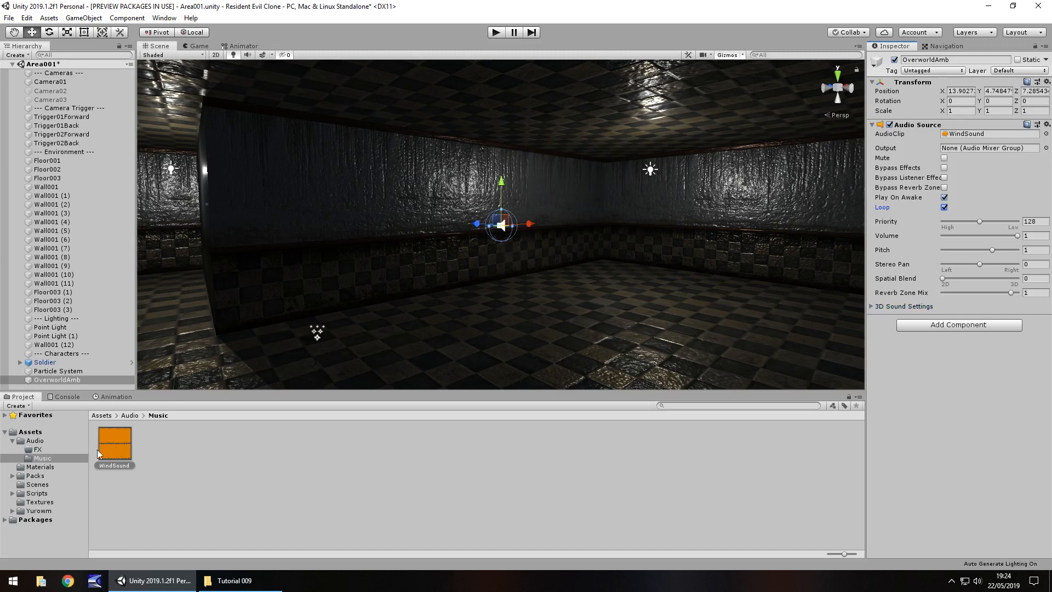
left_click(1035, 235)
type(".1")
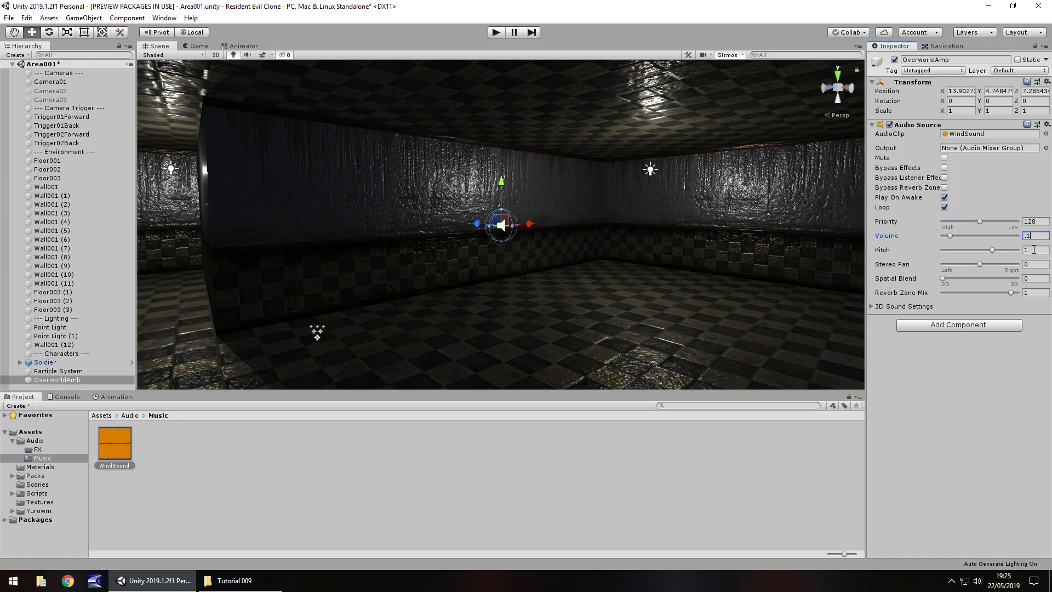
left_click(1035, 250)
type(".8")
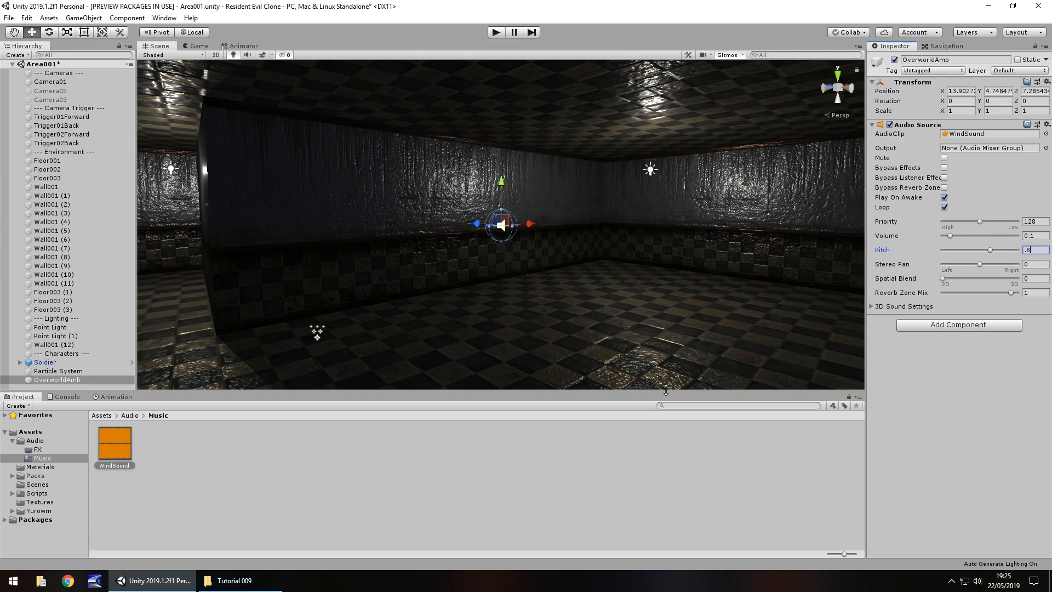
mouse_move(389, 453)
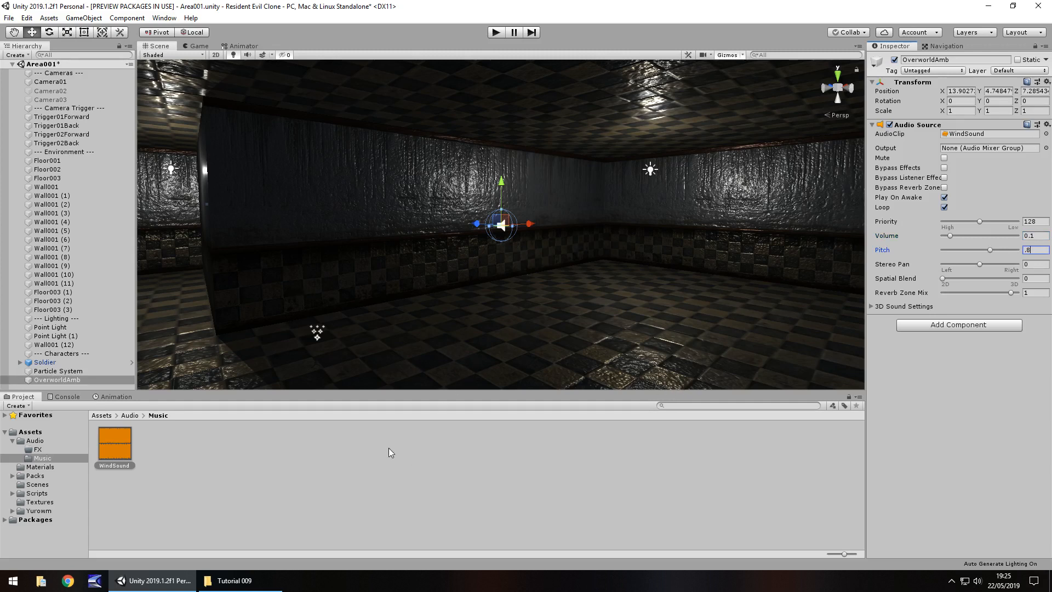
mouse_move(447, 253)
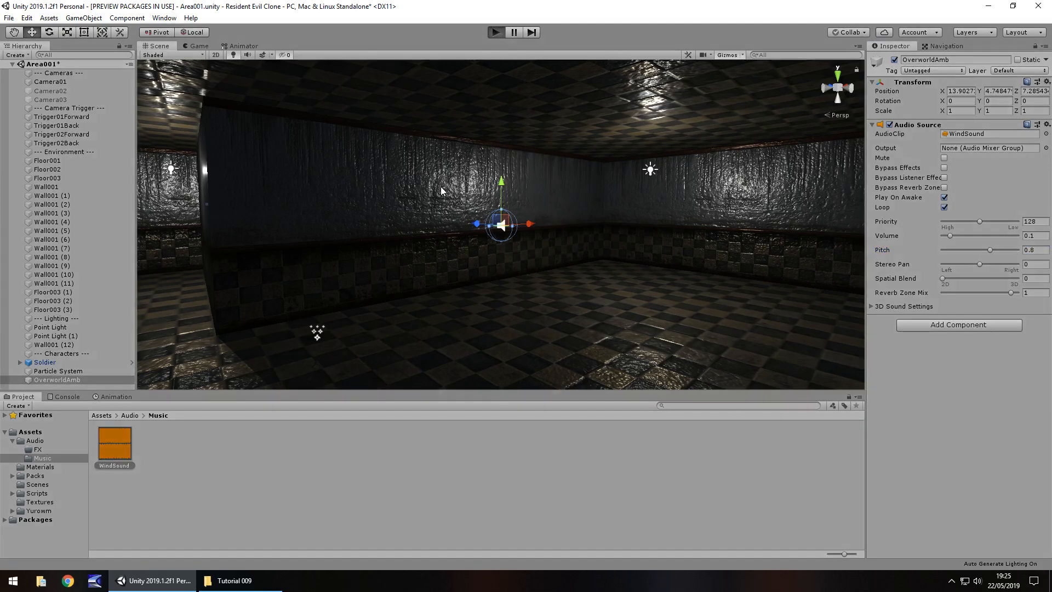
mouse_move(454, 262)
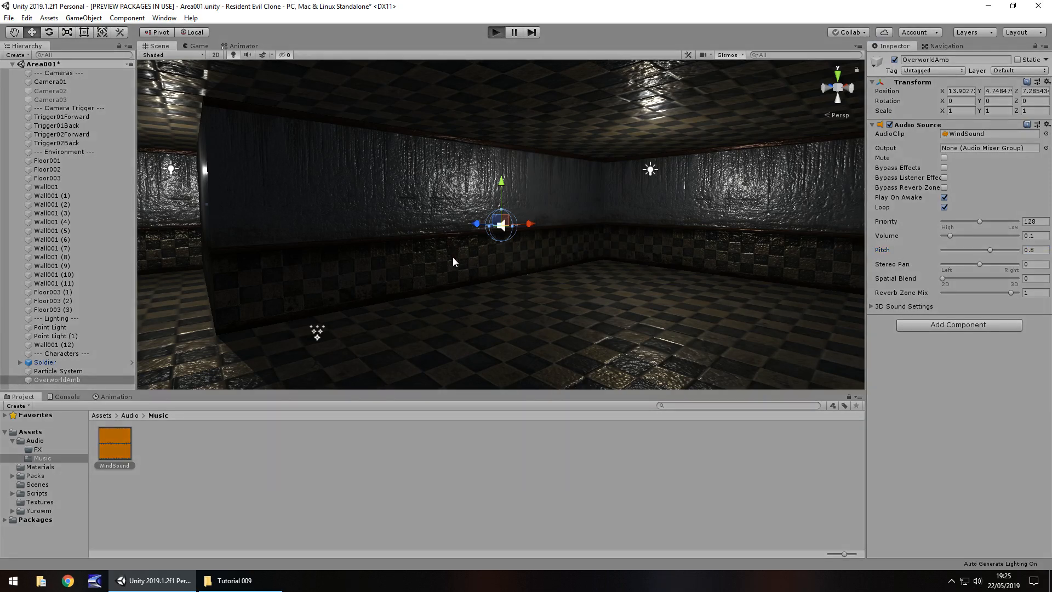
Play-test the wind ambience, lower its volume to 0.01, and play-test again
left_click(495, 32)
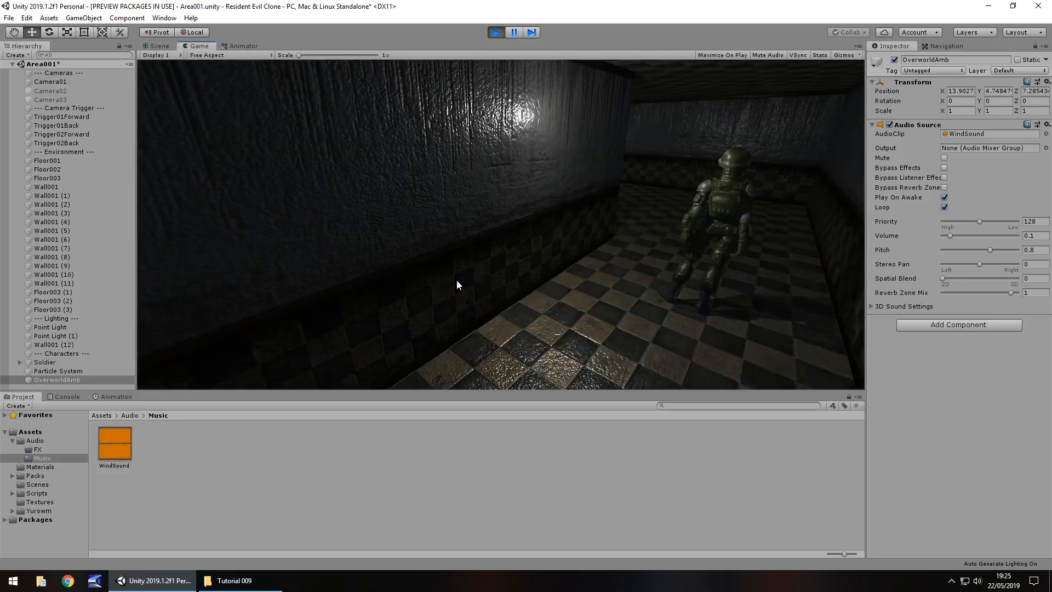
left_click(159, 45)
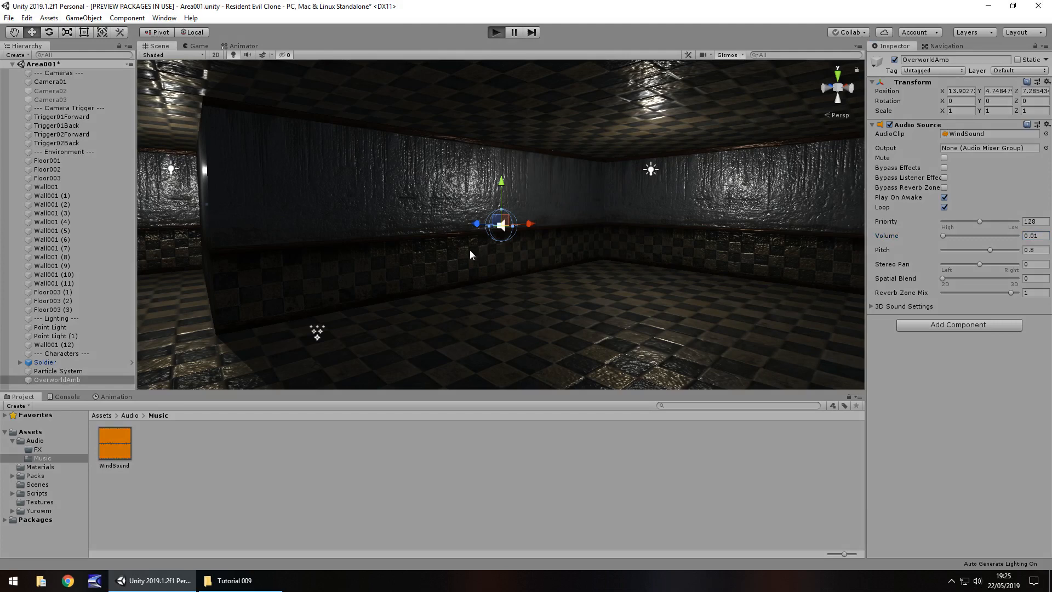
left_click(495, 32)
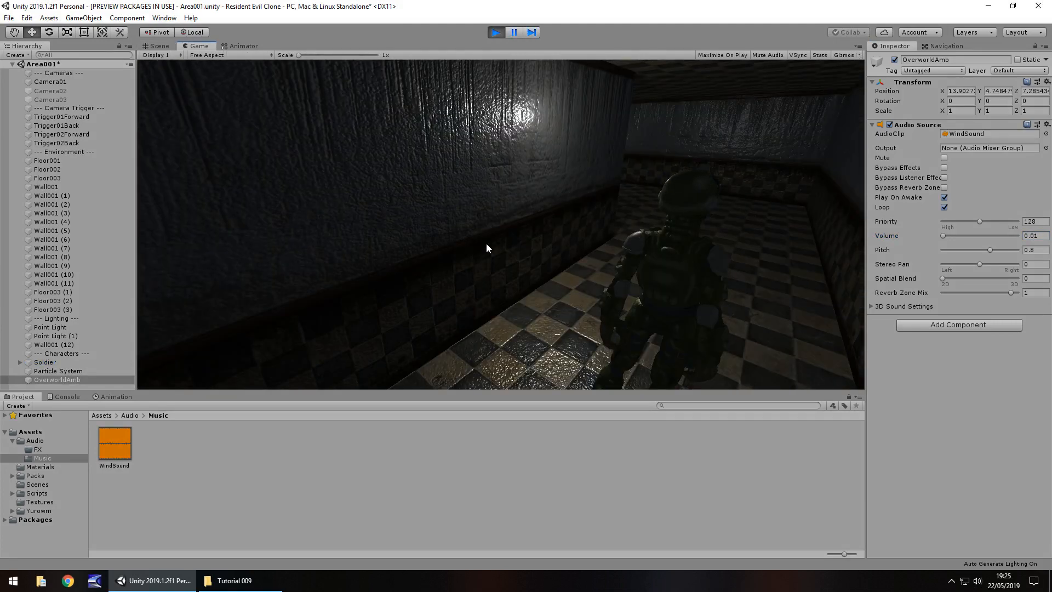
left_click(159, 45)
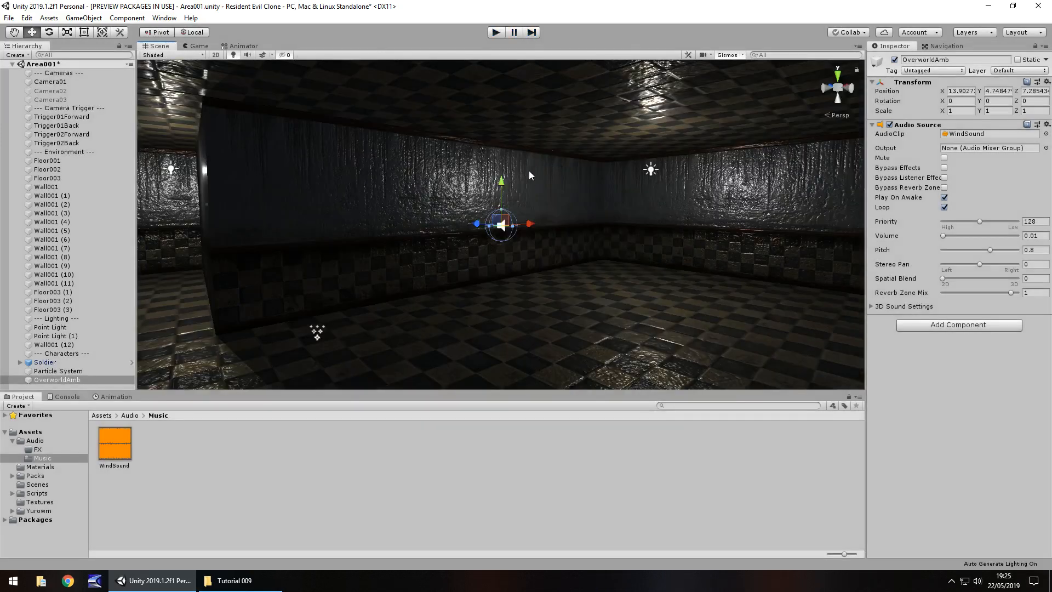
mouse_move(531, 171)
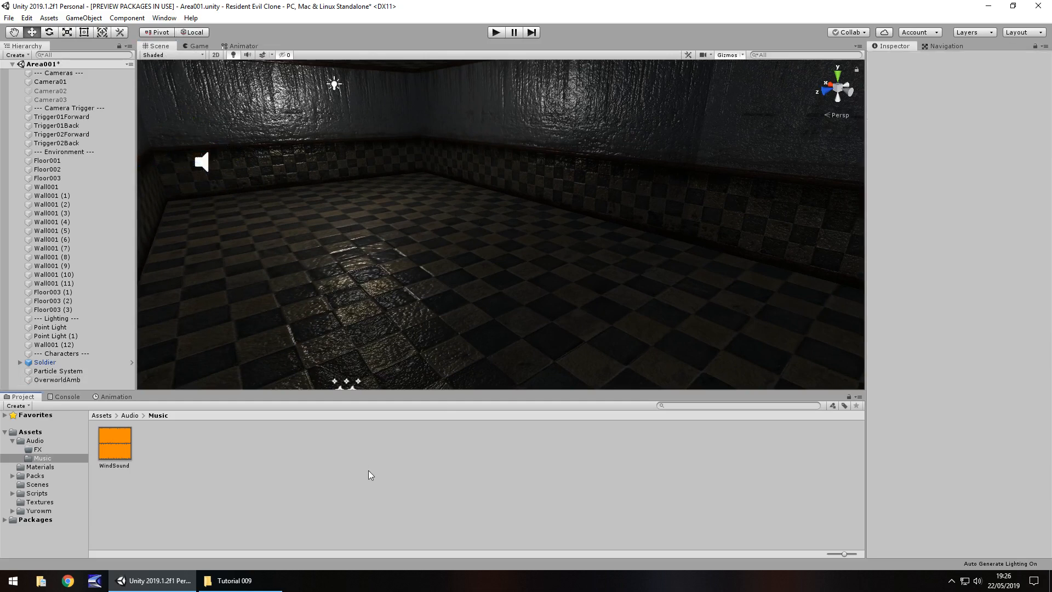
Open the Asset Store window from the Window menu and let the storefront load
left_click(296, 46)
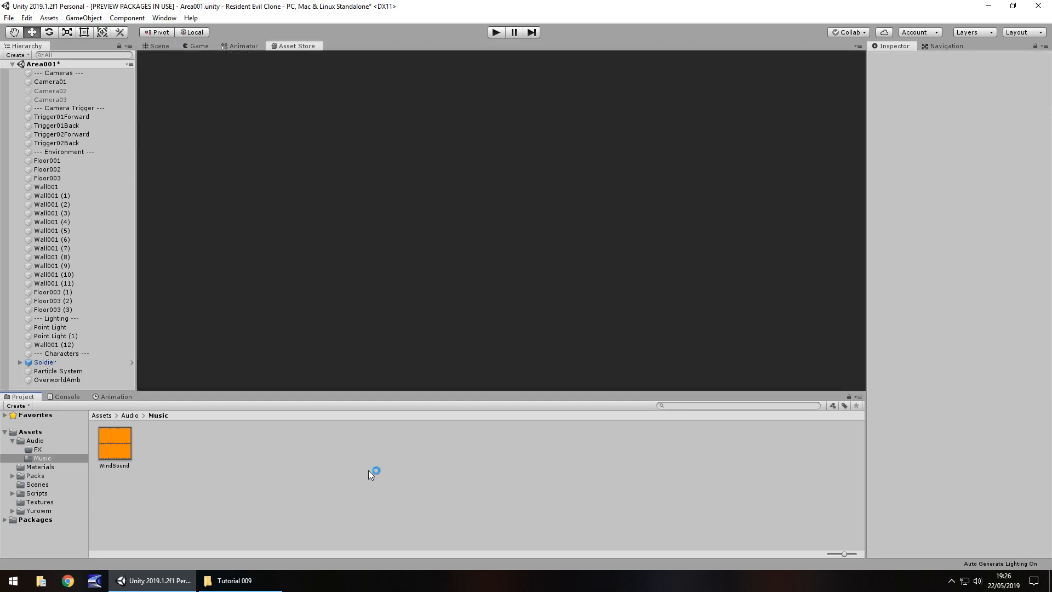
left_click(293, 45)
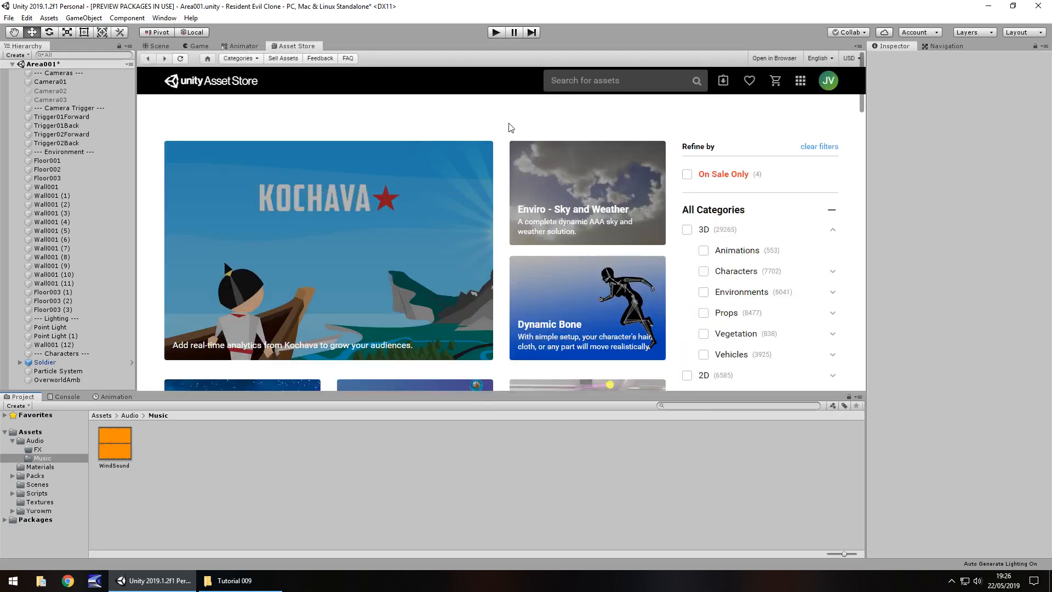
mouse_move(341, 110)
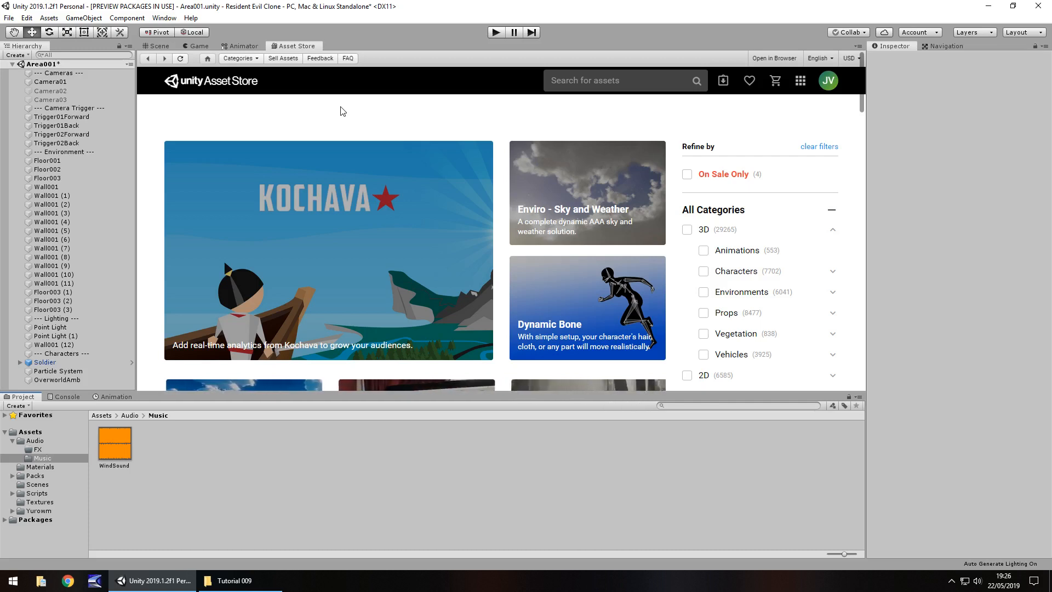
mouse_move(413, 139)
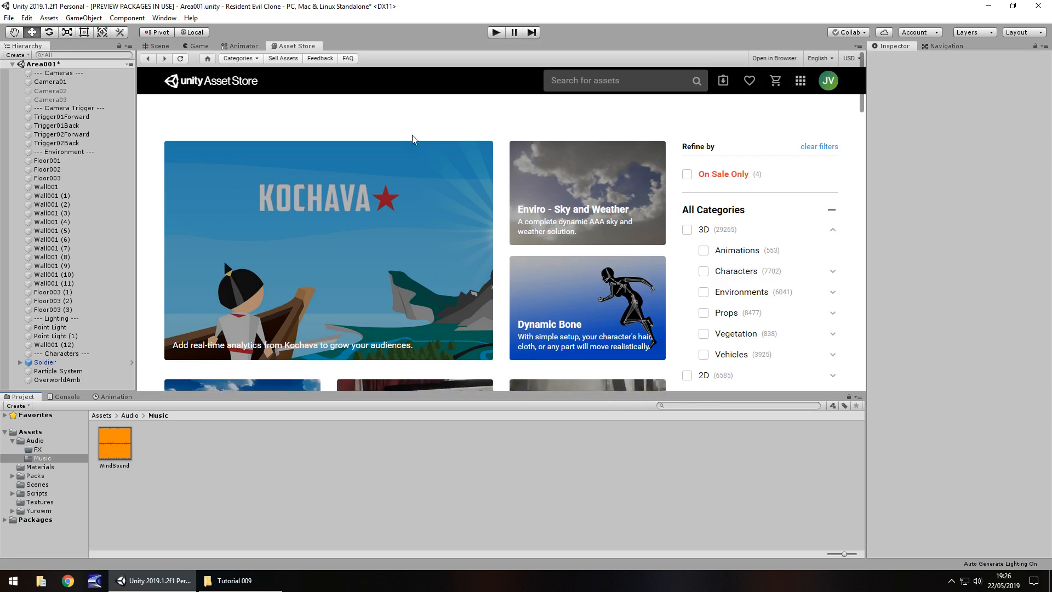
mouse_move(500, 104)
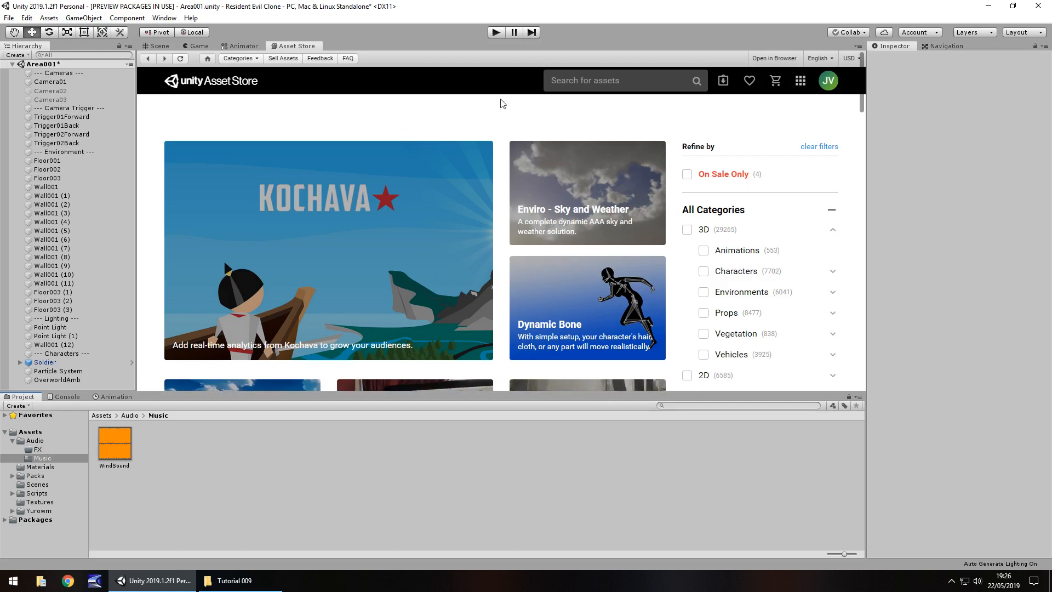
mouse_move(613, 93)
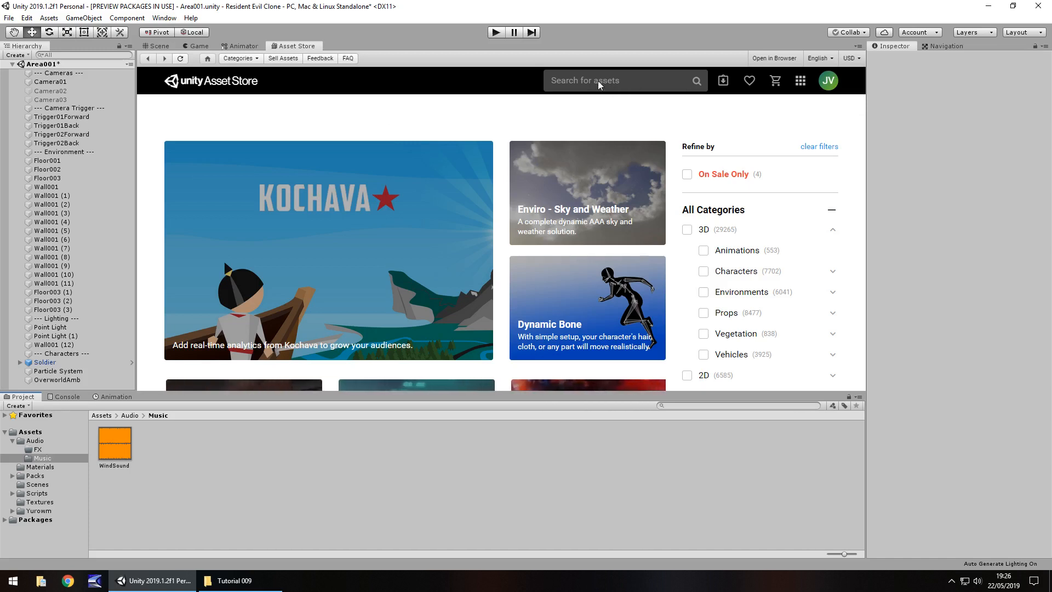
mouse_move(632, 125)
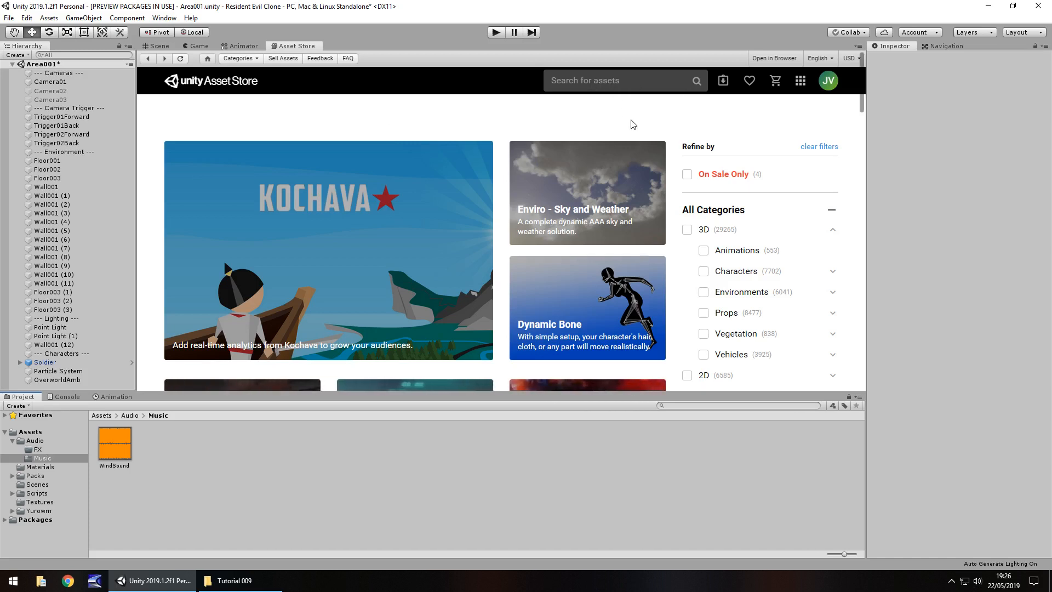
Search the Asset Store for free chairs and download the PBR Folding Chairs package
left_click(604, 81)
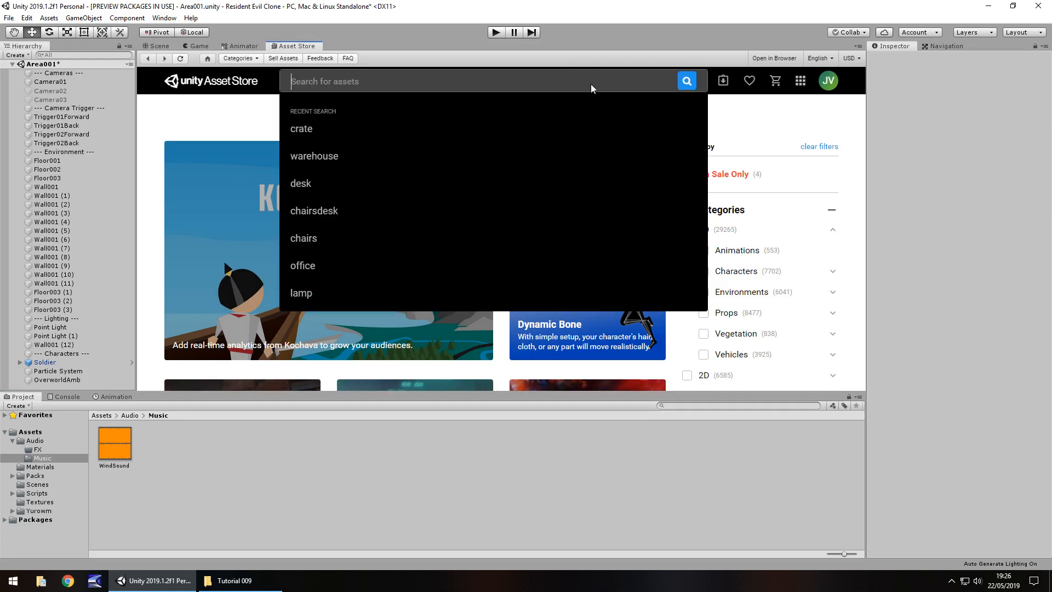
left_click(303, 238)
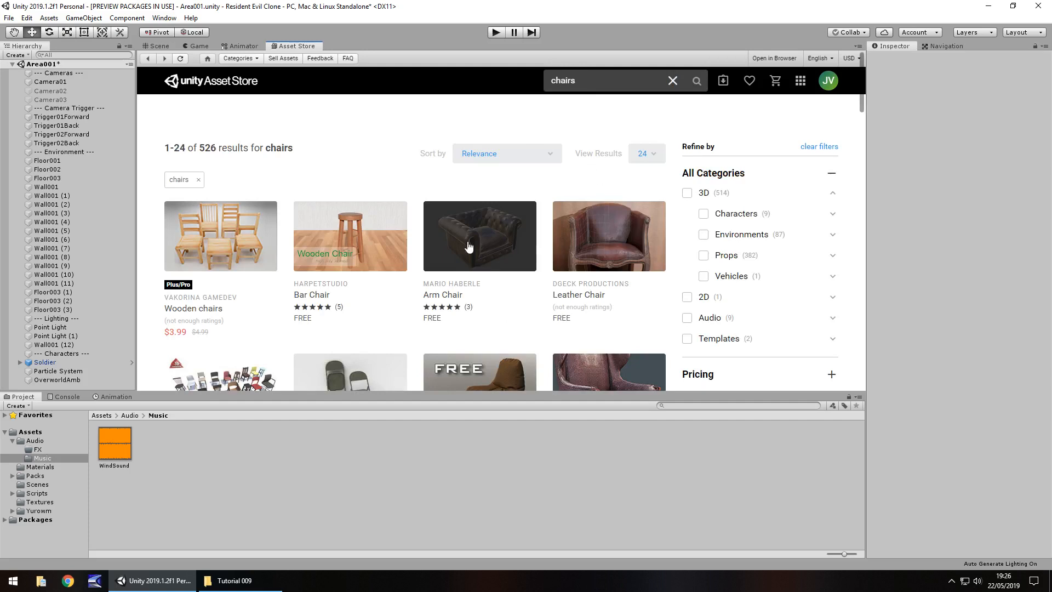
scroll("down", 3)
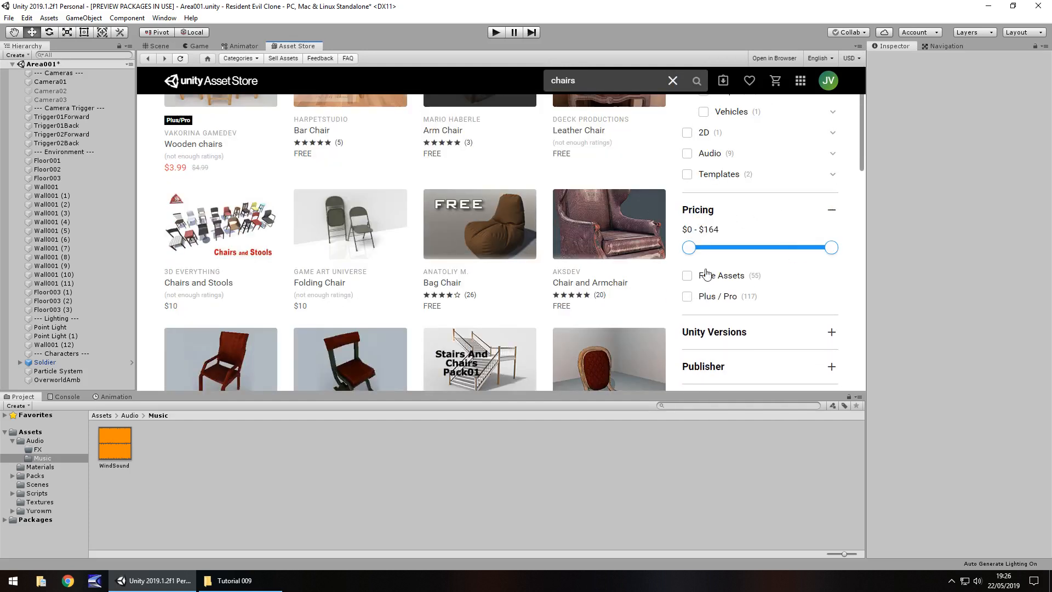
left_click(687, 275)
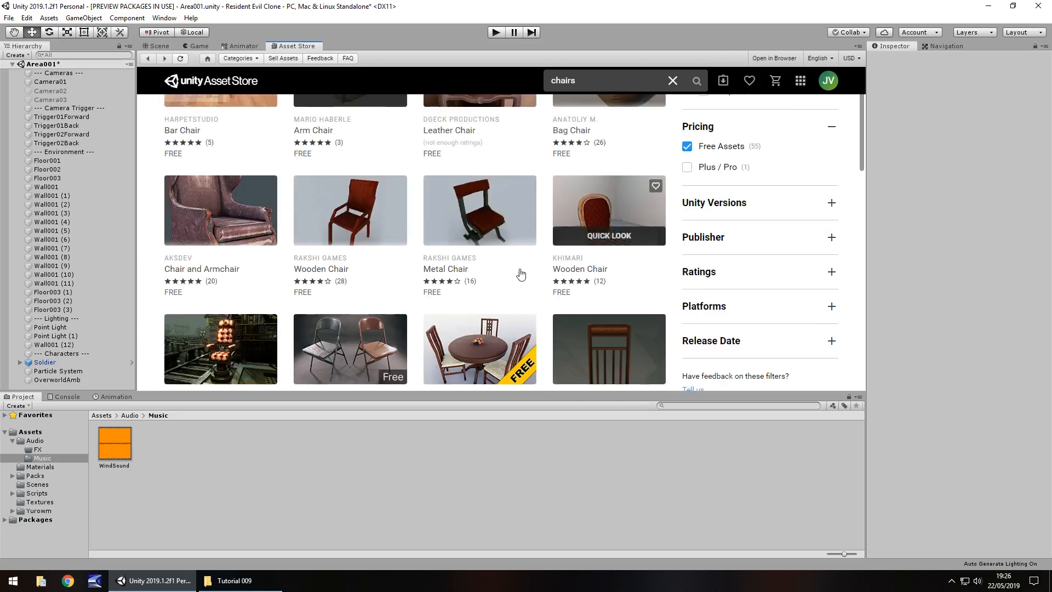
scroll("up", 3)
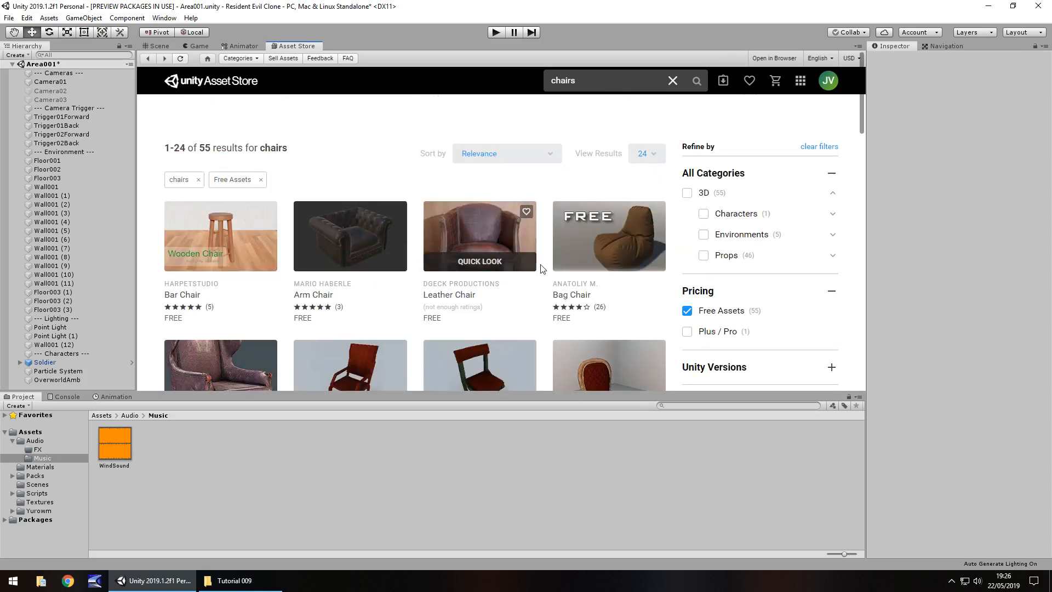
scroll("down", 3)
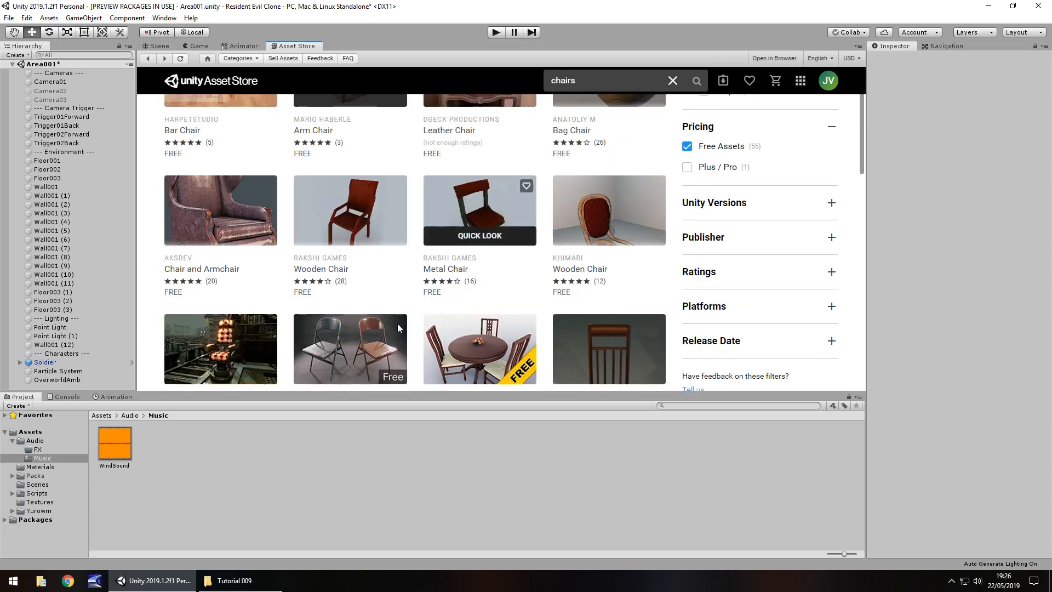
scroll("down", 3)
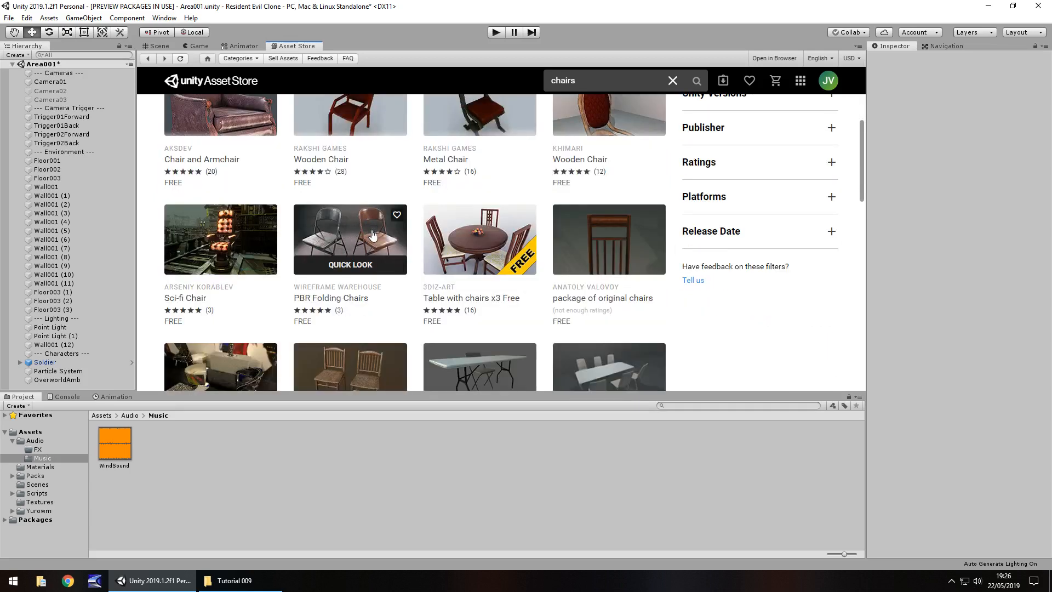
left_click(350, 239)
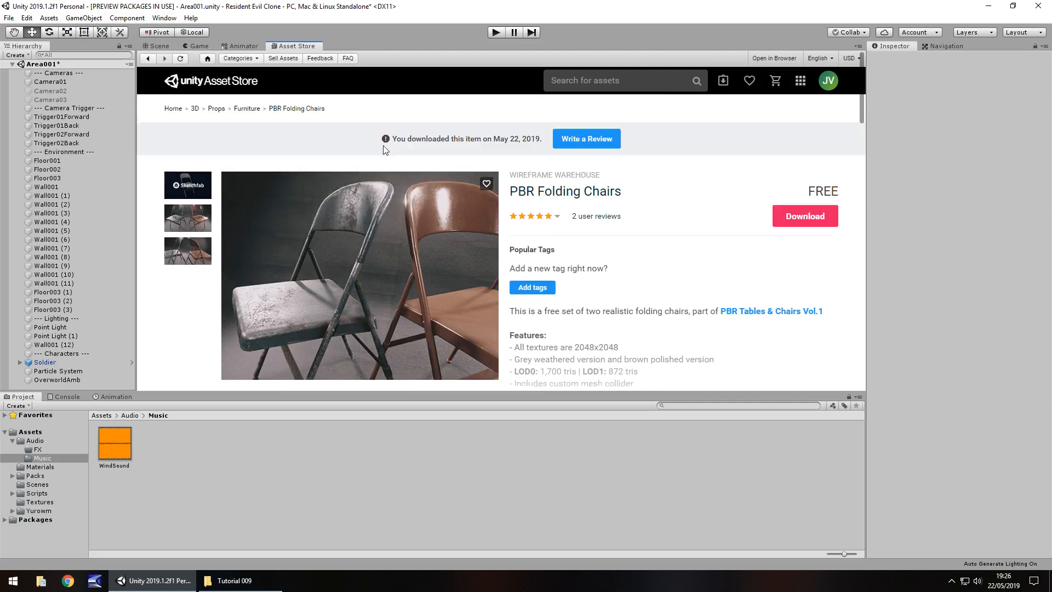
left_click(804, 215)
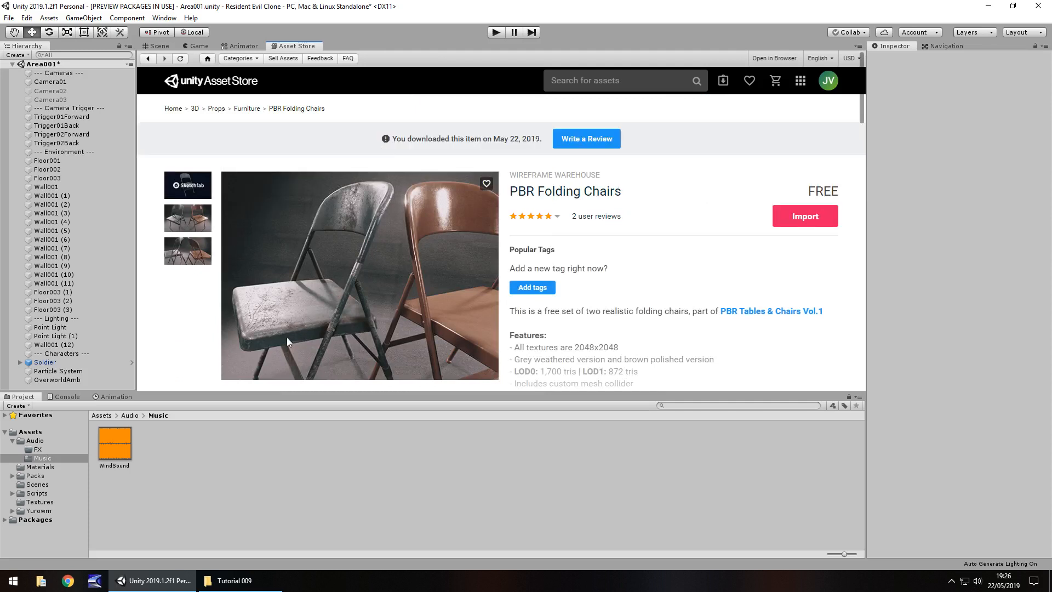
mouse_move(789, 233)
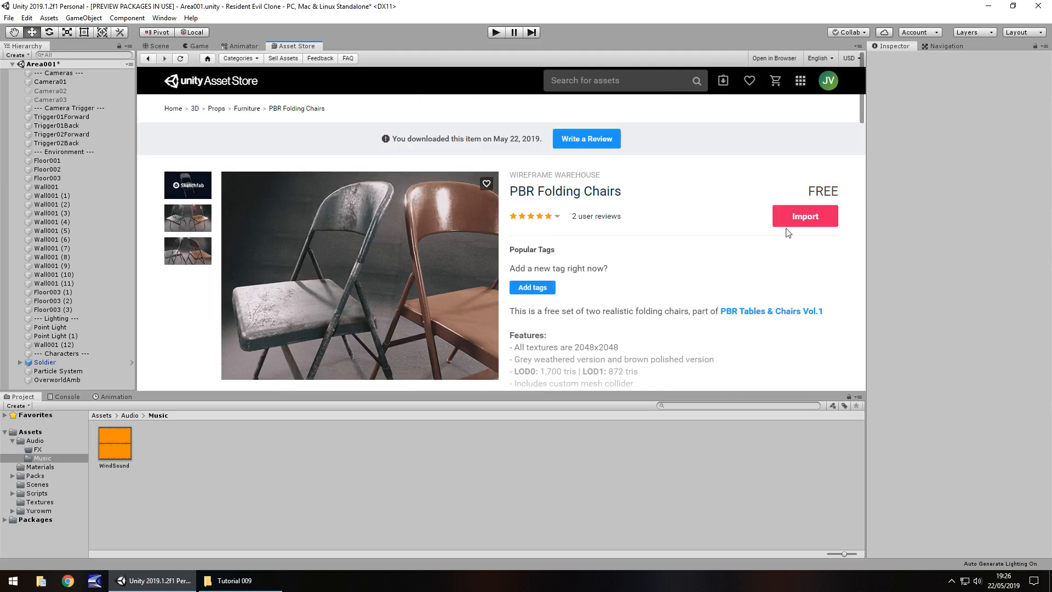
mouse_move(804, 216)
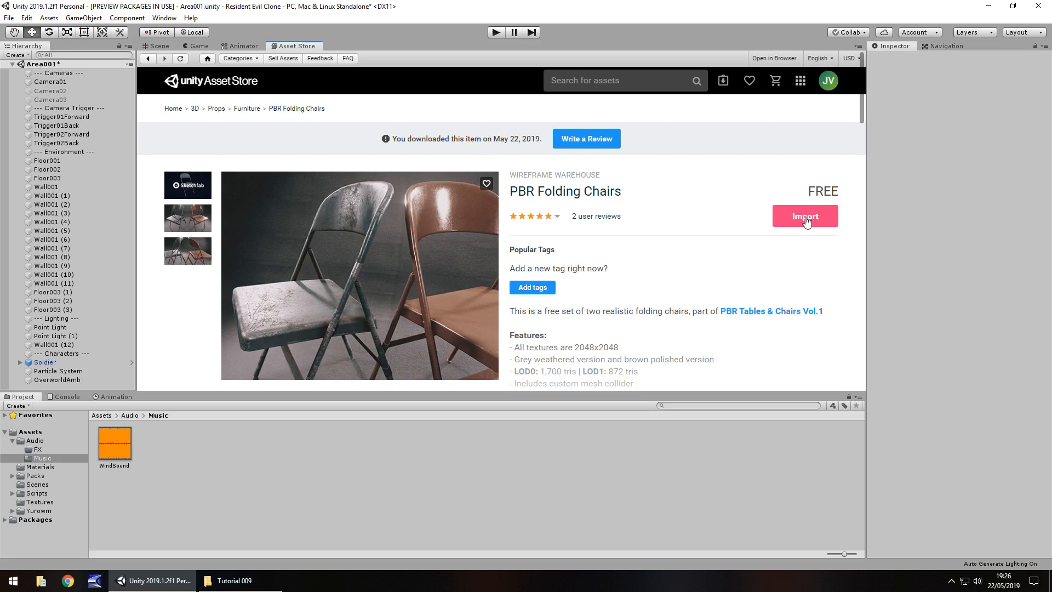
mouse_move(804, 225)
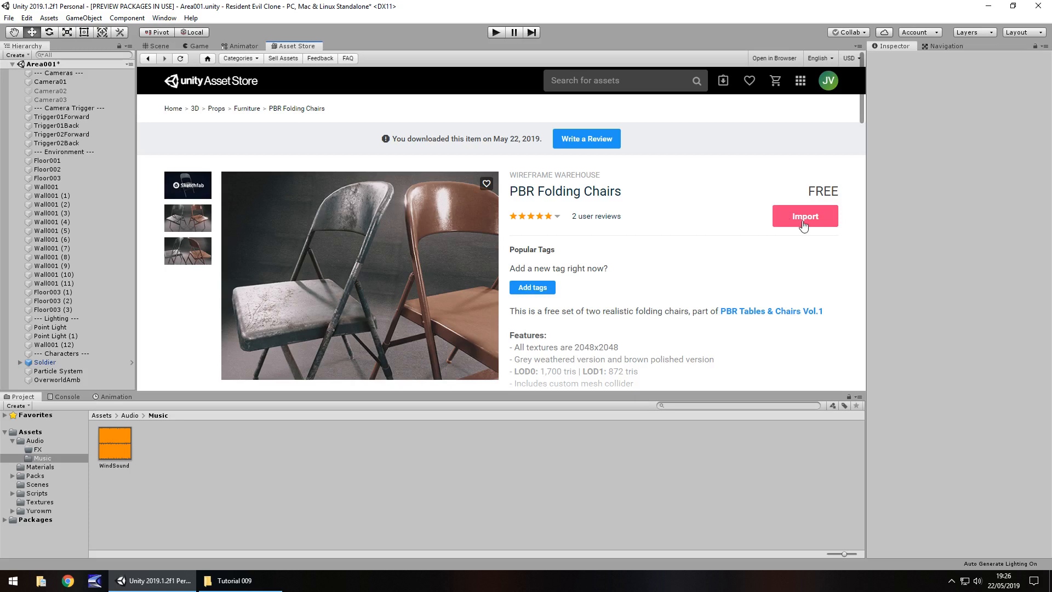
mouse_move(735, 270)
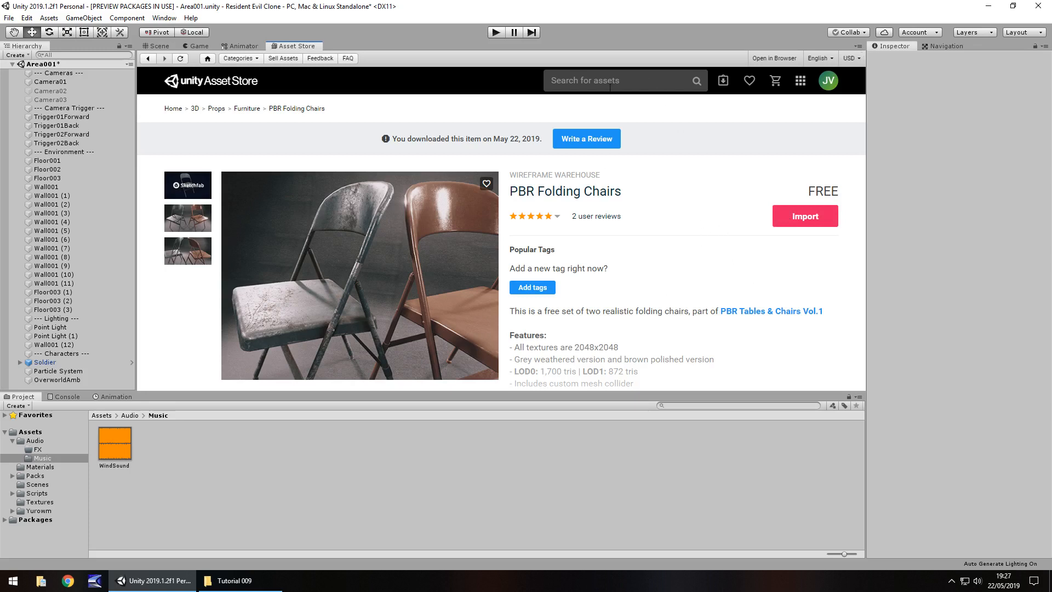
Search the store for barrels, filter to free assets, and open Crate and Barrels
left_click(604, 81)
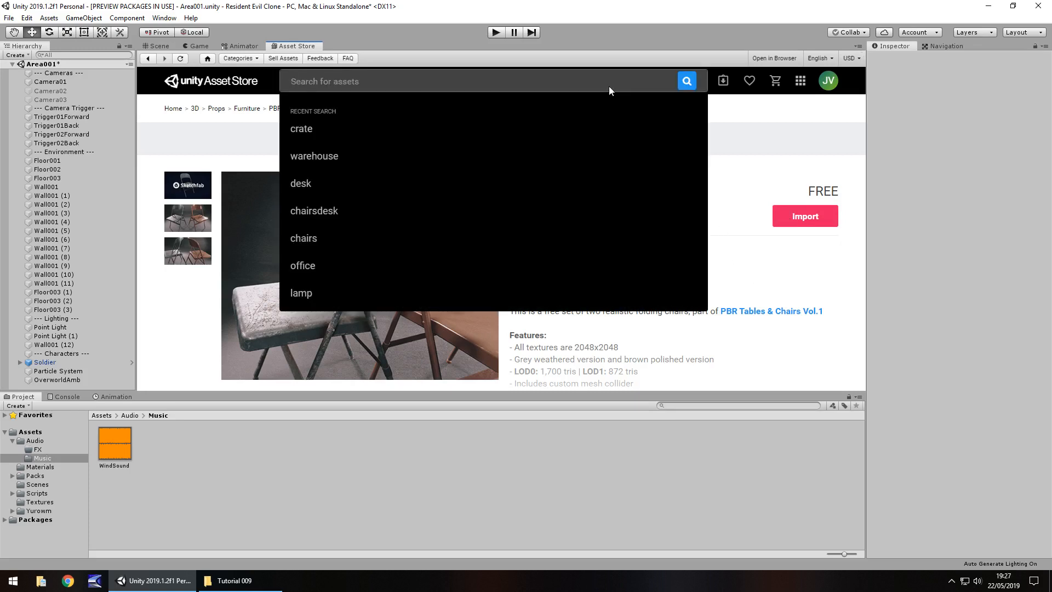
type("bare")
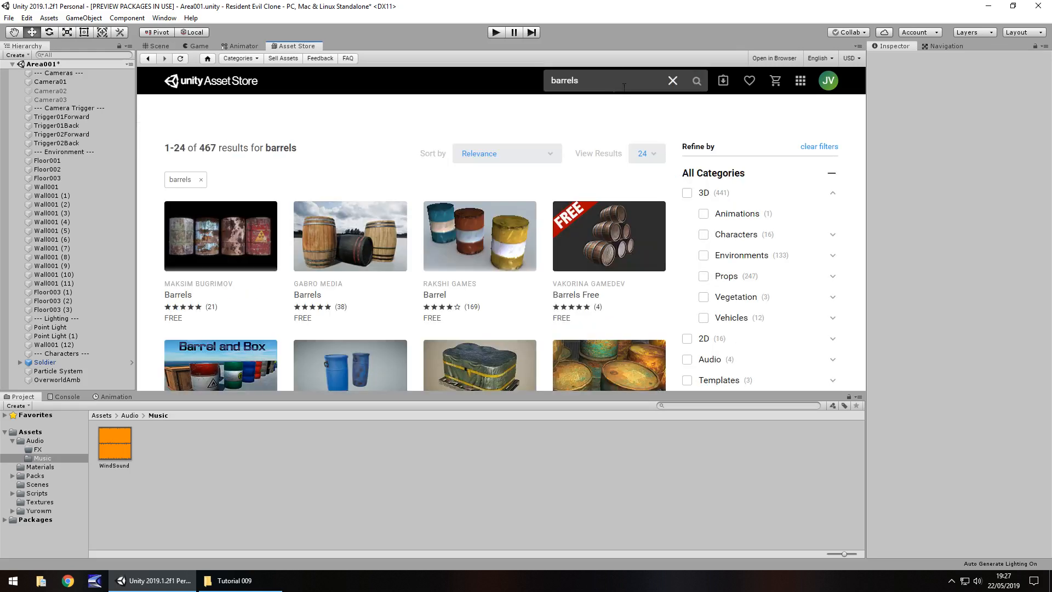
scroll("down", 3)
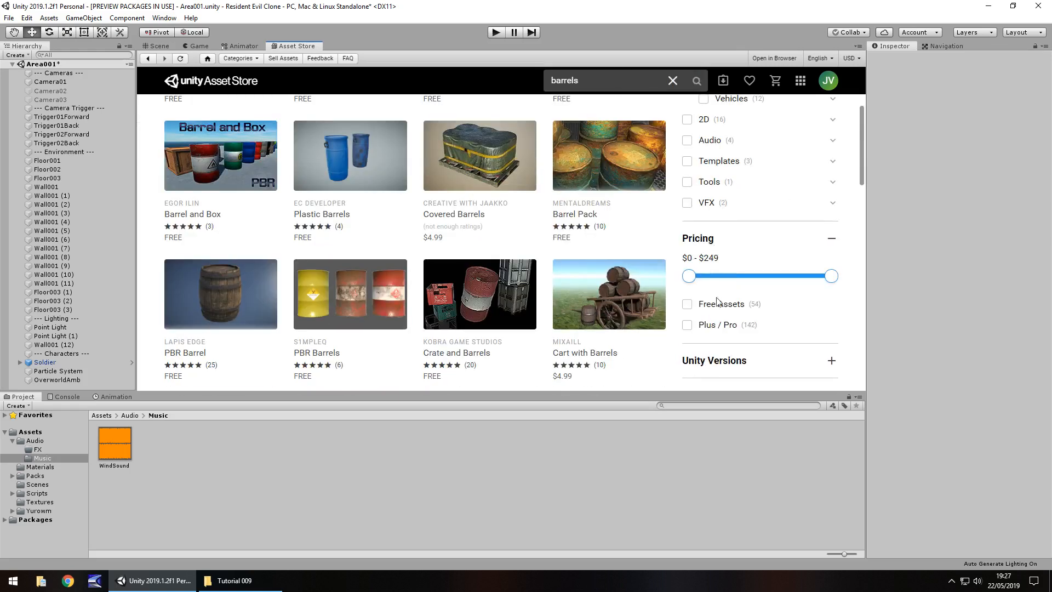
left_click(687, 303)
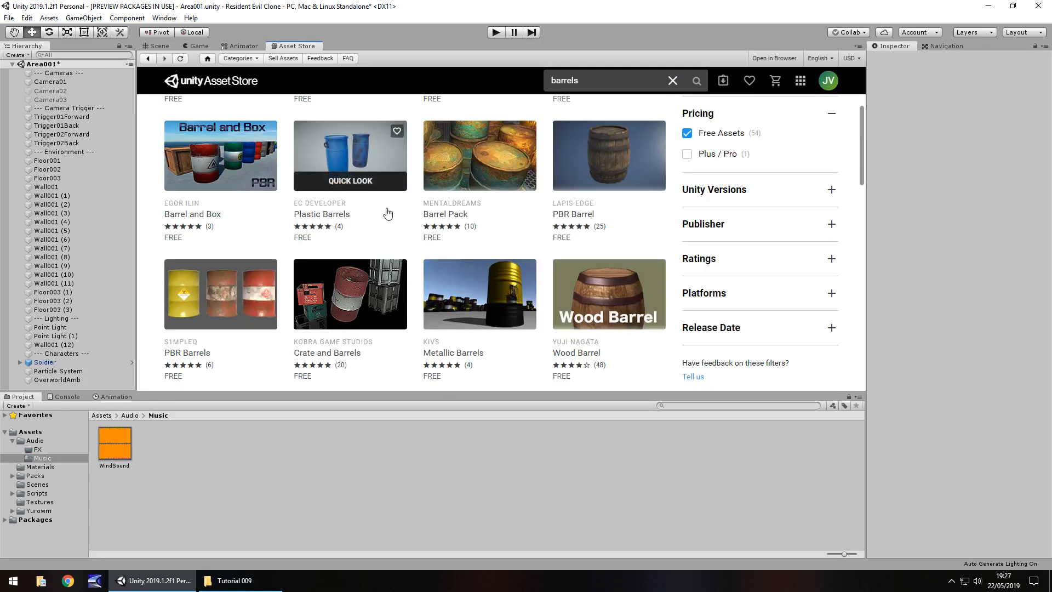
scroll("up", 3)
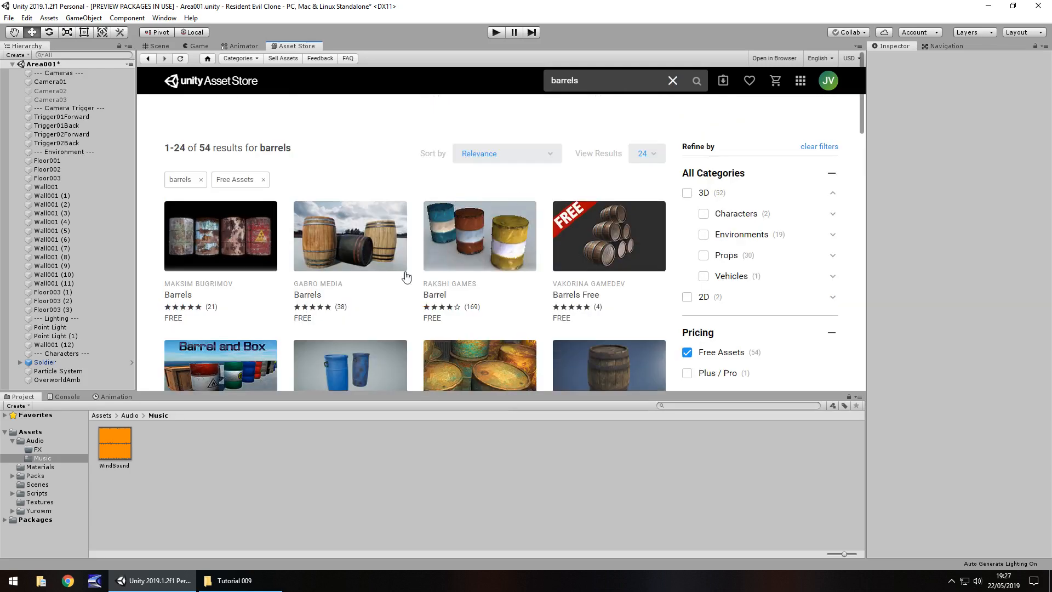
mouse_move(396, 294)
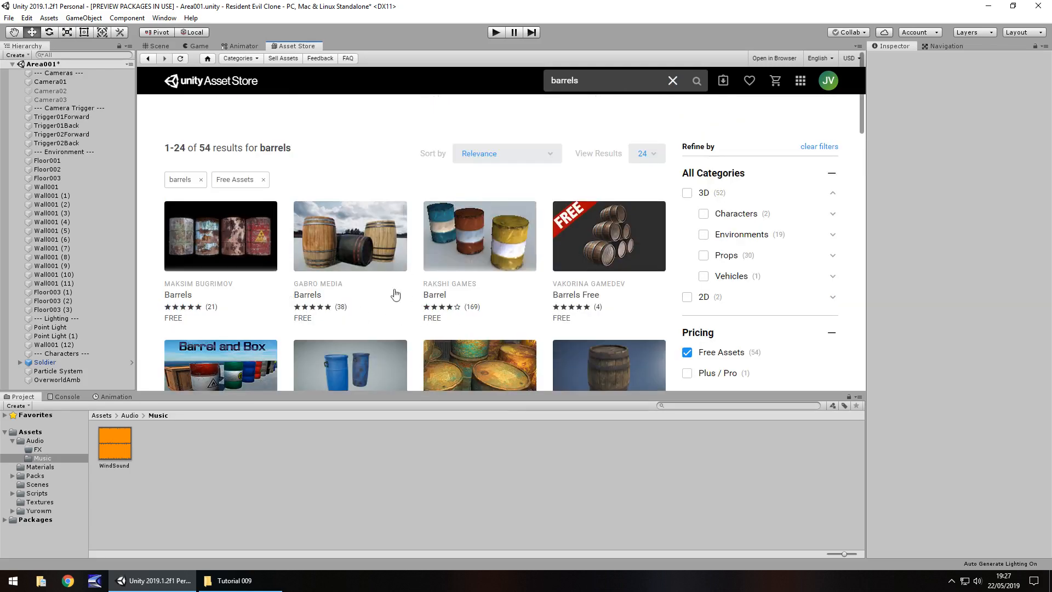
mouse_move(220, 235)
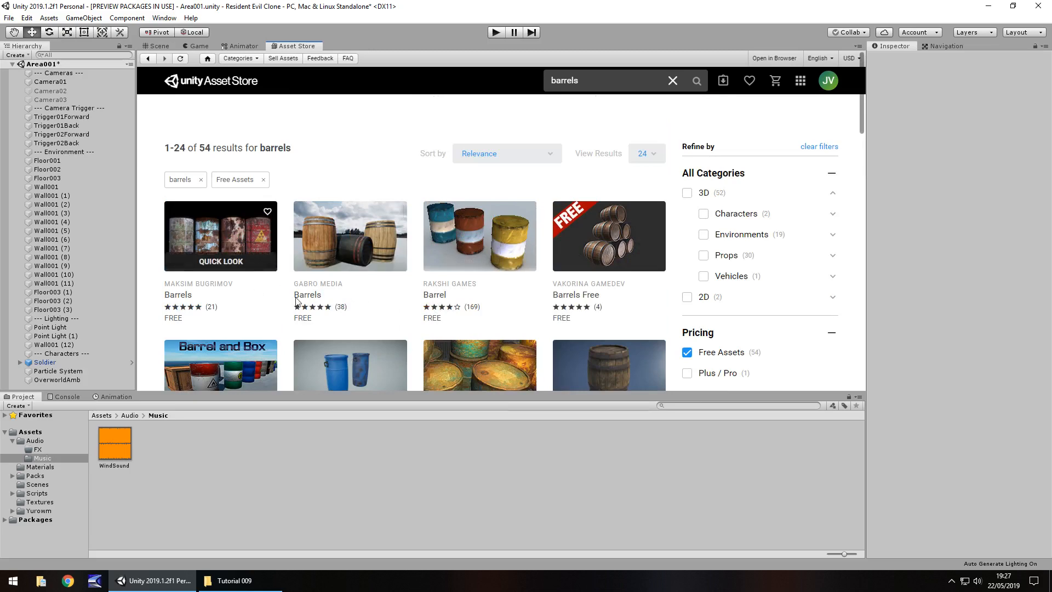
scroll("down", 3)
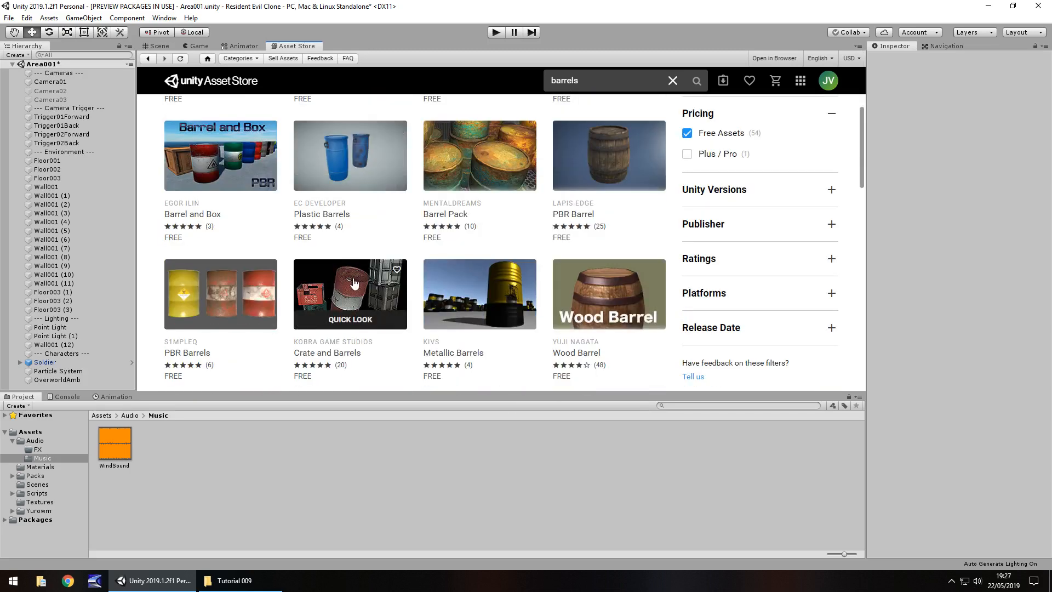
left_click(350, 293)
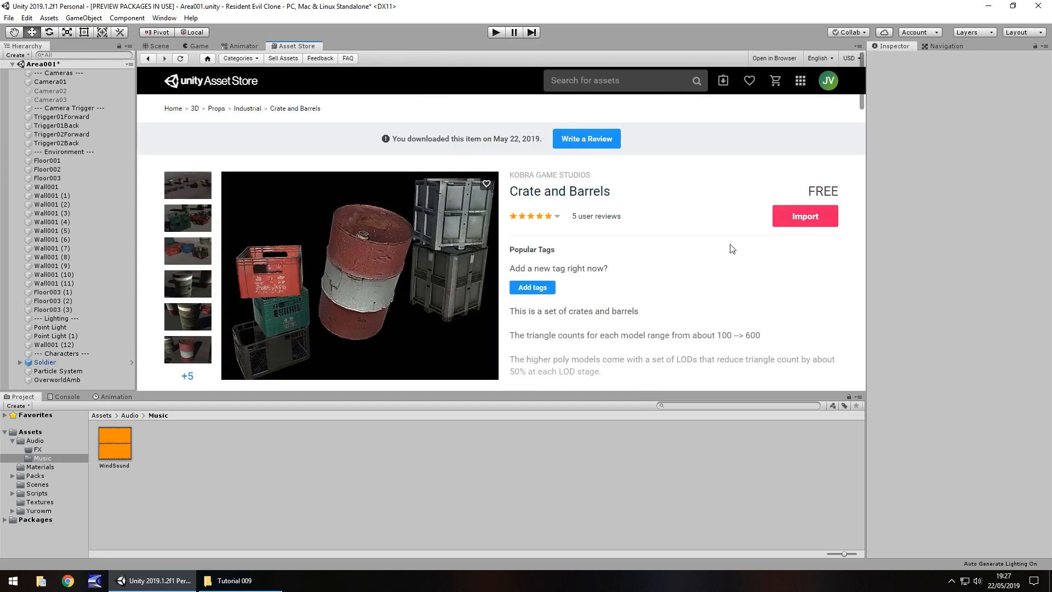
mouse_move(747, 279)
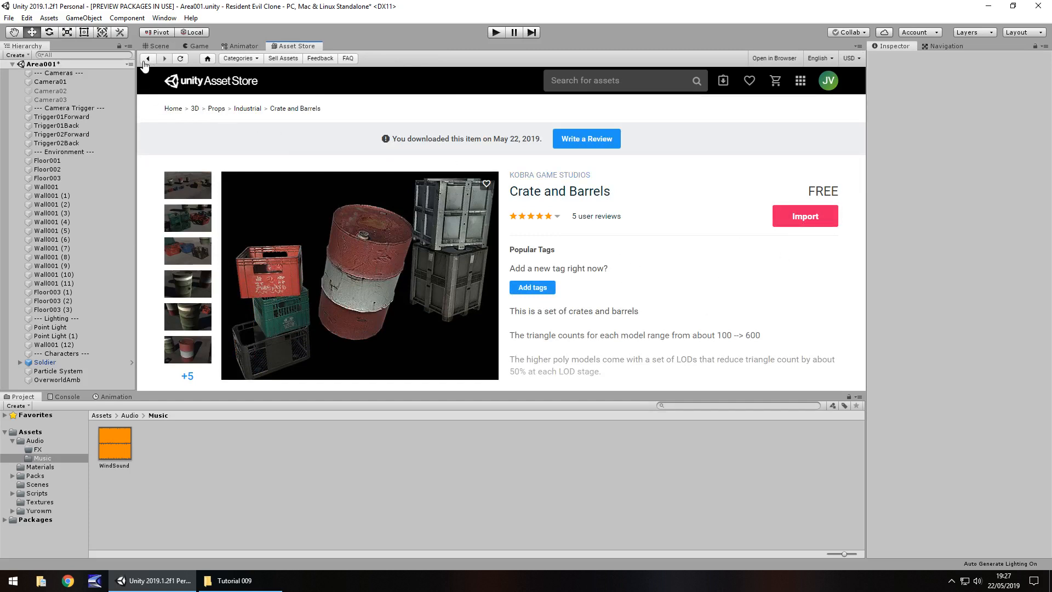
Return to Scene view and open Packs > Assets_Crate_Barrels > prefabs to reach barrel-1
left_click(157, 46)
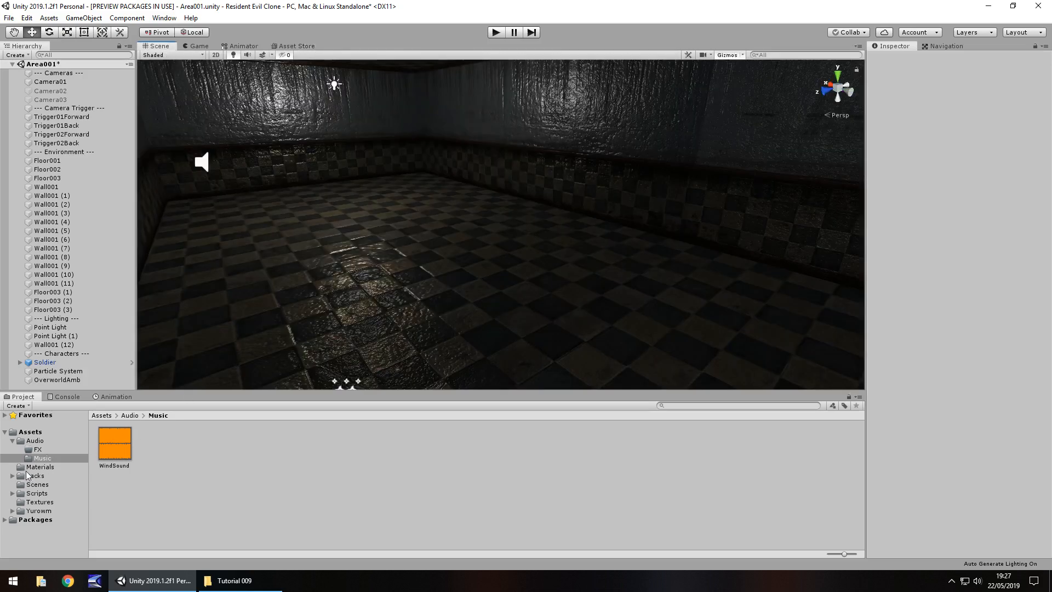
left_click(35, 475)
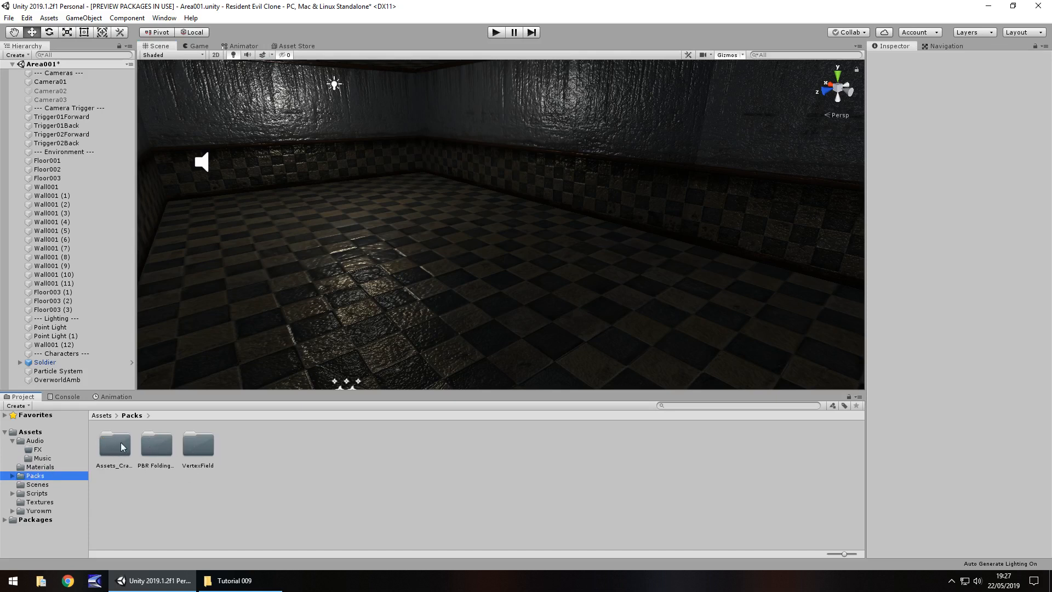
double_click(113, 444)
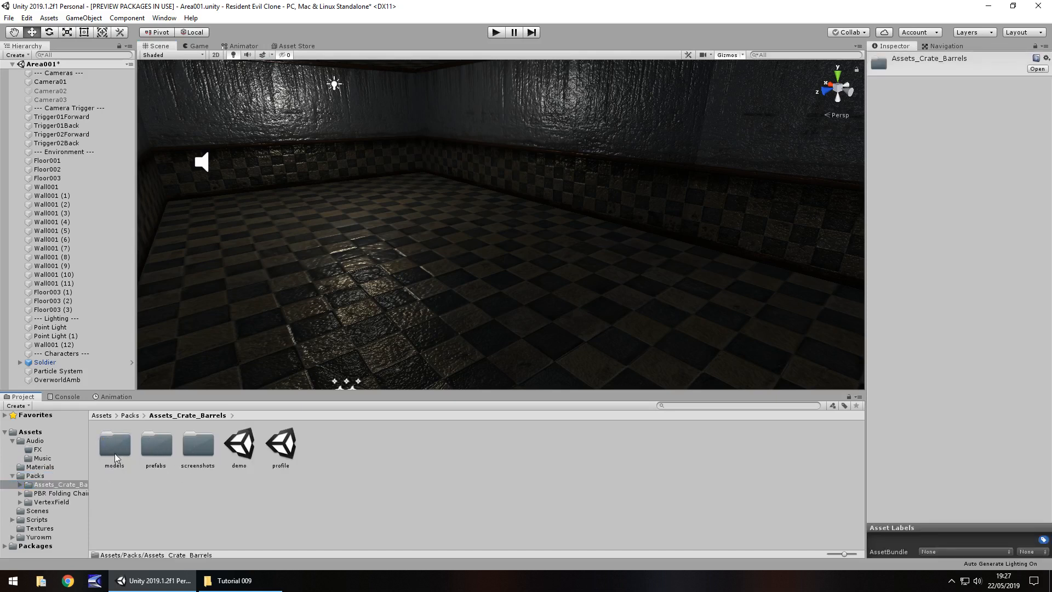
left_click(155, 444)
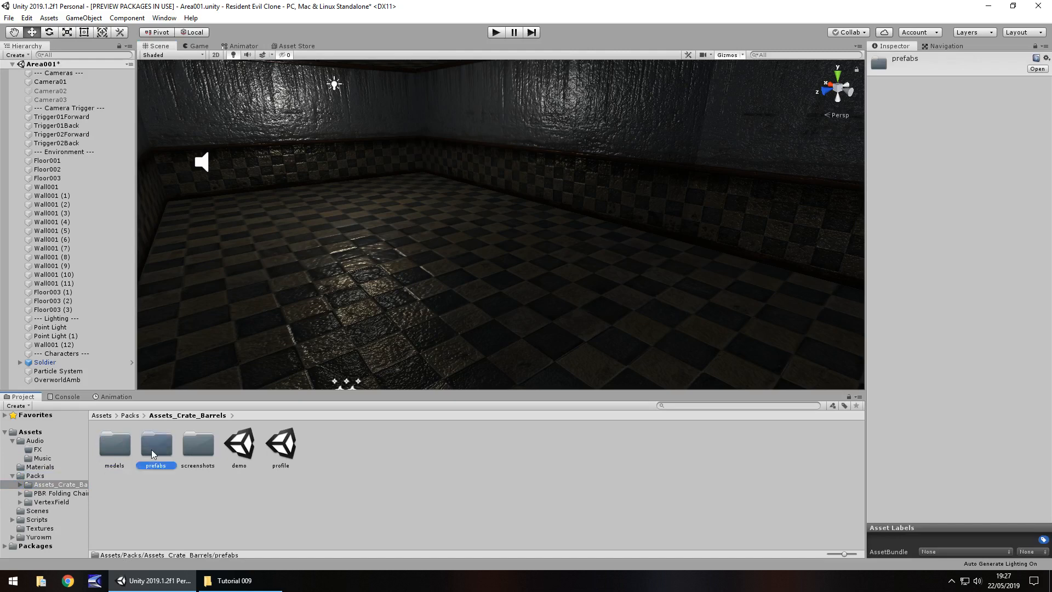
double_click(155, 445)
type("3")
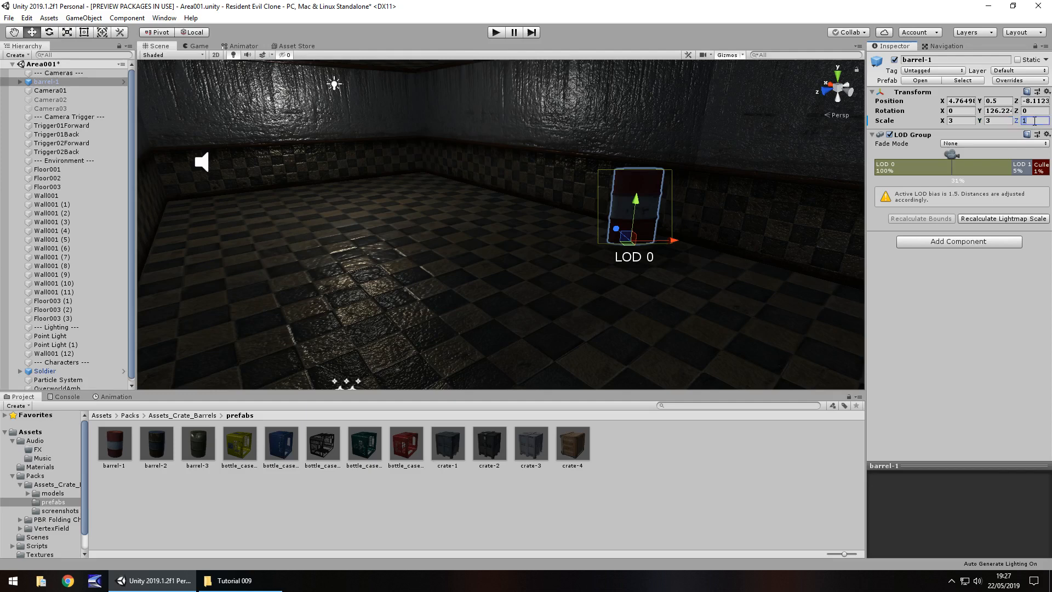
Add a Box Collider component to barrel-1 through Add Component
left_click(958, 241)
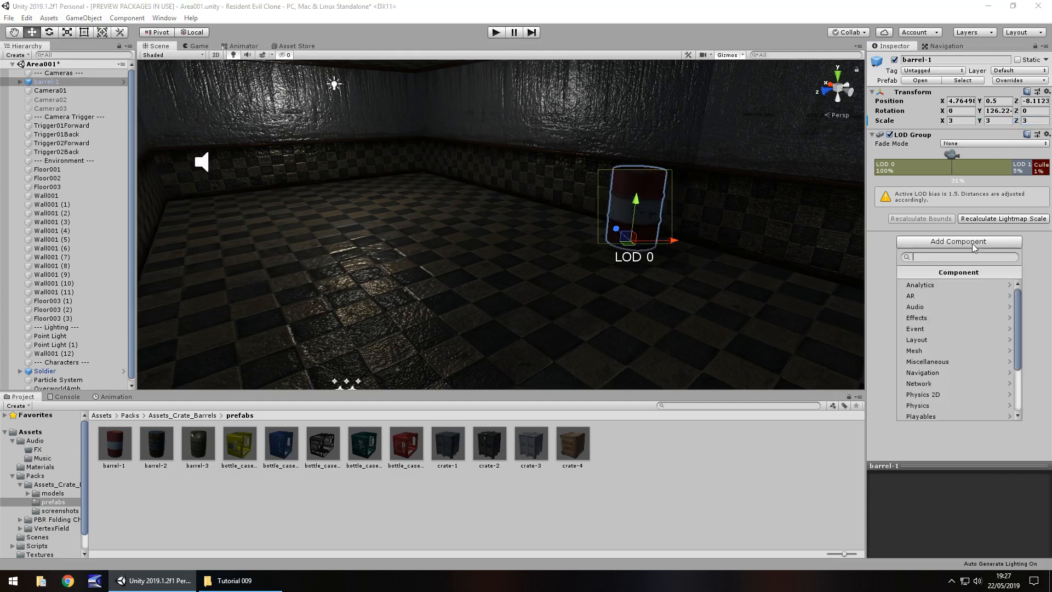
mouse_move(932, 404)
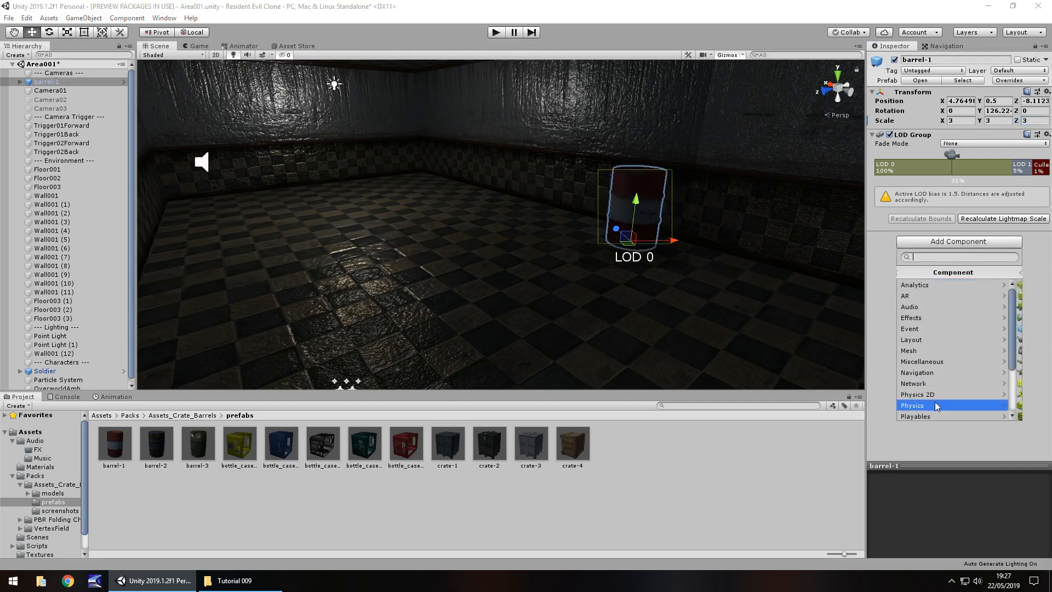
left_click(932, 406)
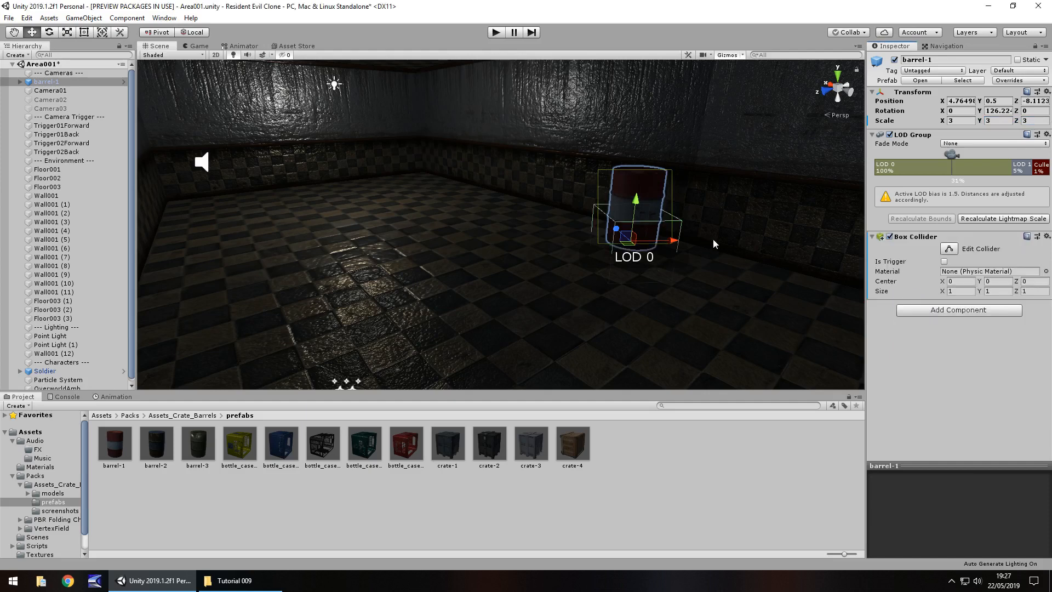
mouse_move(430, 245)
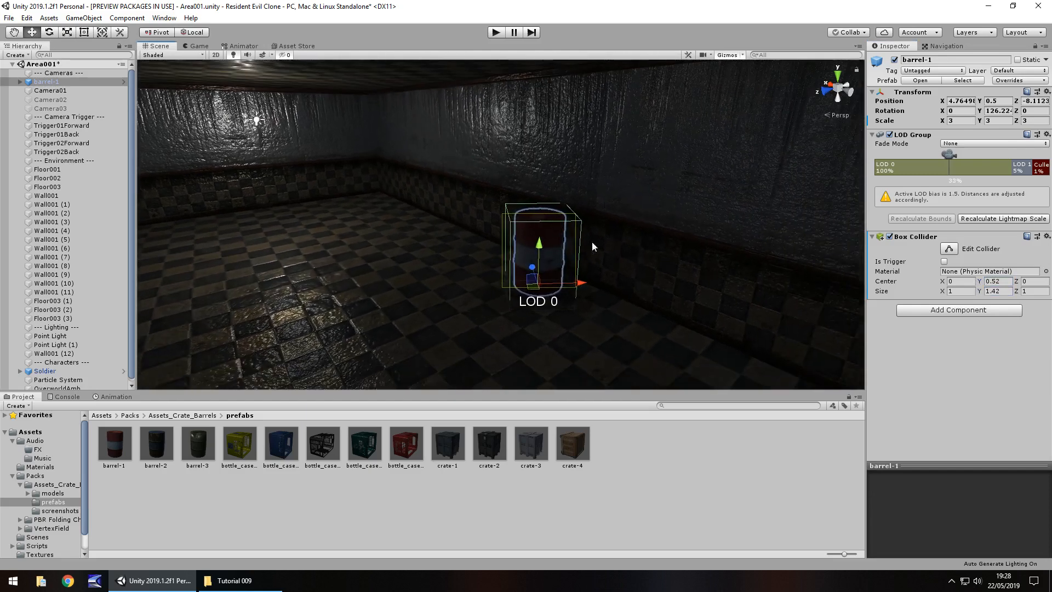
mouse_move(311, 442)
type("5")
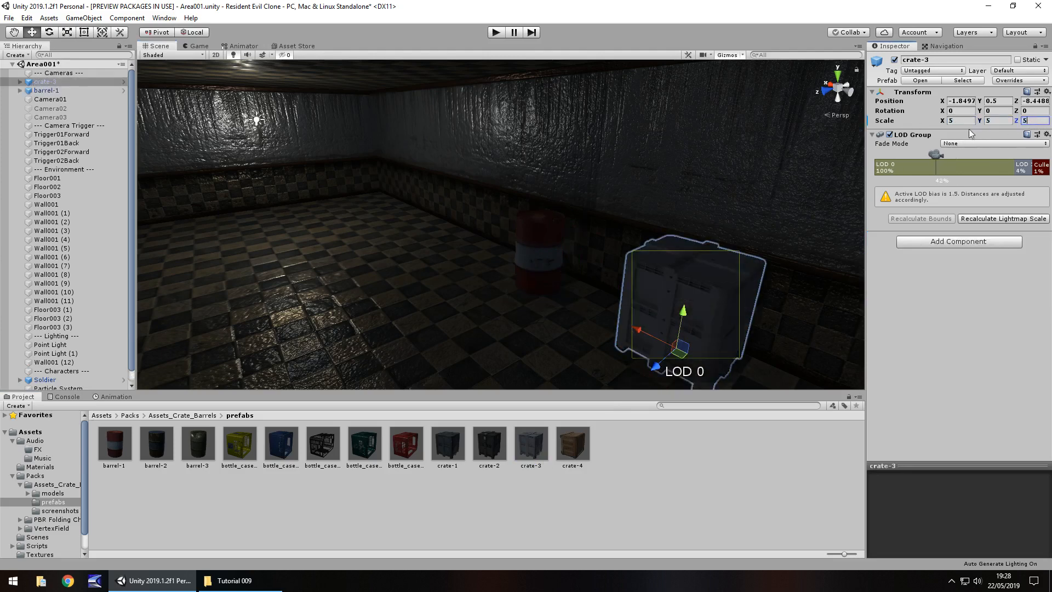
Finish scaling crate-3 to 5 and add a Physics Box Collider to bottle_case-2
left_click(958, 241)
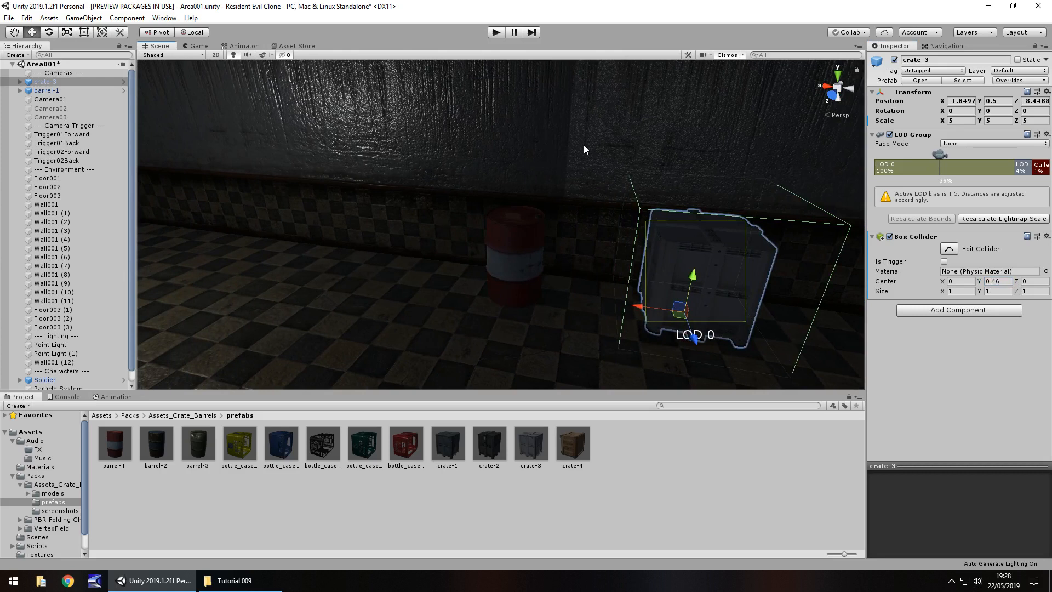
mouse_move(409, 192)
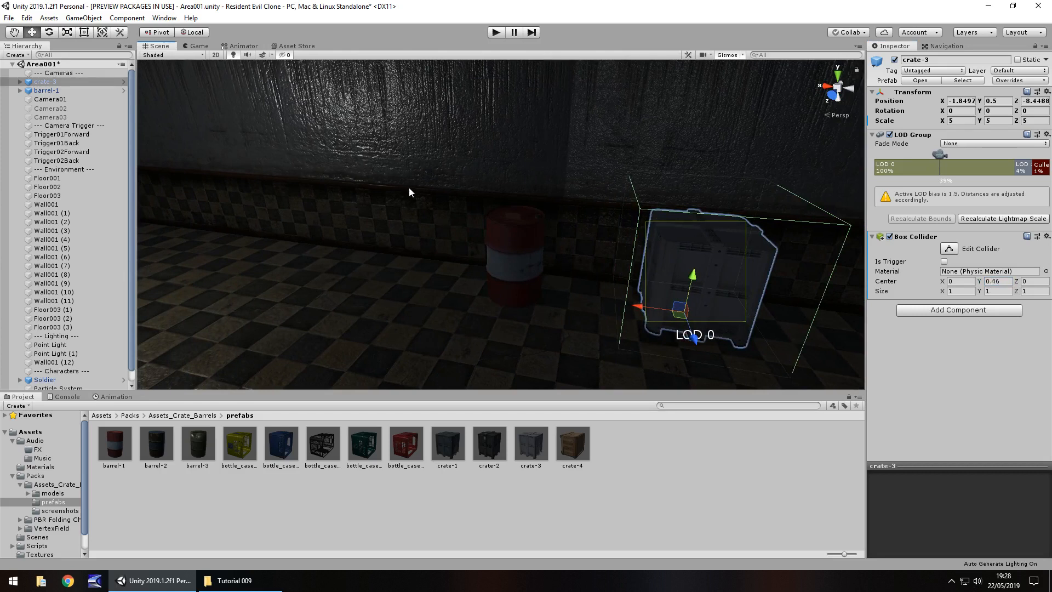
mouse_move(254, 249)
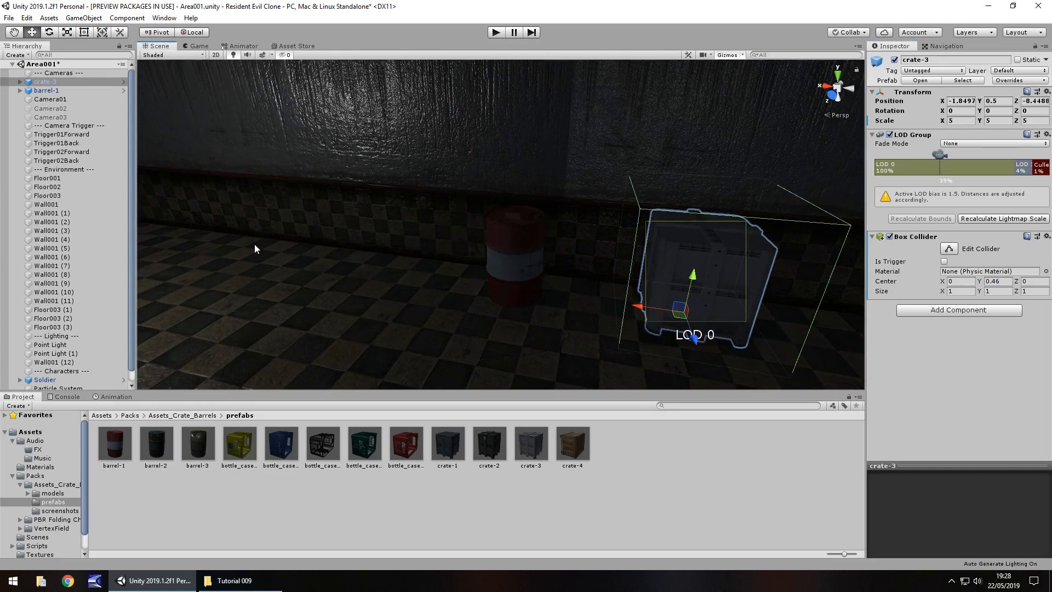
mouse_move(684, 238)
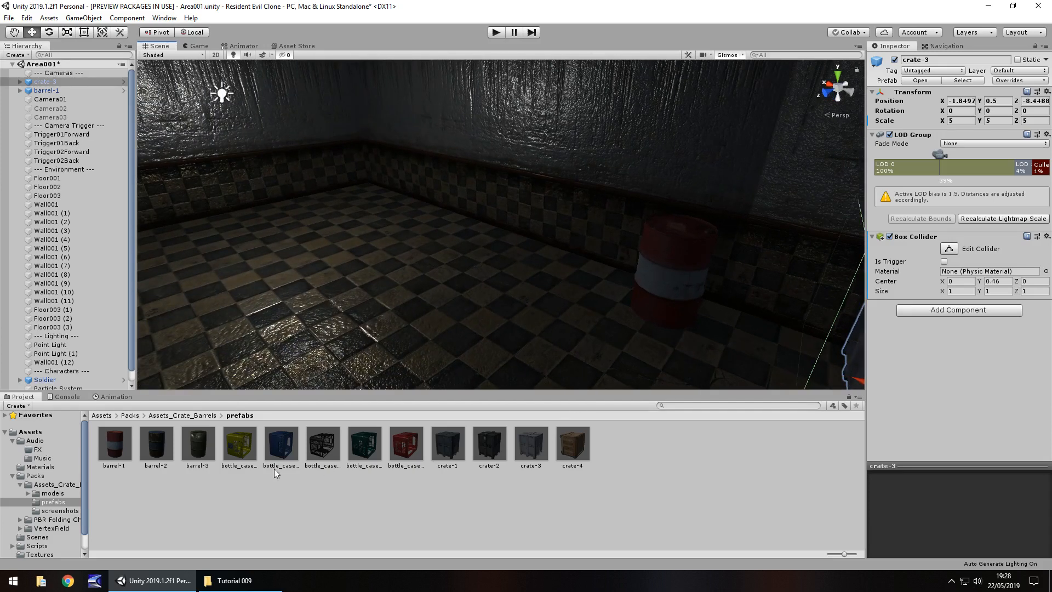
mouse_move(471, 248)
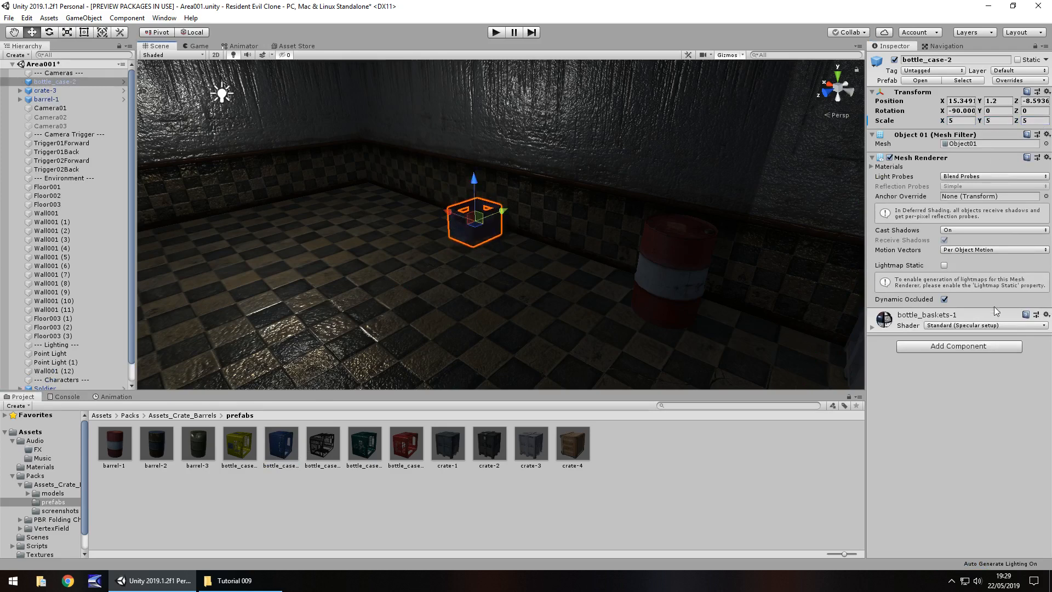
left_click(958, 346)
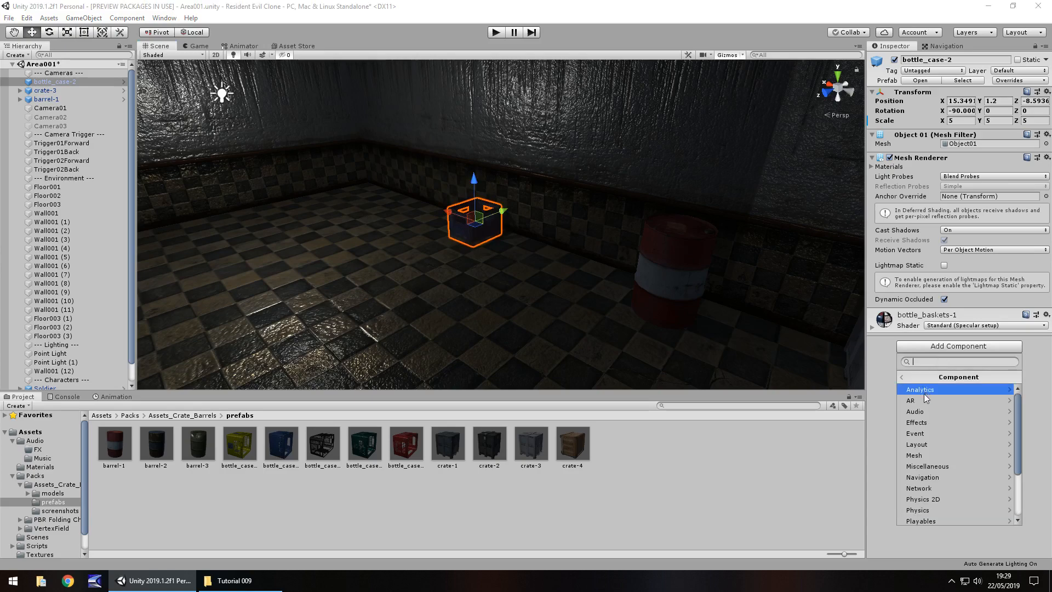
left_click(917, 511)
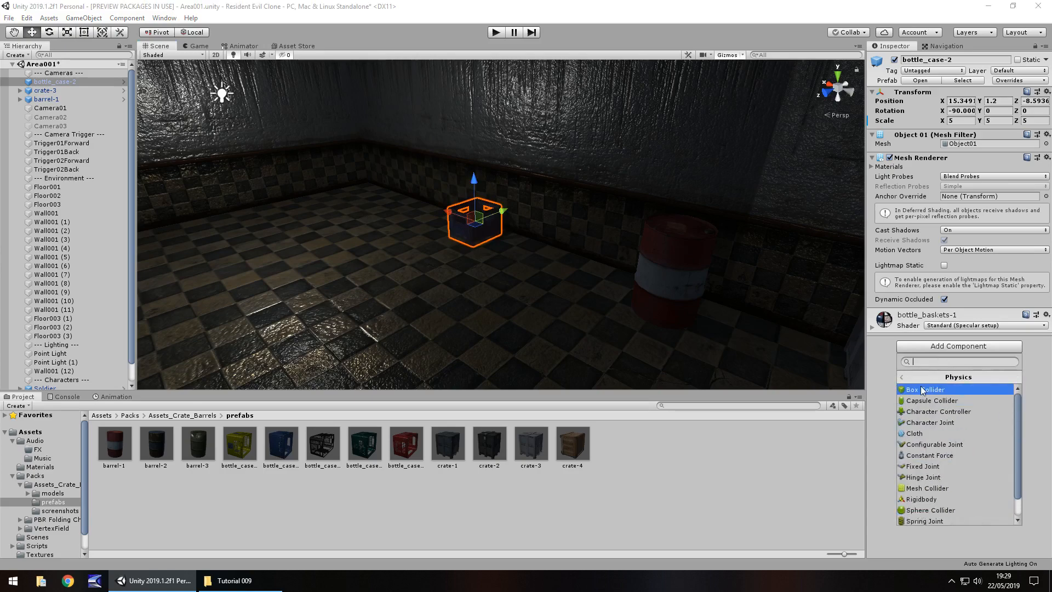
left_click(920, 389)
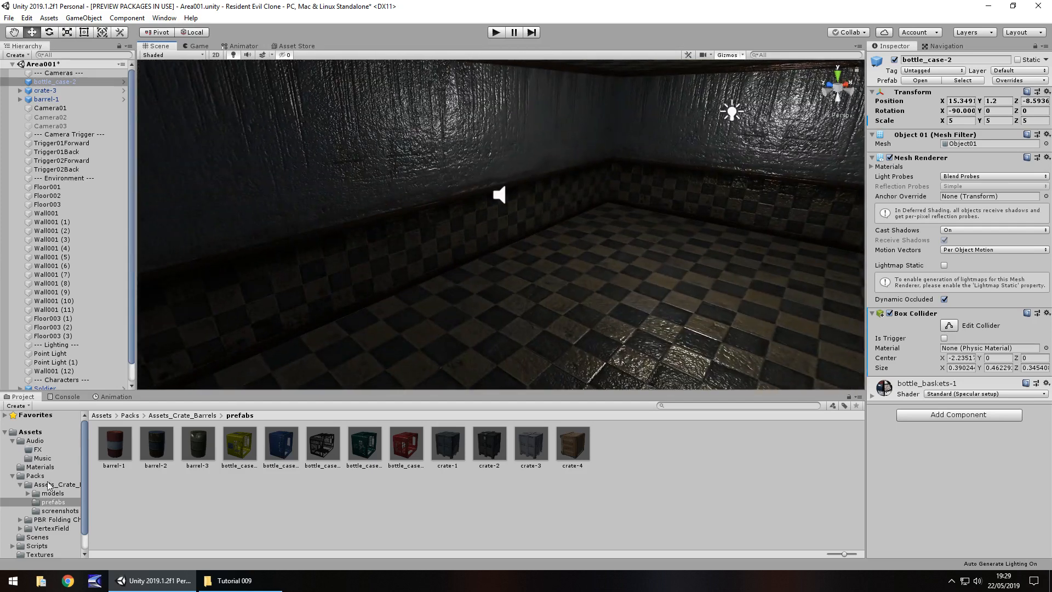
left_click(57, 519)
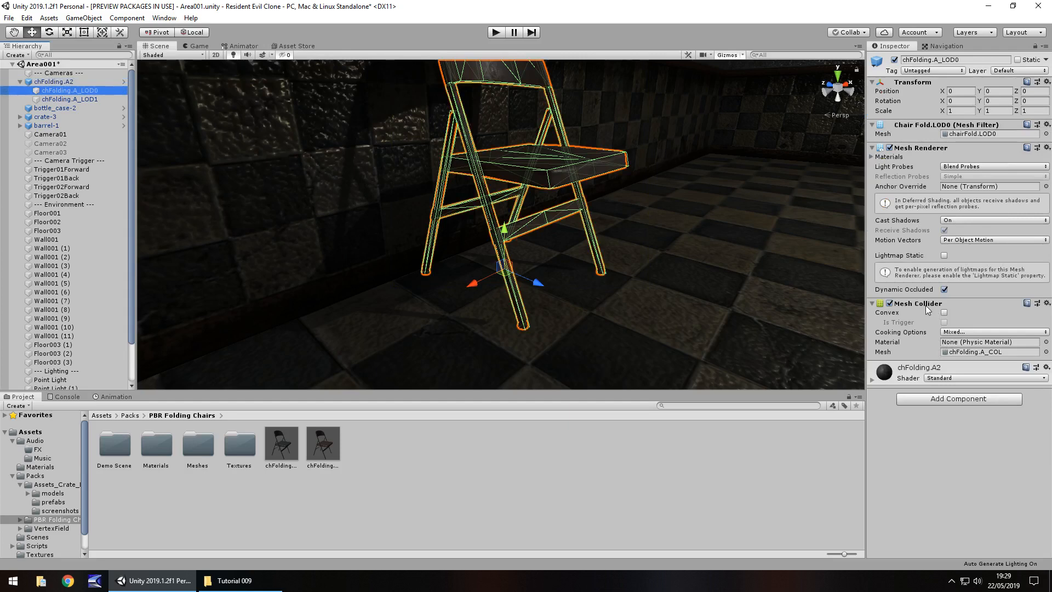
Inspect the chair's LOD models, then rotate chFolding.A2 (3) to Z 90 so it lies sideways
left_click(69, 100)
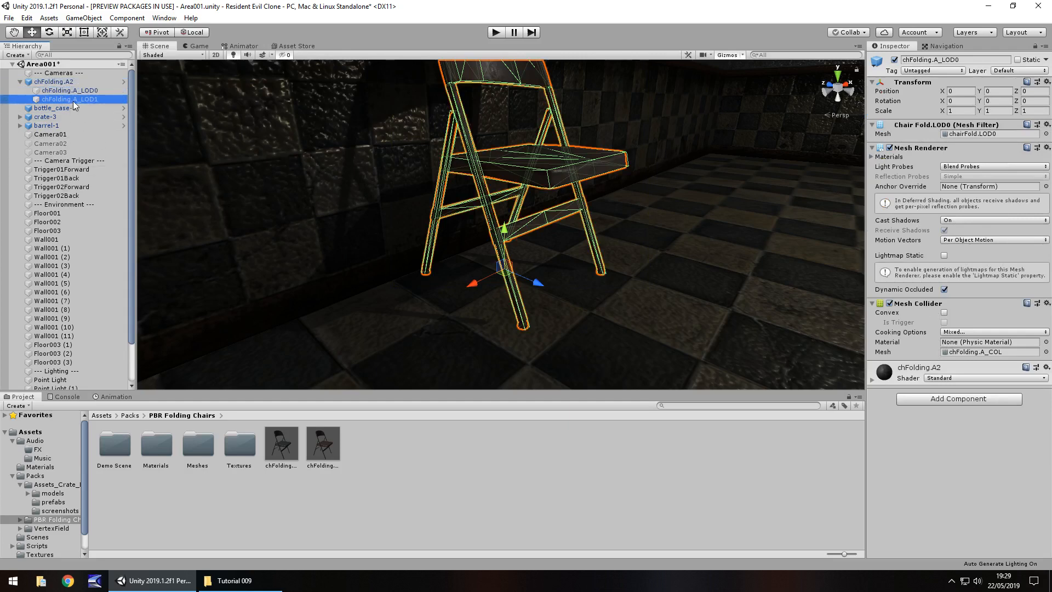
left_click(69, 98)
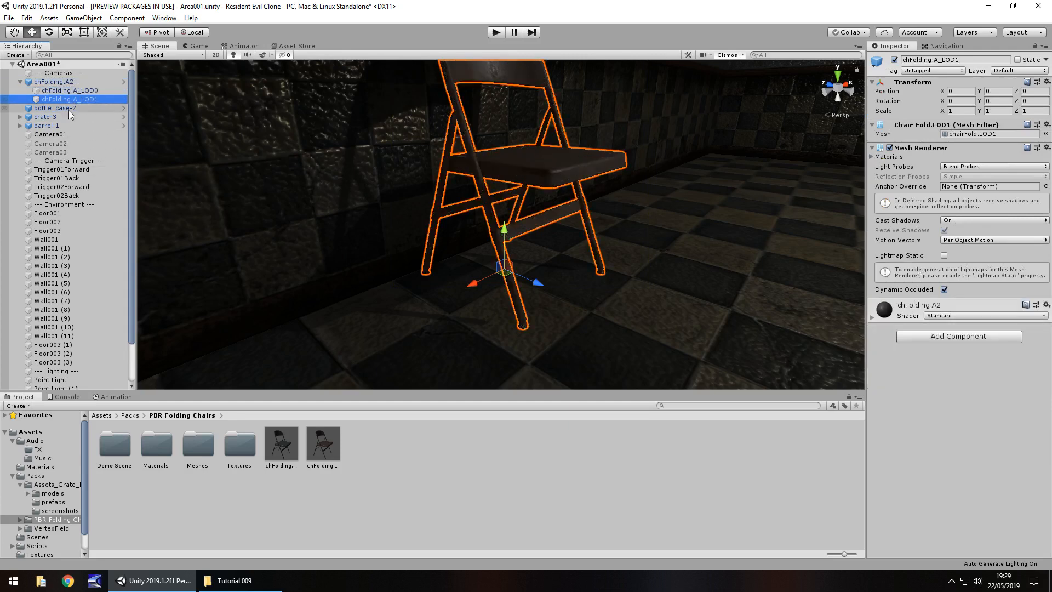
left_click(69, 90)
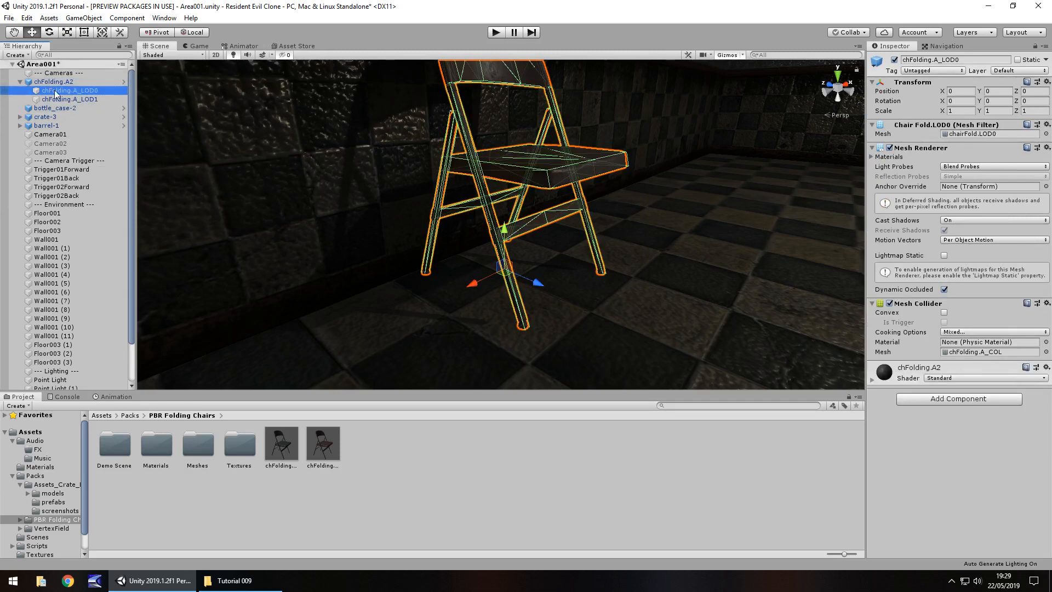
left_click(53, 81)
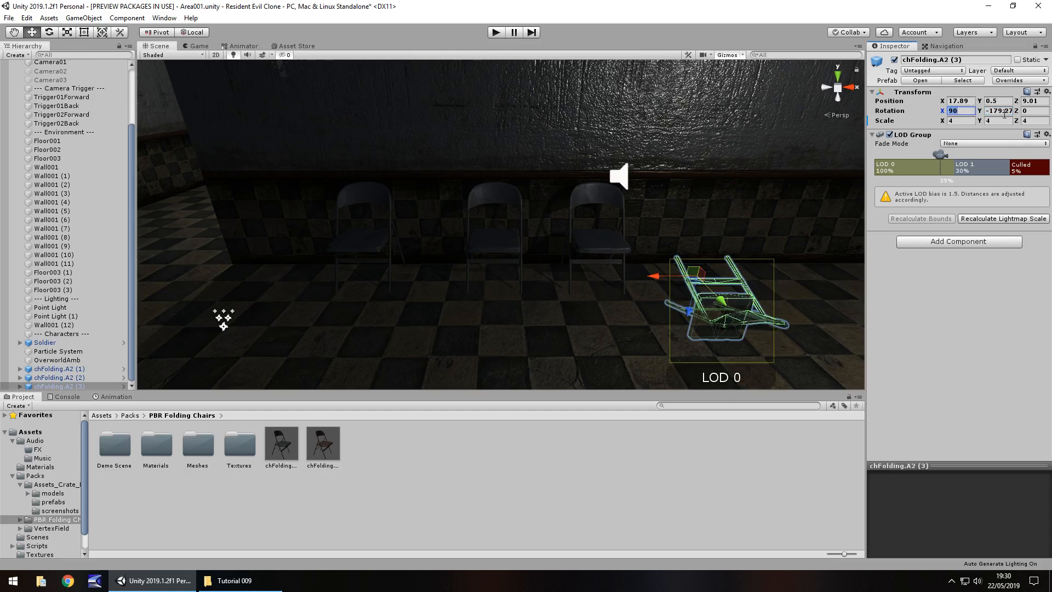
type("90")
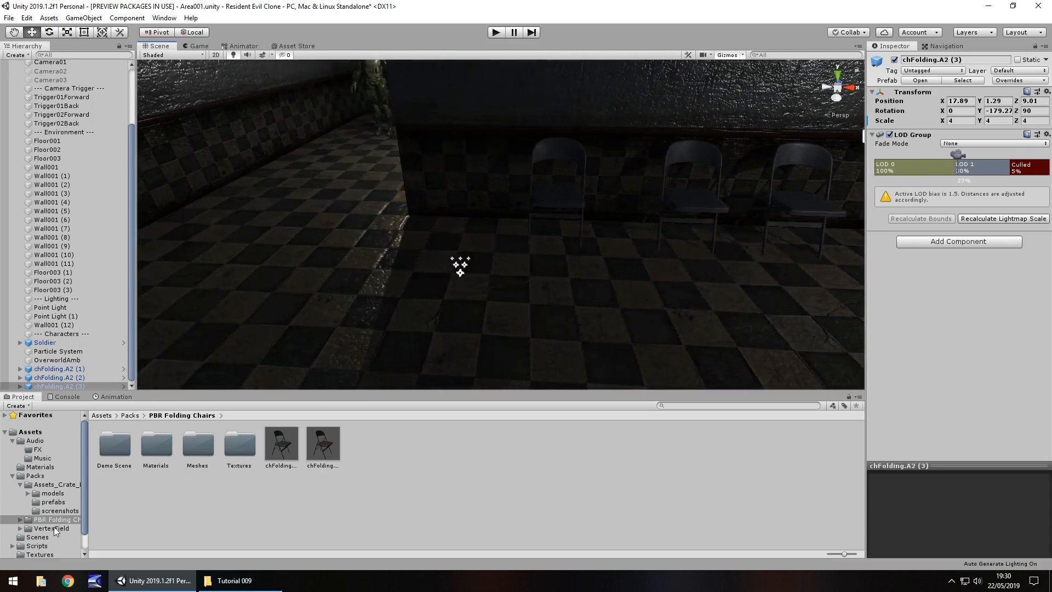
Open VertexField Barrels Prefabs and scale the Barrel_Blue and Barrel_White barrels to 5
left_click(52, 537)
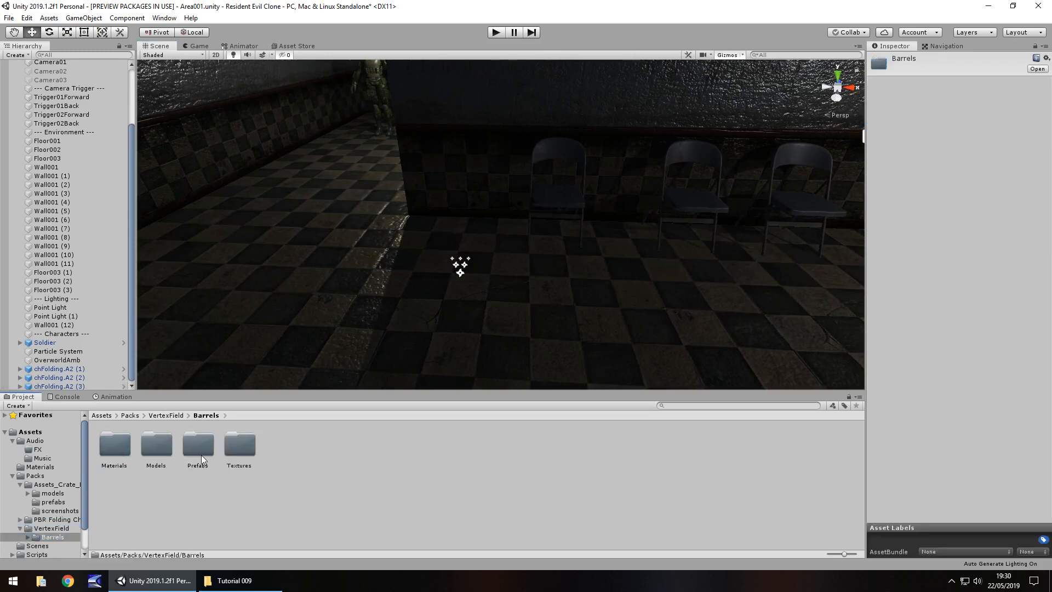
double_click(198, 446)
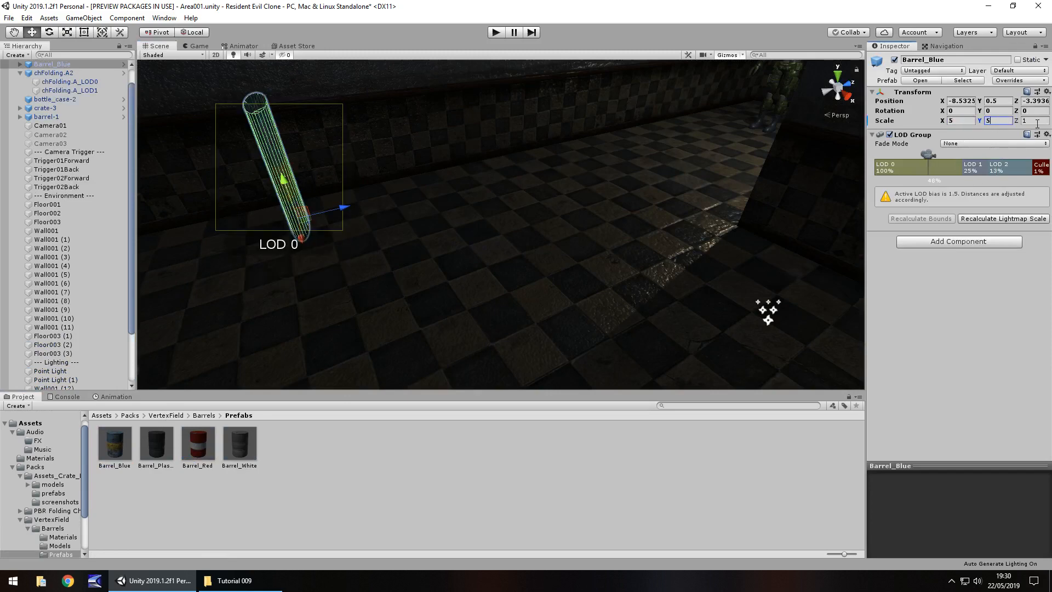
type("5")
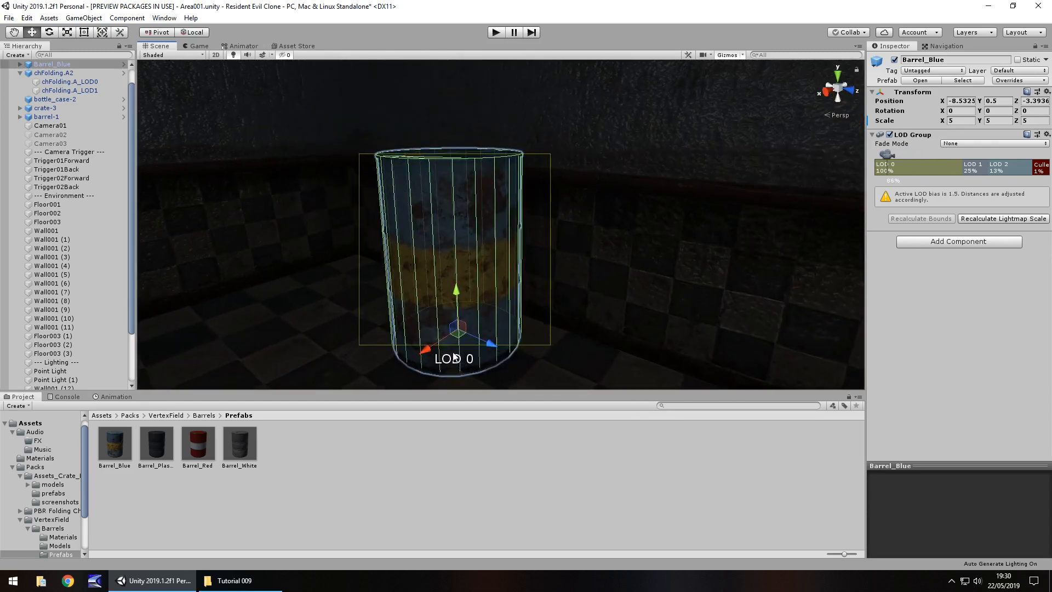
Raise bottle_case-2 slightly with the move gizmo
scroll("down", 3)
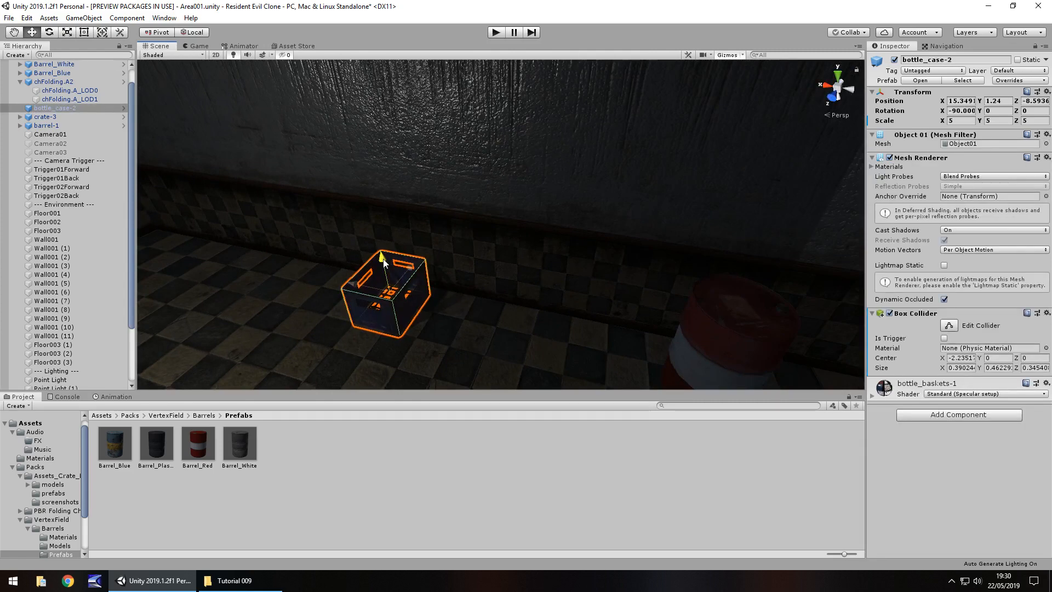
left_click_drag(381, 254, 396, 285)
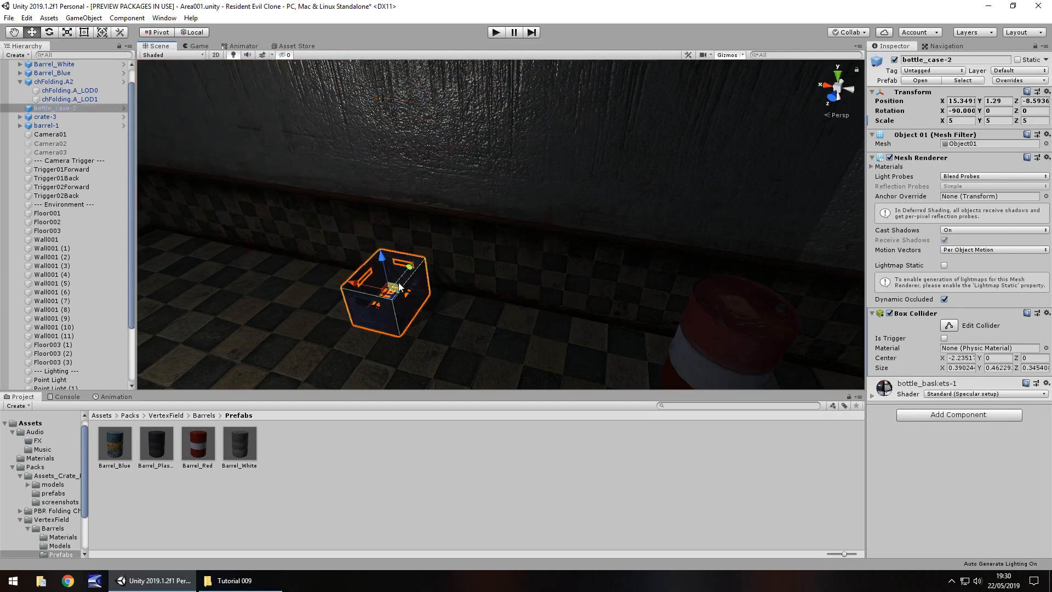
left_click(53, 327)
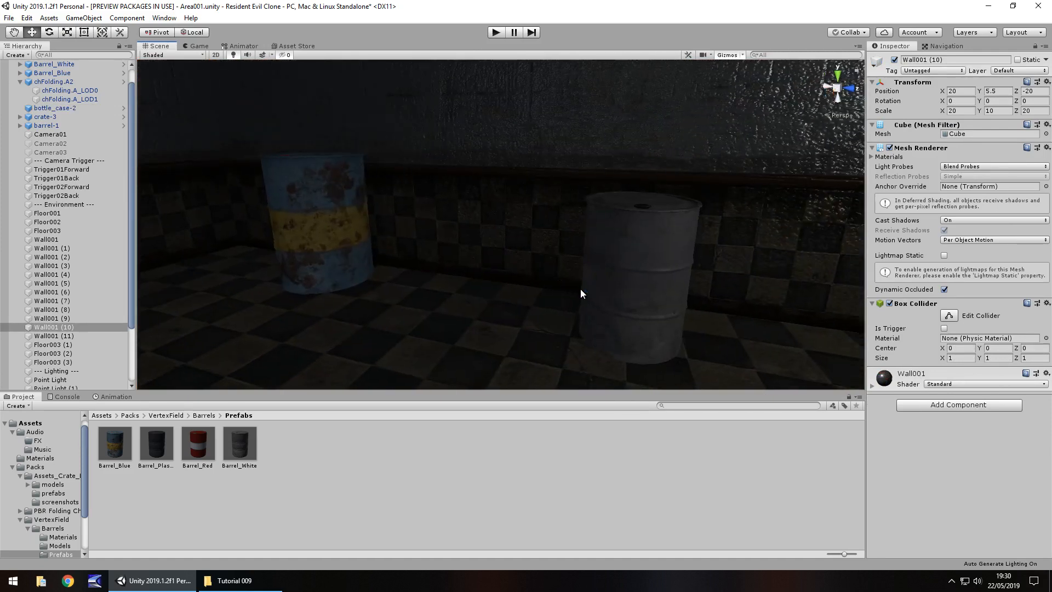
mouse_move(358, 256)
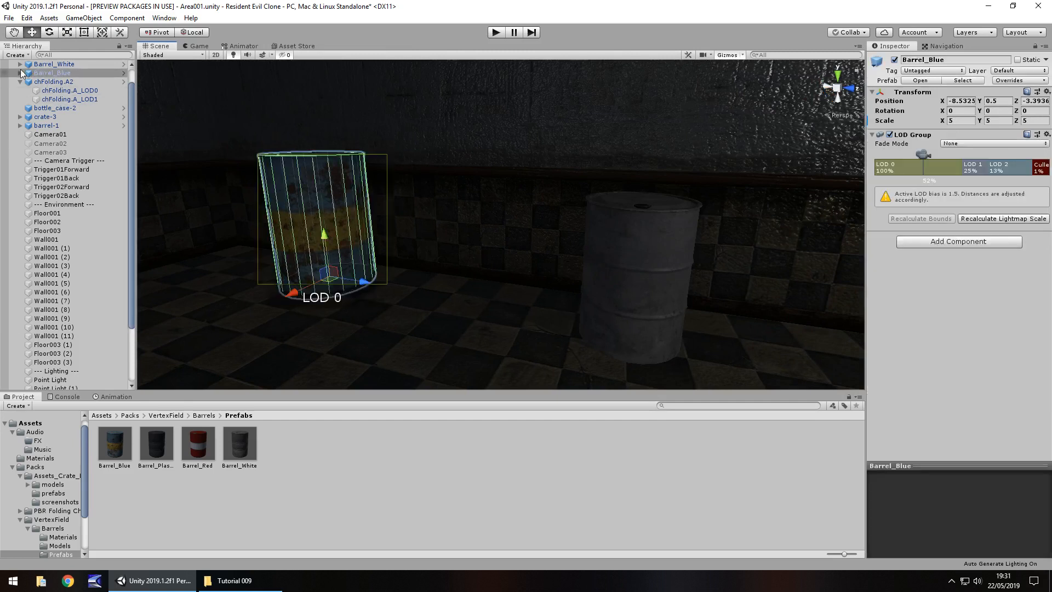
Select Barrel_Blue_LOD0 and expand its material to reach the Normal Map texture
left_click(22, 72)
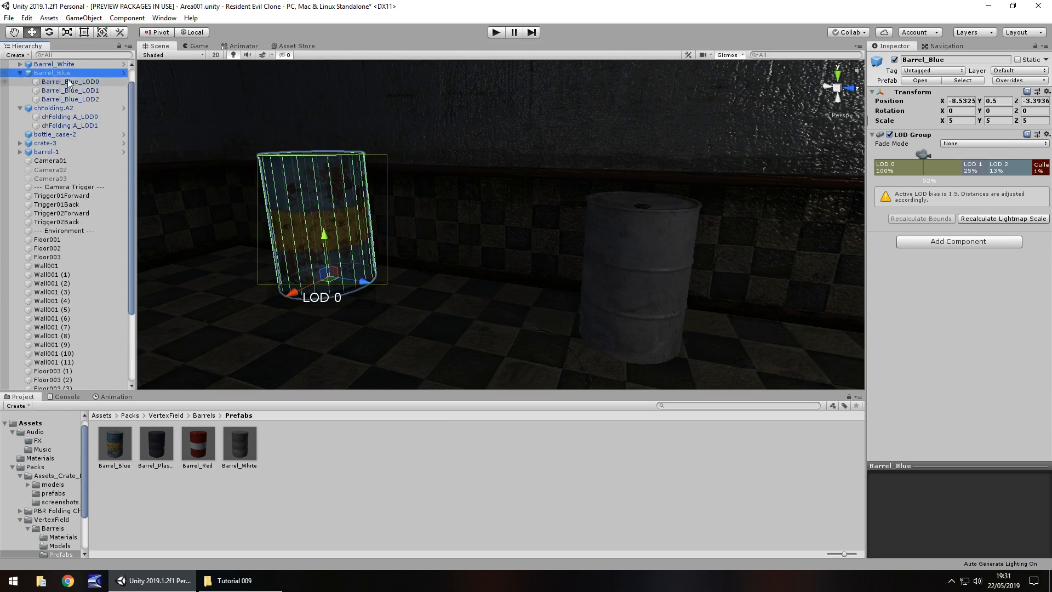
left_click(69, 81)
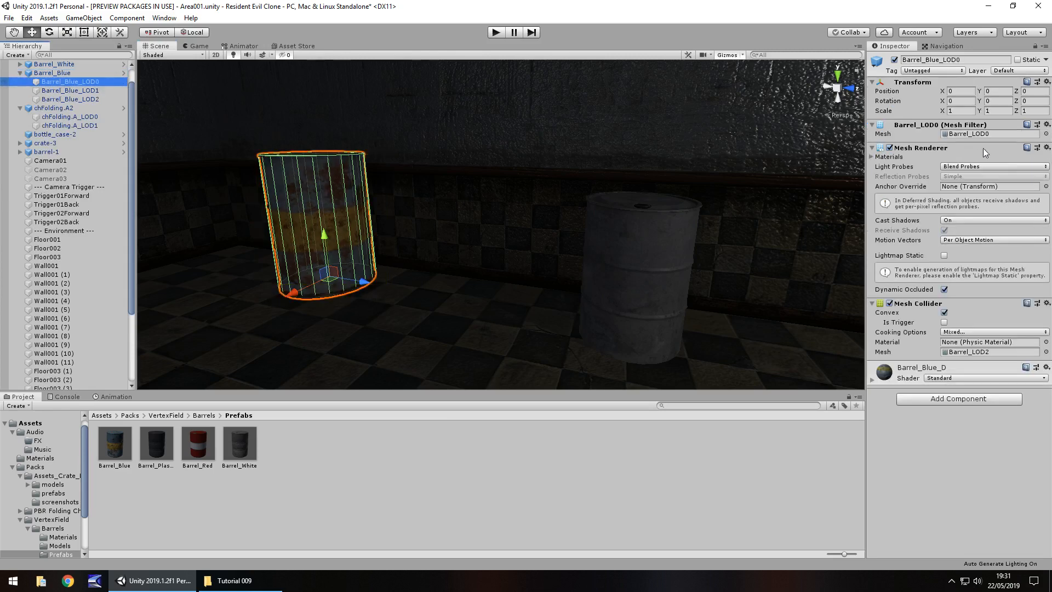
mouse_move(852, 160)
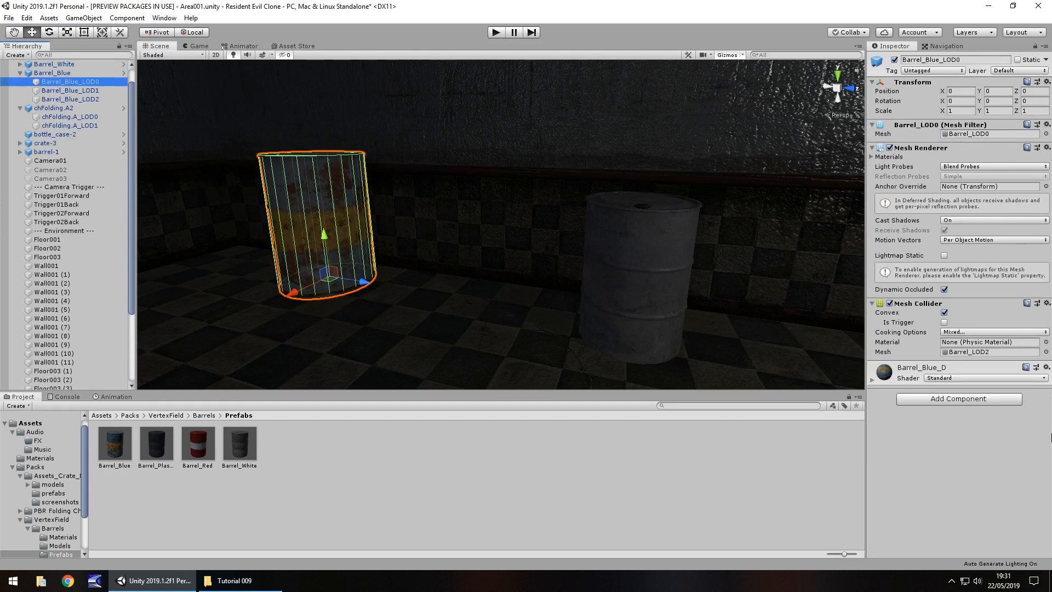
left_click(875, 378)
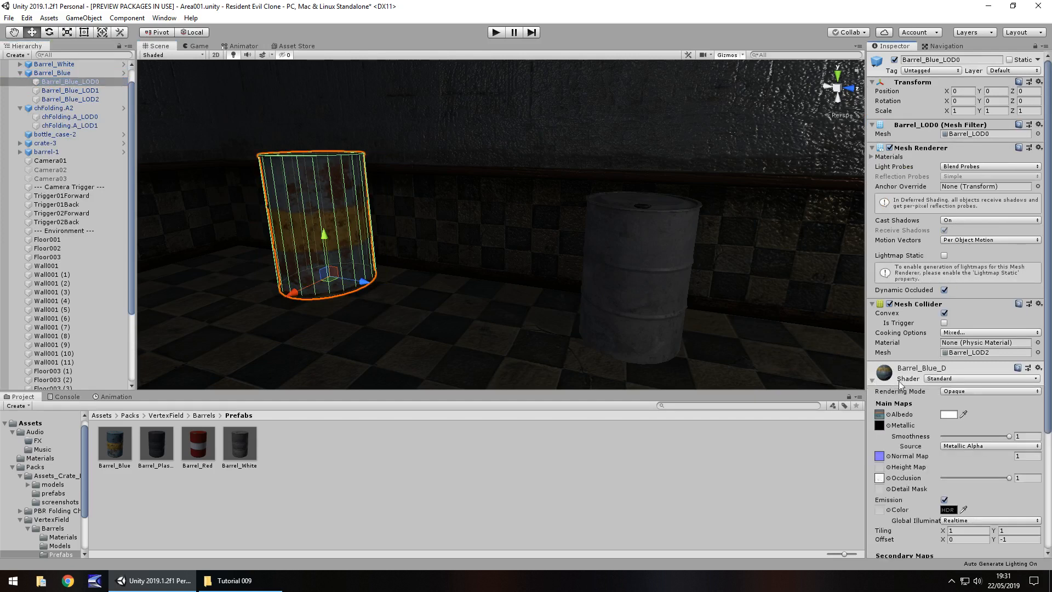
scroll("down", 3)
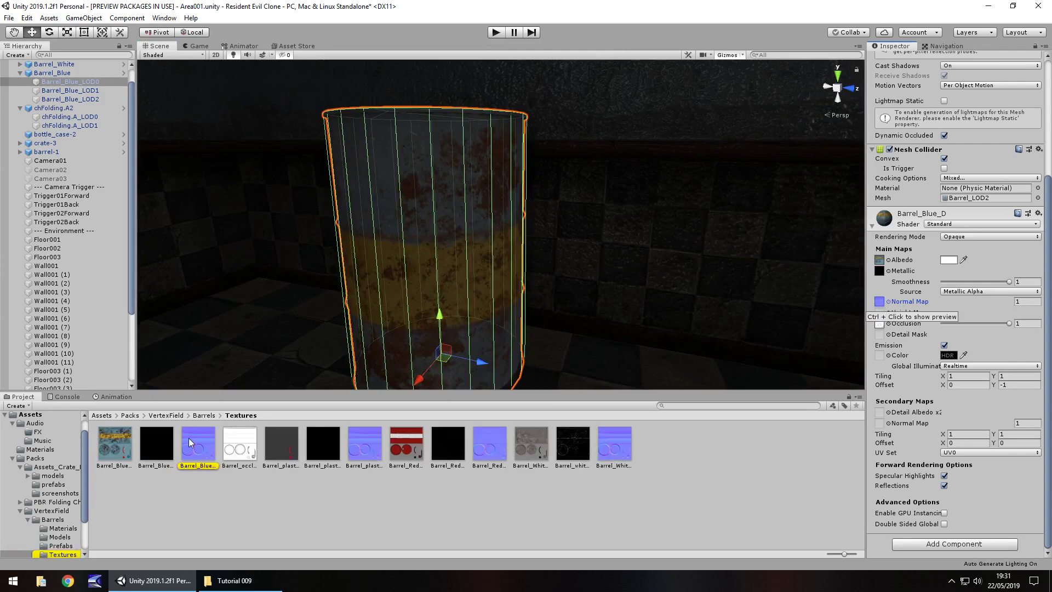
Enable Create from Grayscale on the blue barrel normal map, then select plastic and red barrel maps
left_click(197, 442)
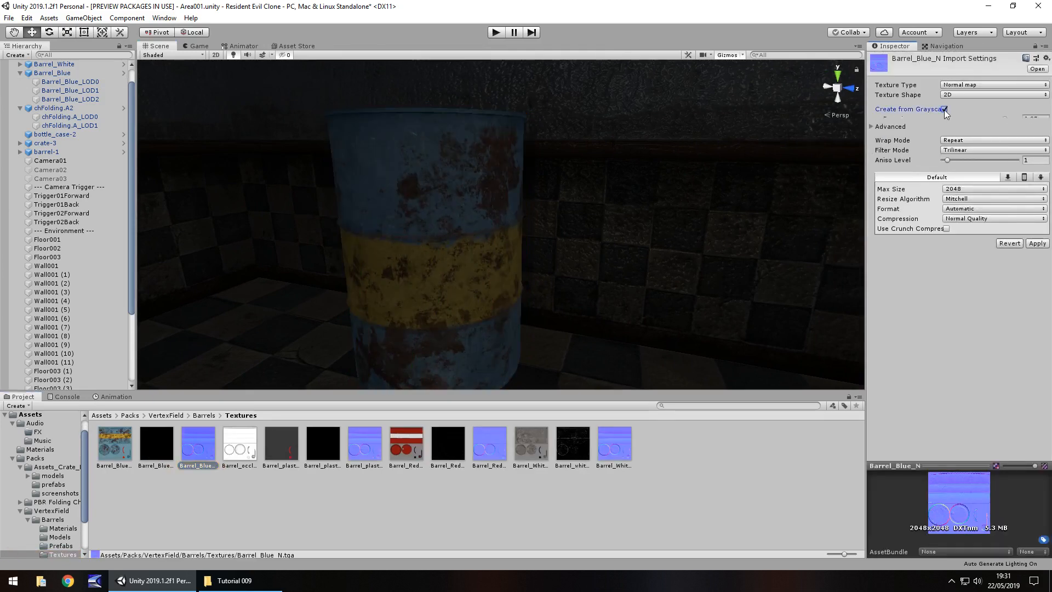
left_click(945, 108)
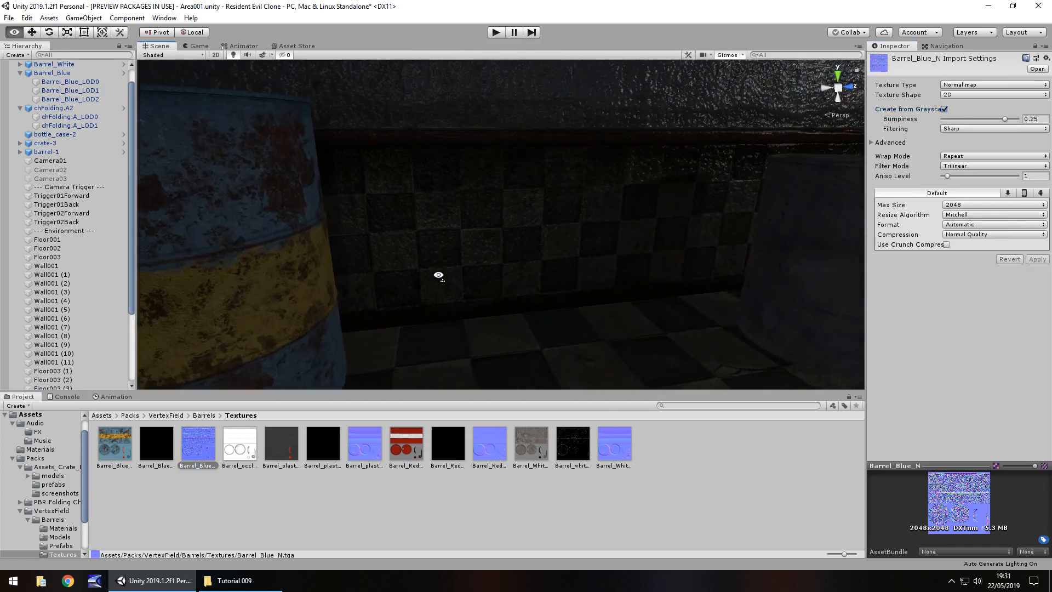
left_click(53, 64)
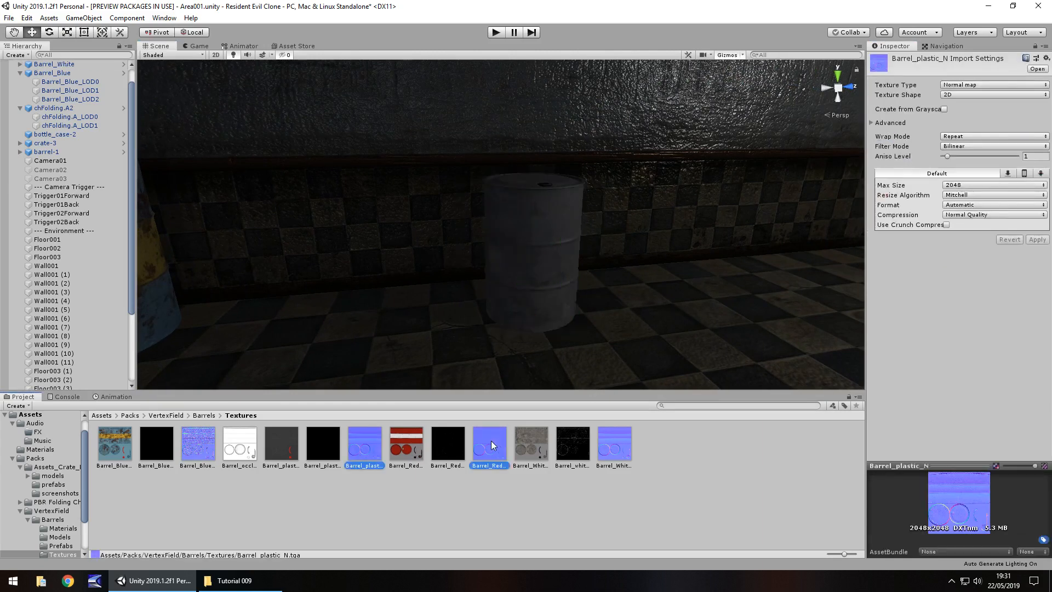
left_click(613, 442)
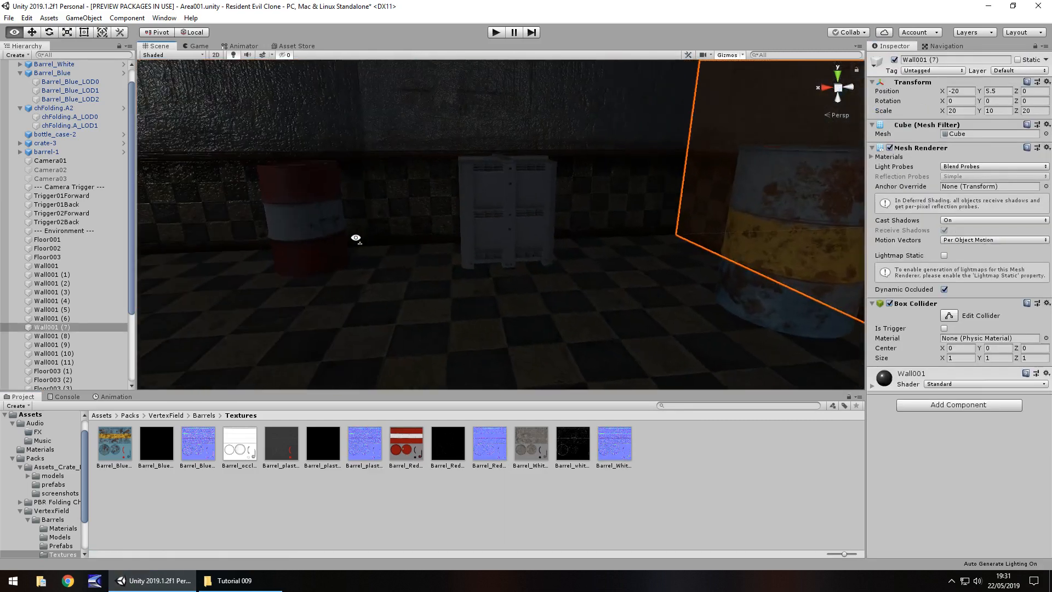
Find the red-and-white barrel LOD0's normal map and add remaining normal maps to the selection
left_click(46, 152)
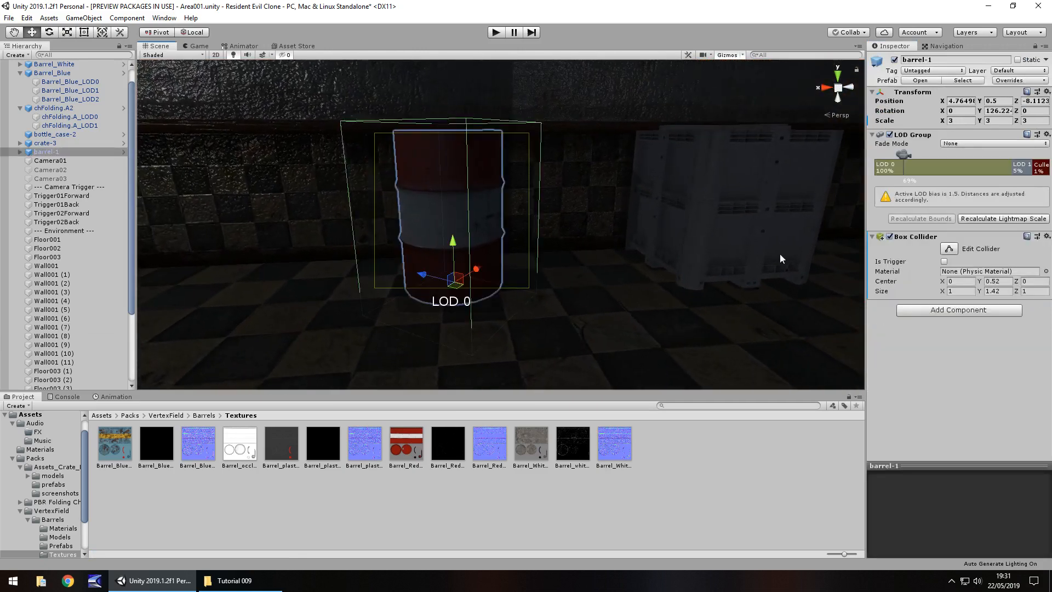
left_click(11, 151)
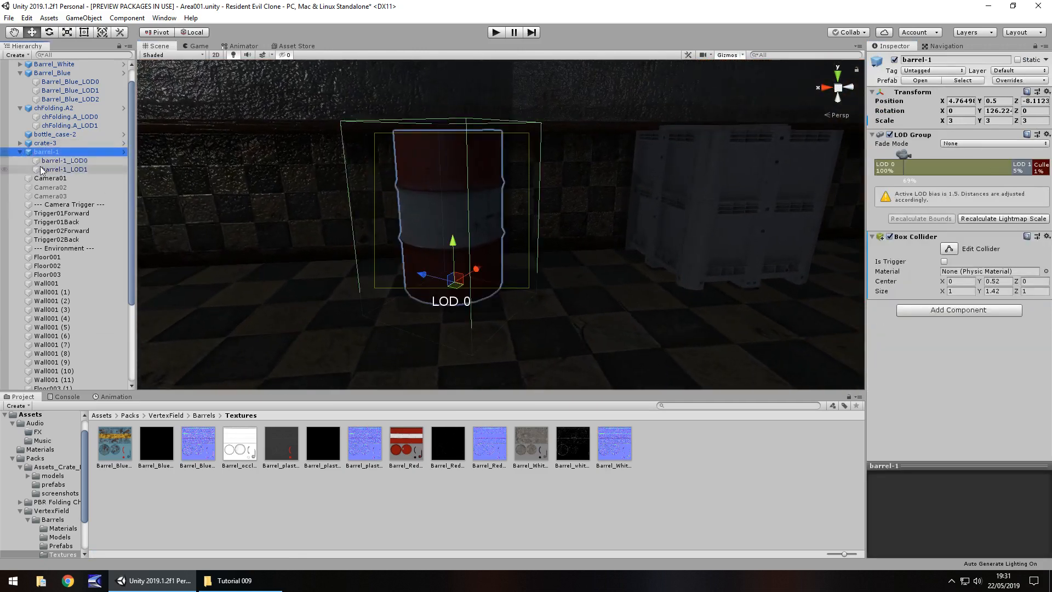
left_click(64, 160)
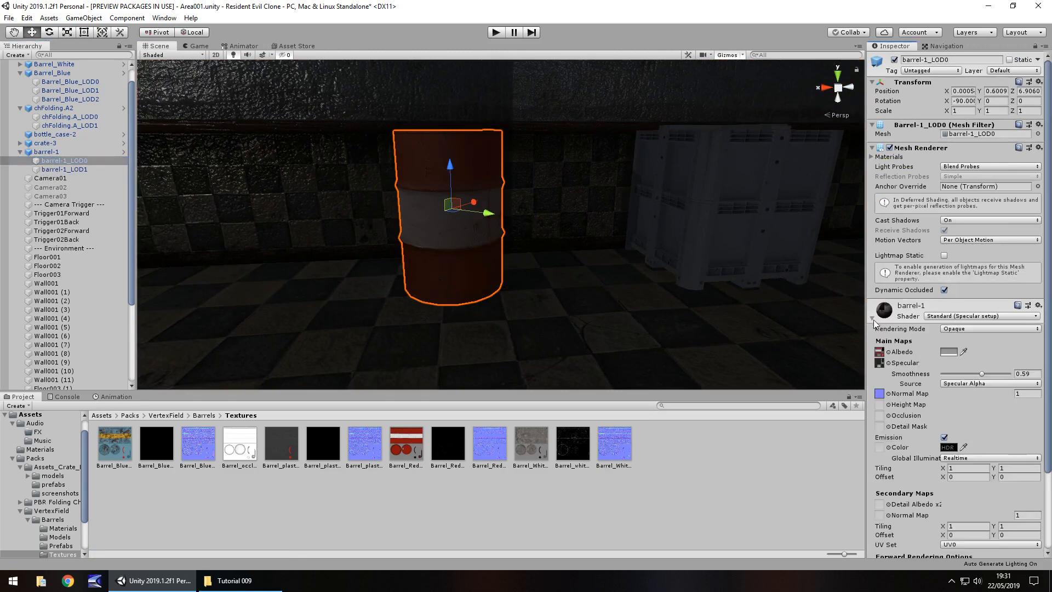
left_click(62, 484)
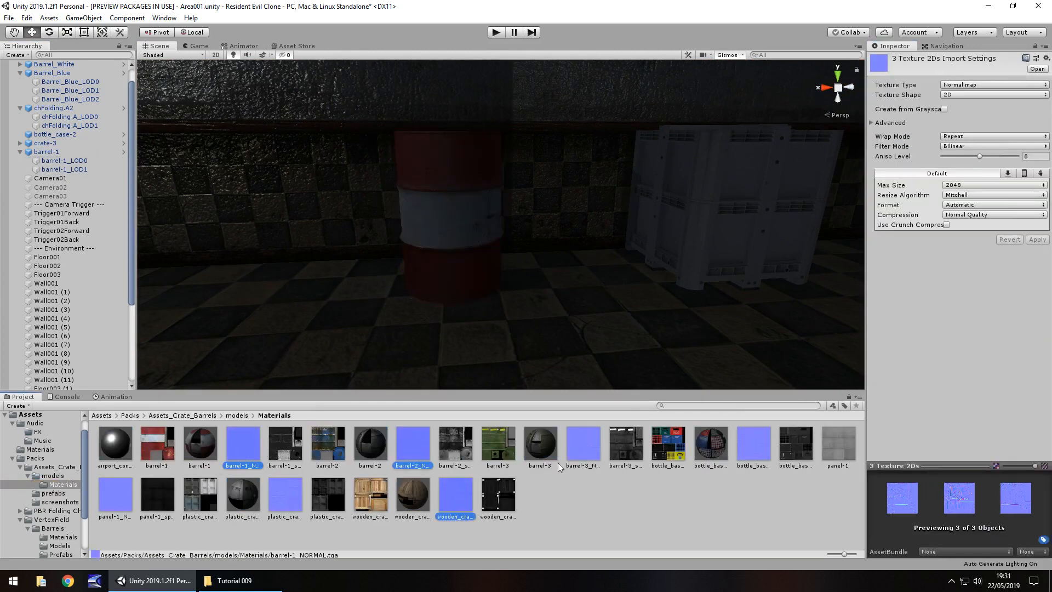
left_click(114, 496)
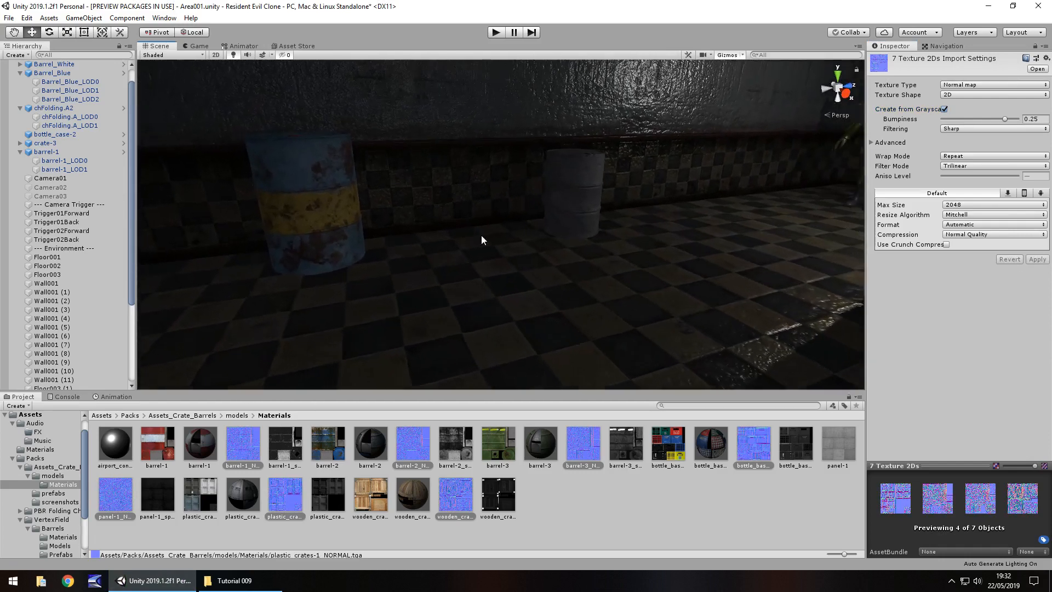
Set Barrel_Blue_D's Smoothness Source to Albedo Alpha, then reselect Floor001
left_click(52, 72)
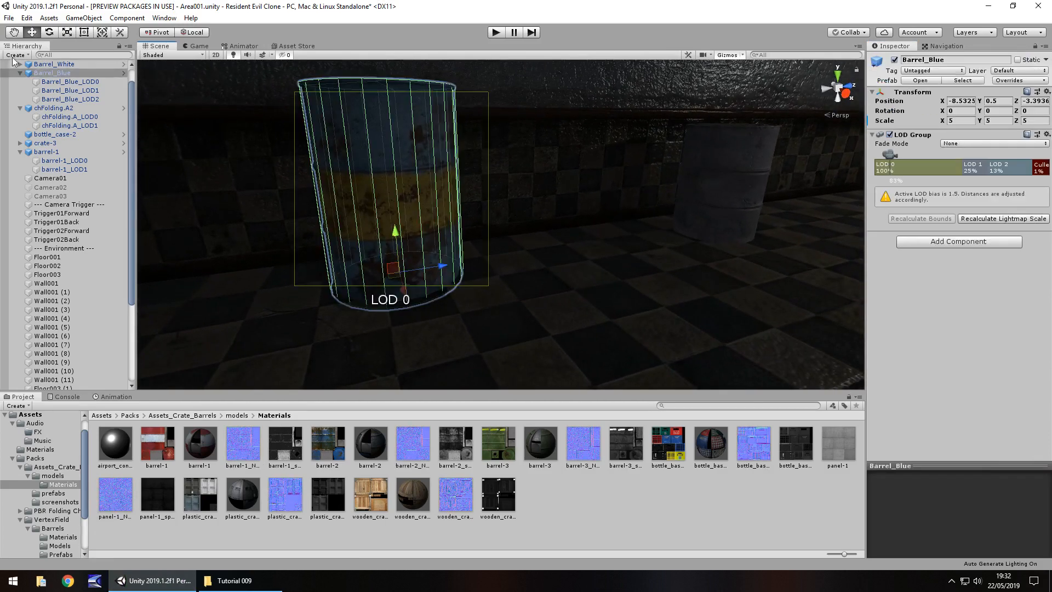
left_click(66, 81)
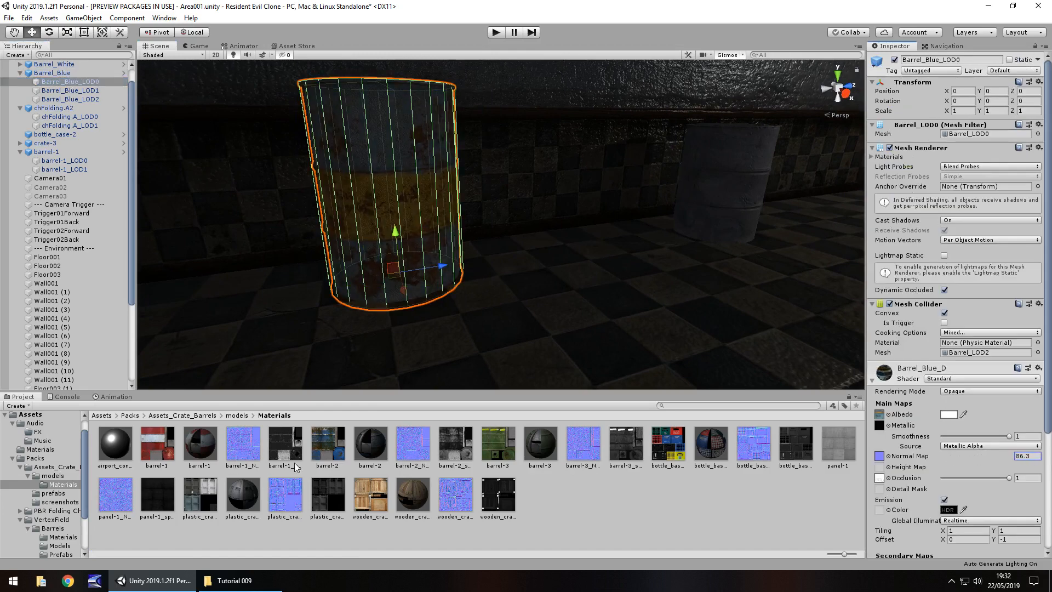
left_click(53, 72)
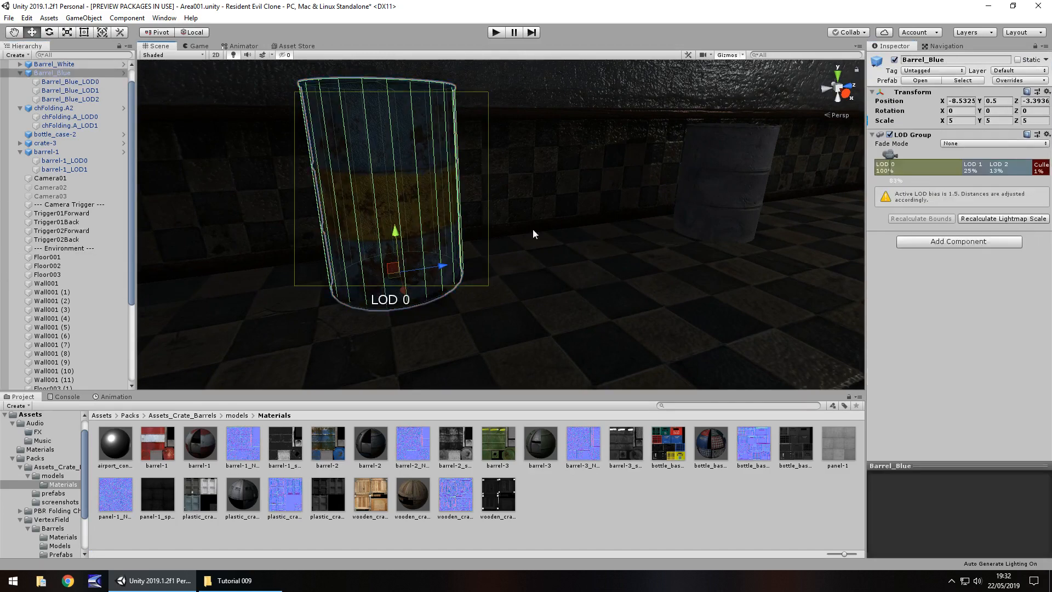
left_click(48, 257)
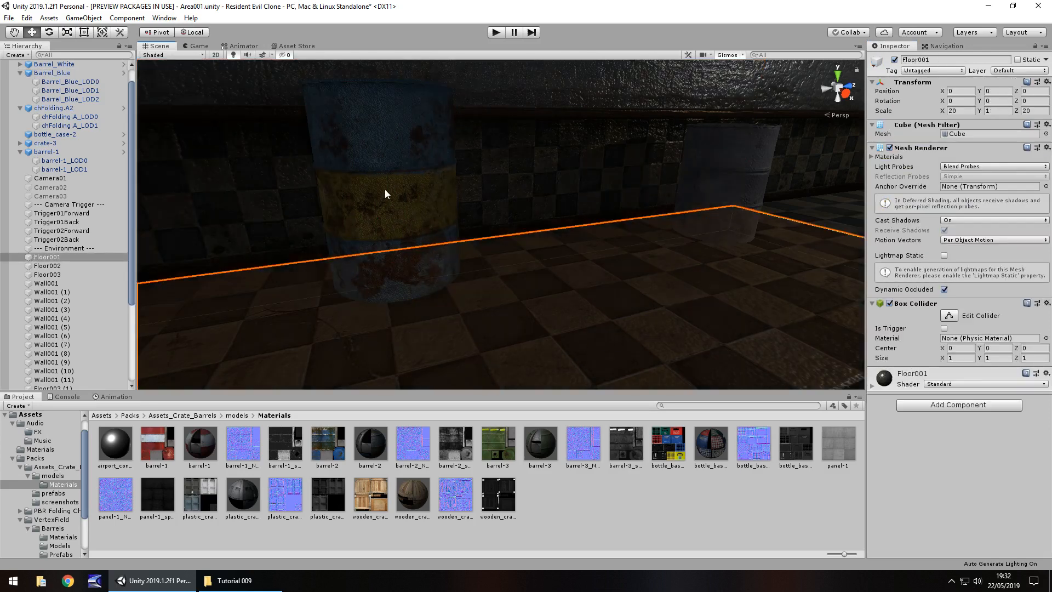
left_click(69, 81)
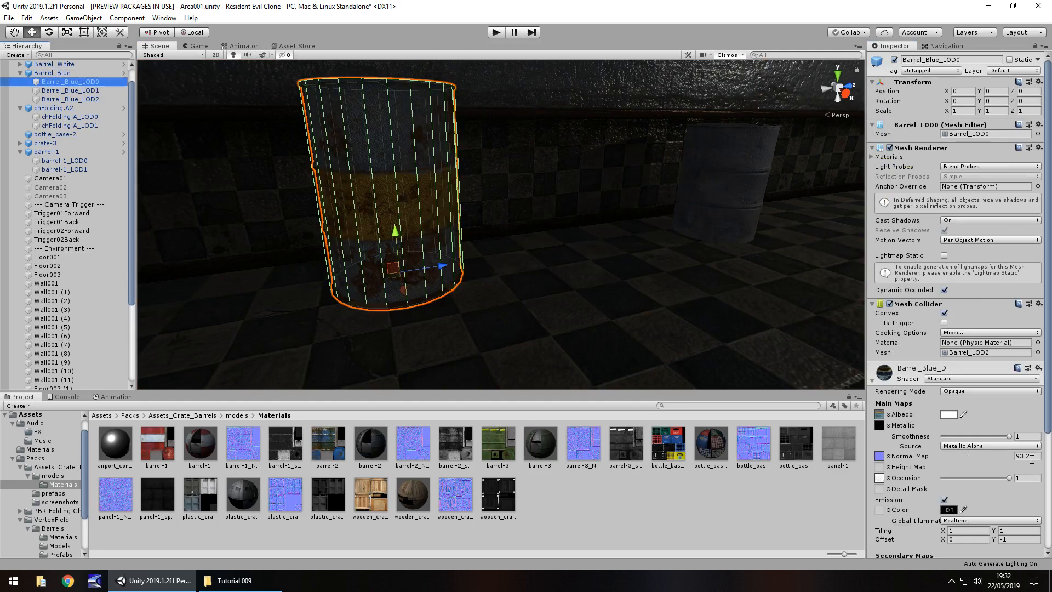
left_click(986, 446)
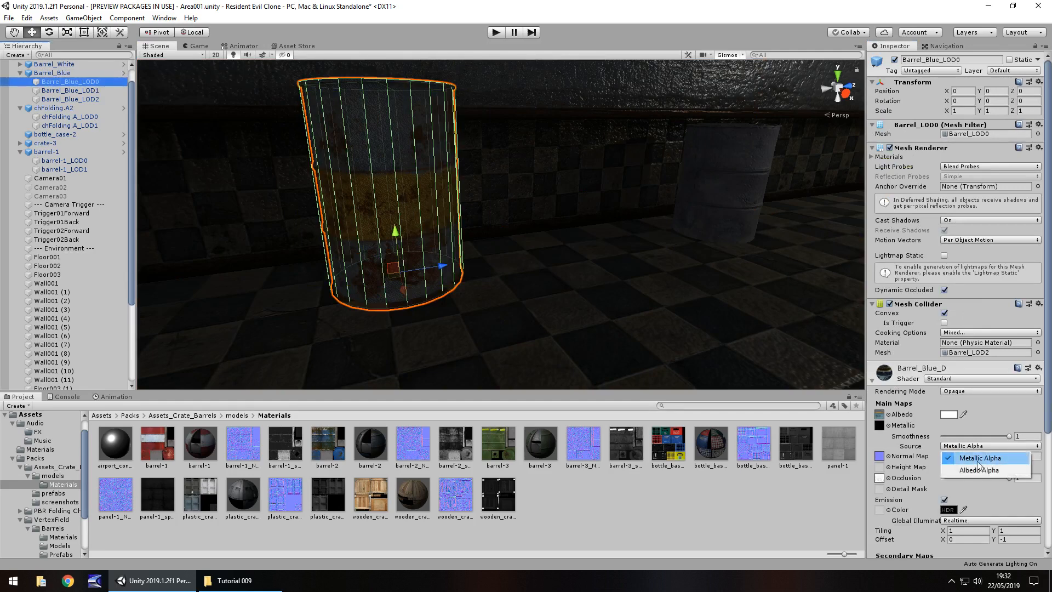
left_click(980, 470)
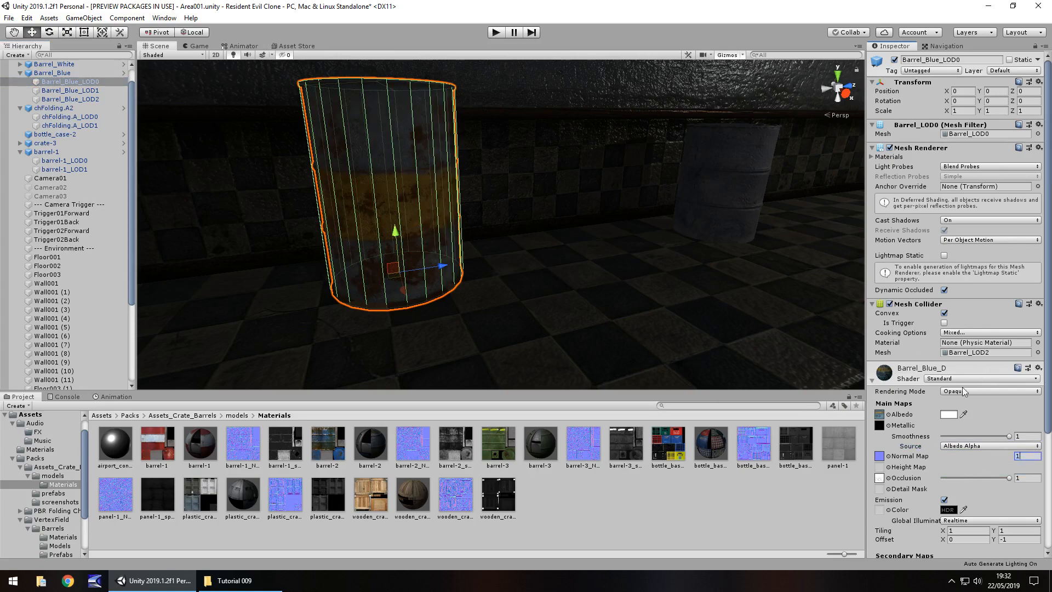
left_click(47, 257)
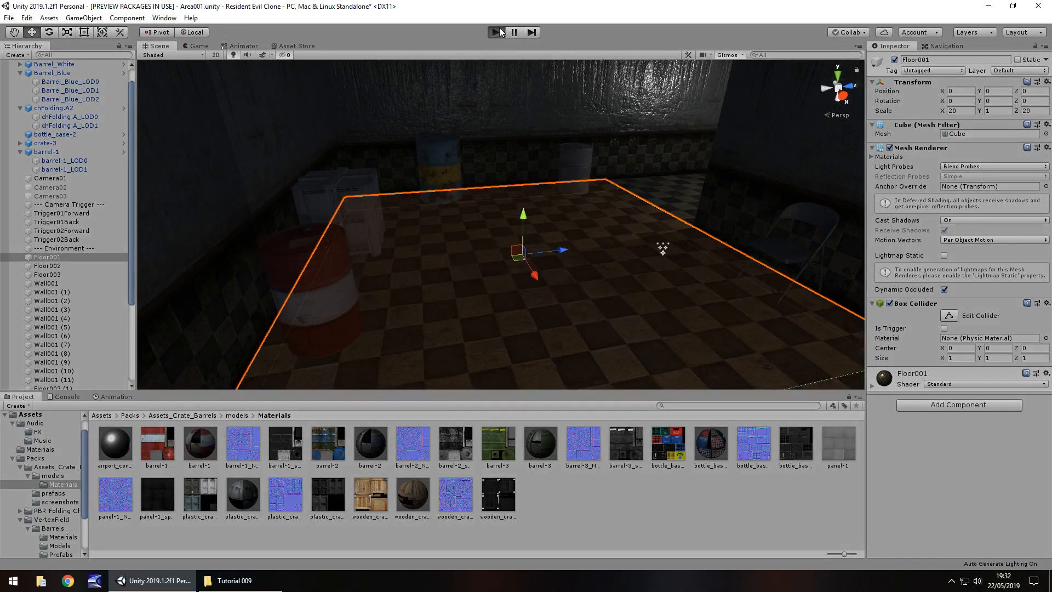
left_click(499, 32)
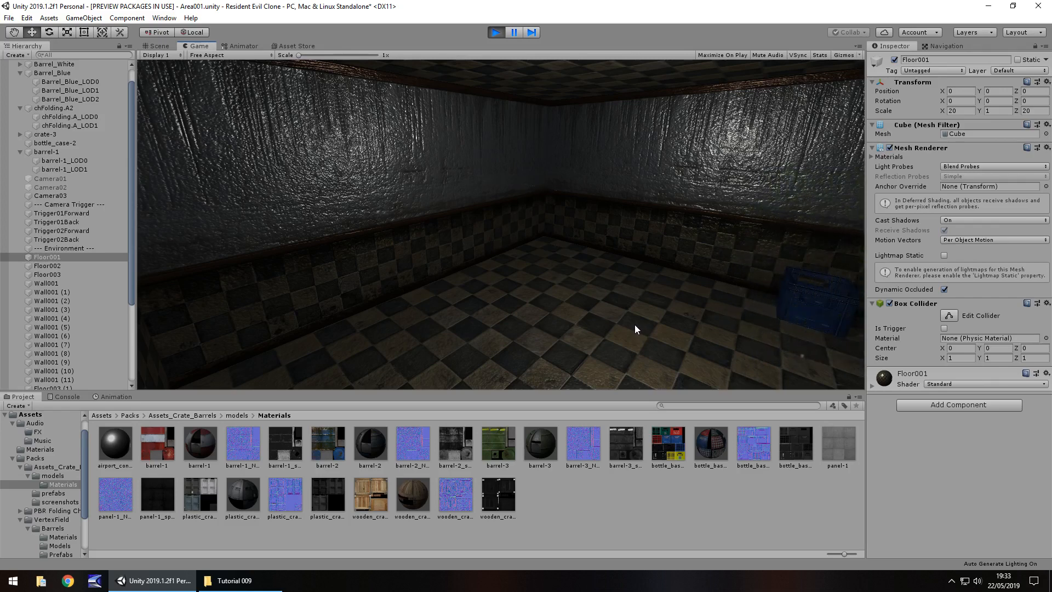
left_click(159, 46)
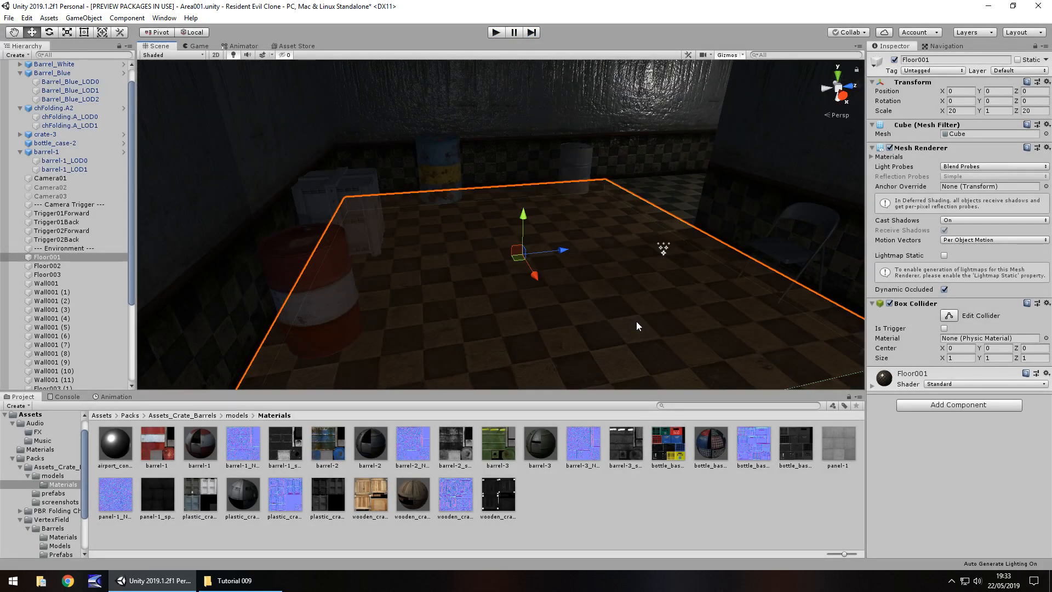
mouse_move(634, 250)
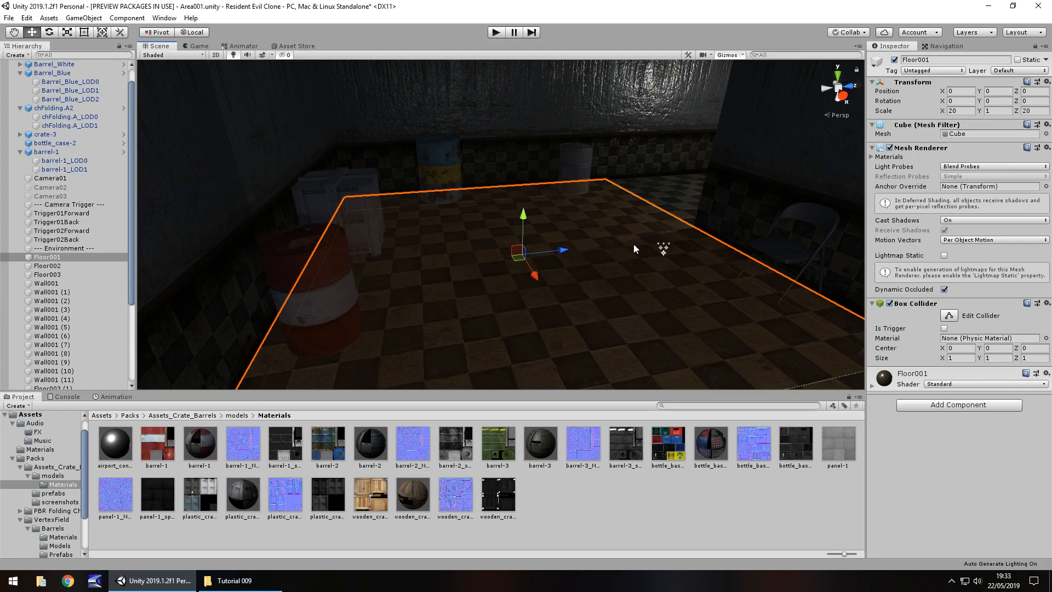
Select Floor003, collapse the prop groups in the Hierarchy, then select Floor001
left_click(47, 274)
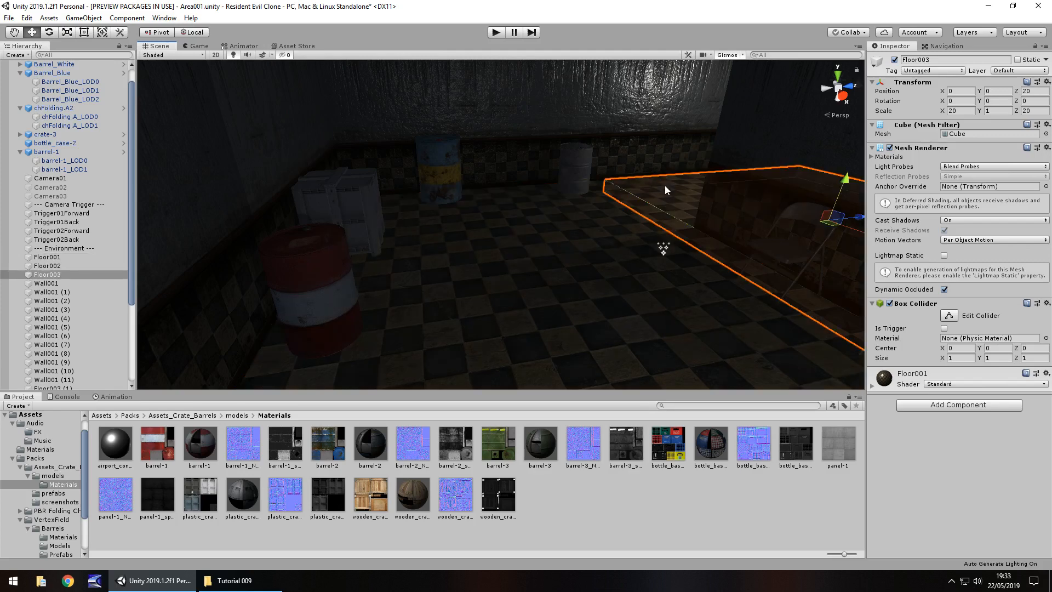
mouse_move(317, 262)
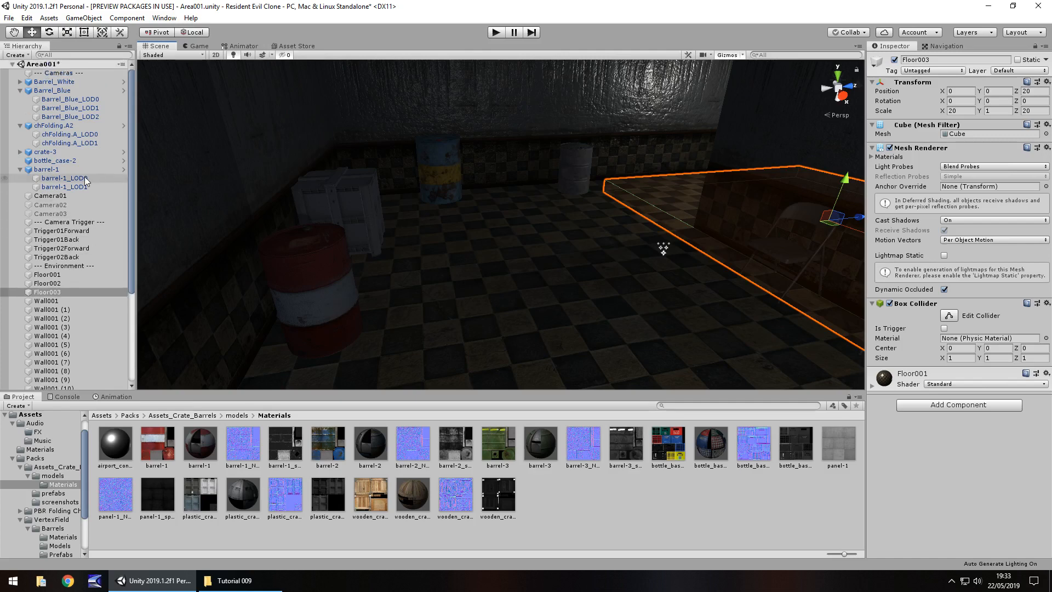
left_click(21, 90)
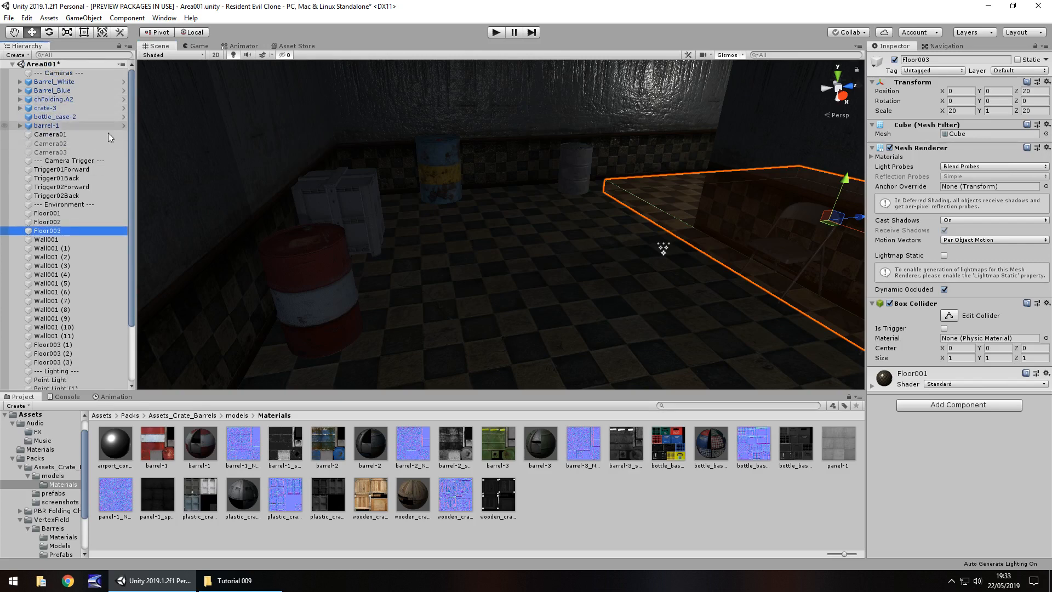
scroll("down", 3)
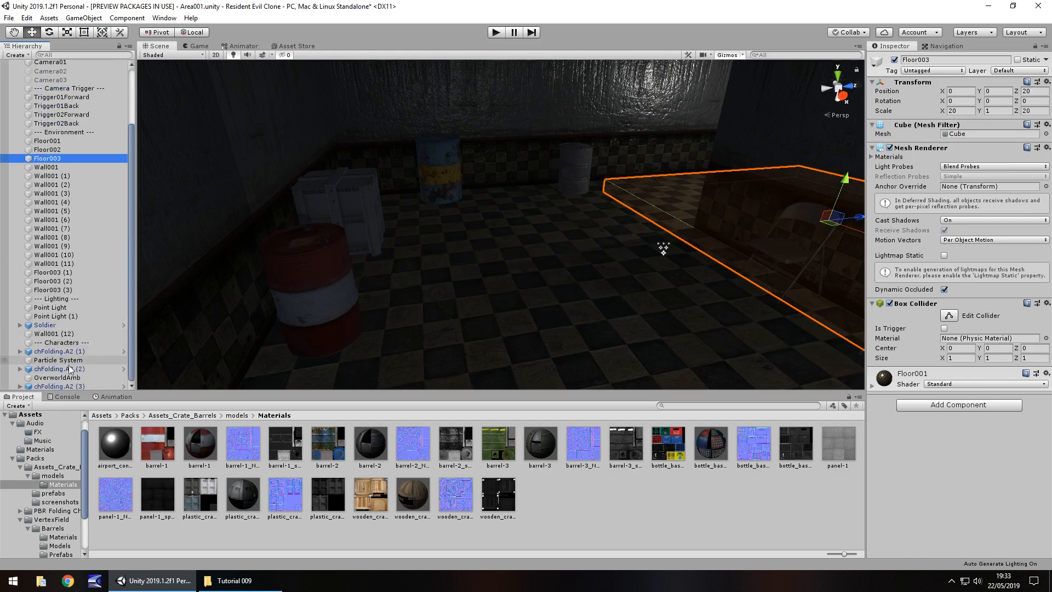
scroll("up", 3)
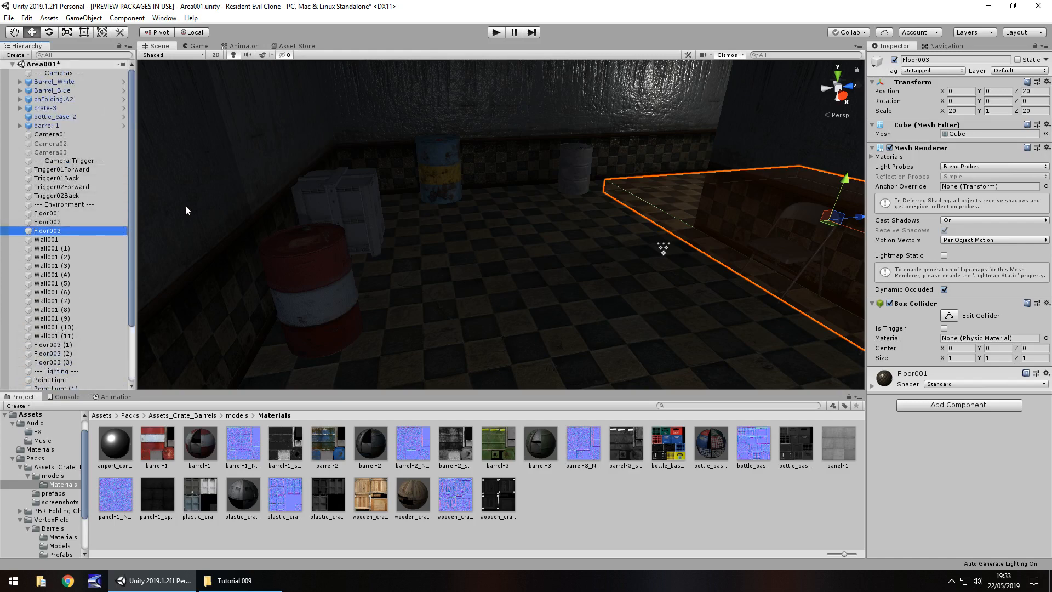
mouse_move(480, 179)
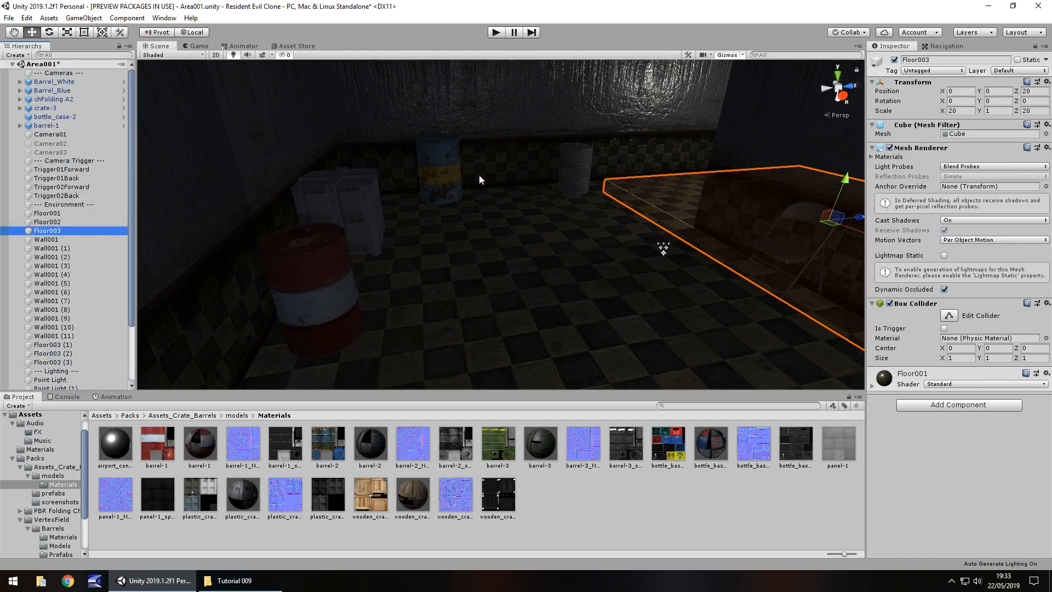
mouse_move(542, 257)
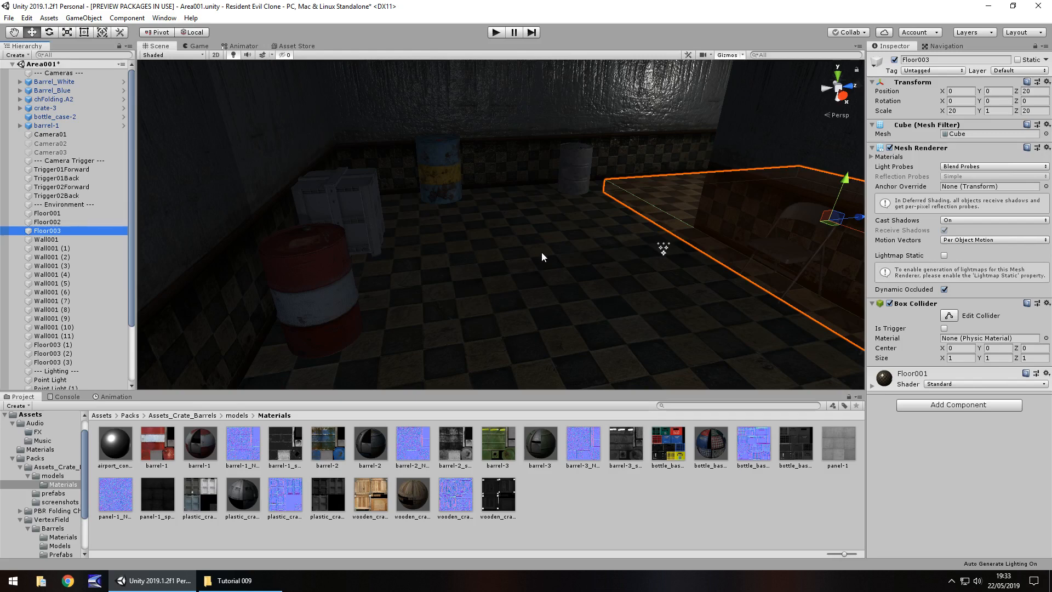
left_click(46, 213)
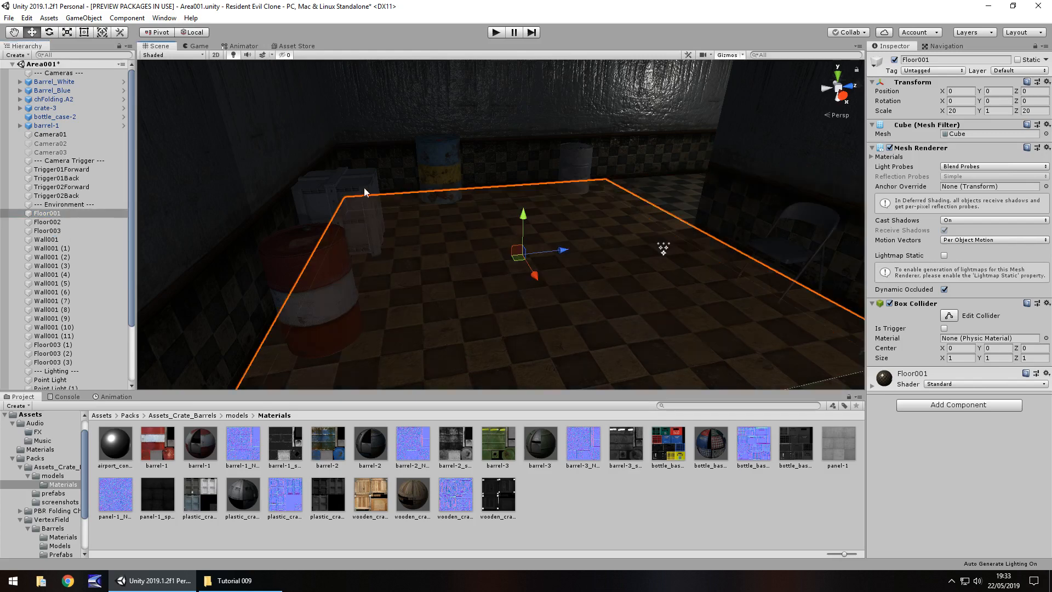
mouse_move(167, 116)
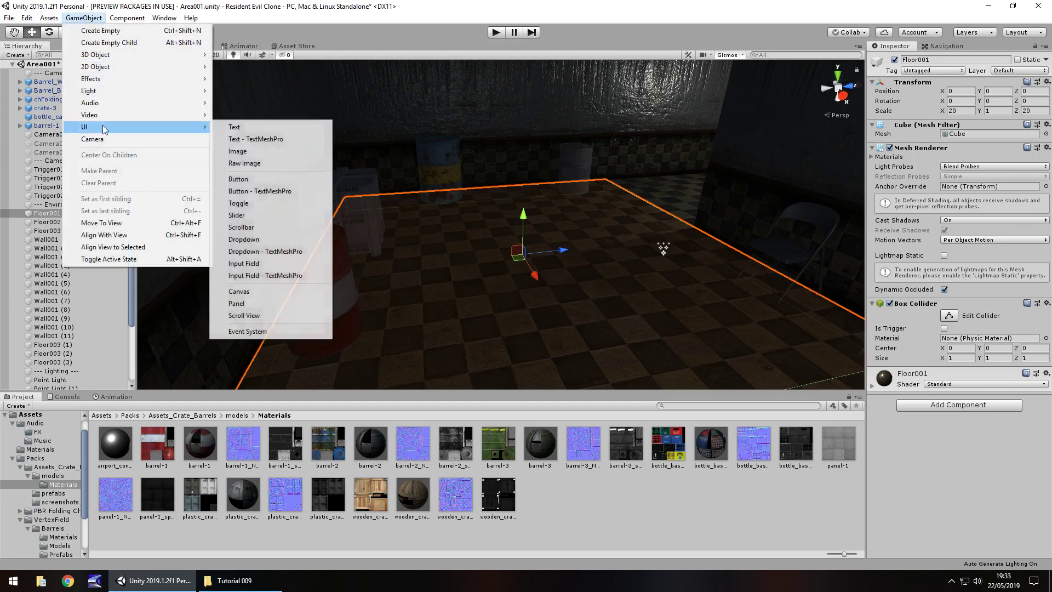
mouse_move(265, 164)
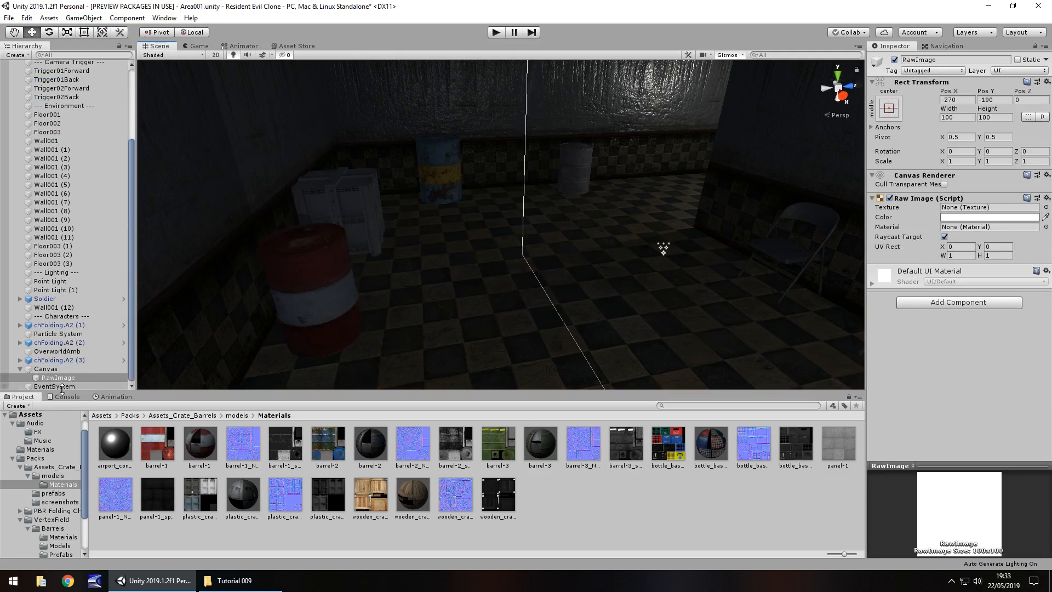
Select and frame the Canvas in the Scene view, then select its RawImage
left_click(45, 368)
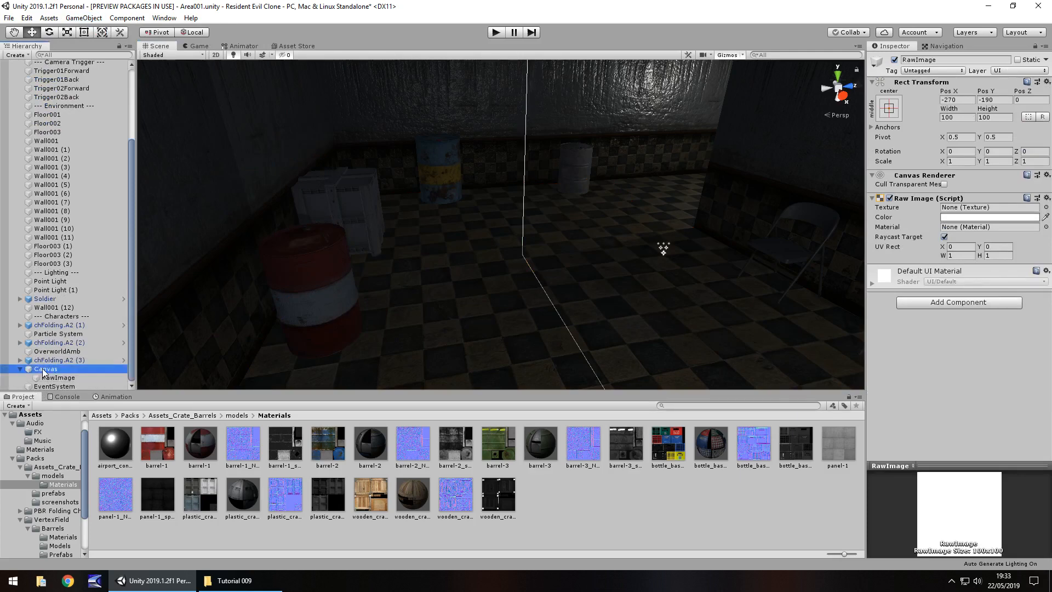
left_click(45, 368)
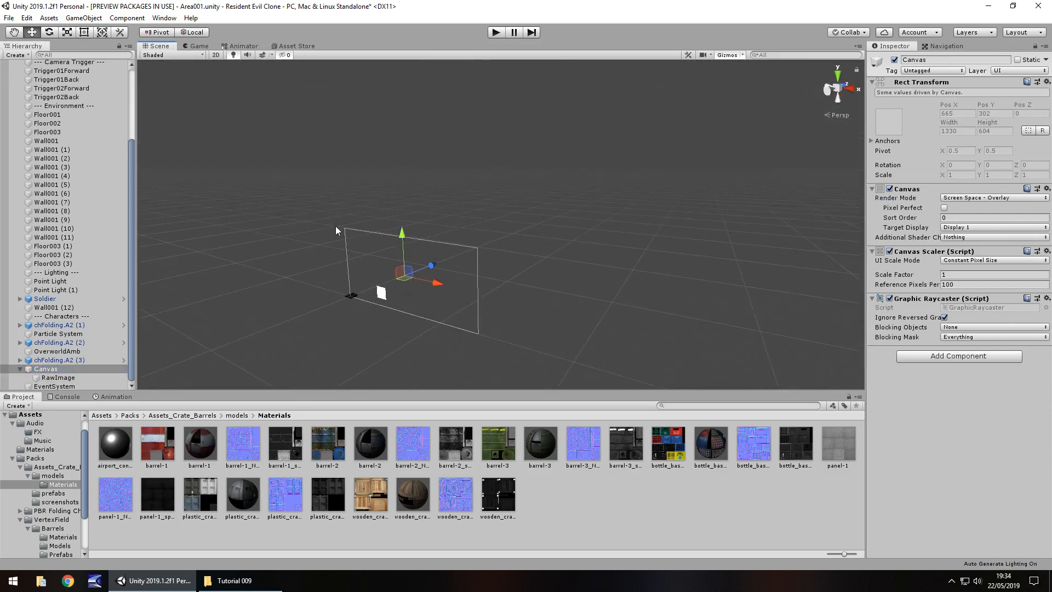
mouse_move(379, 336)
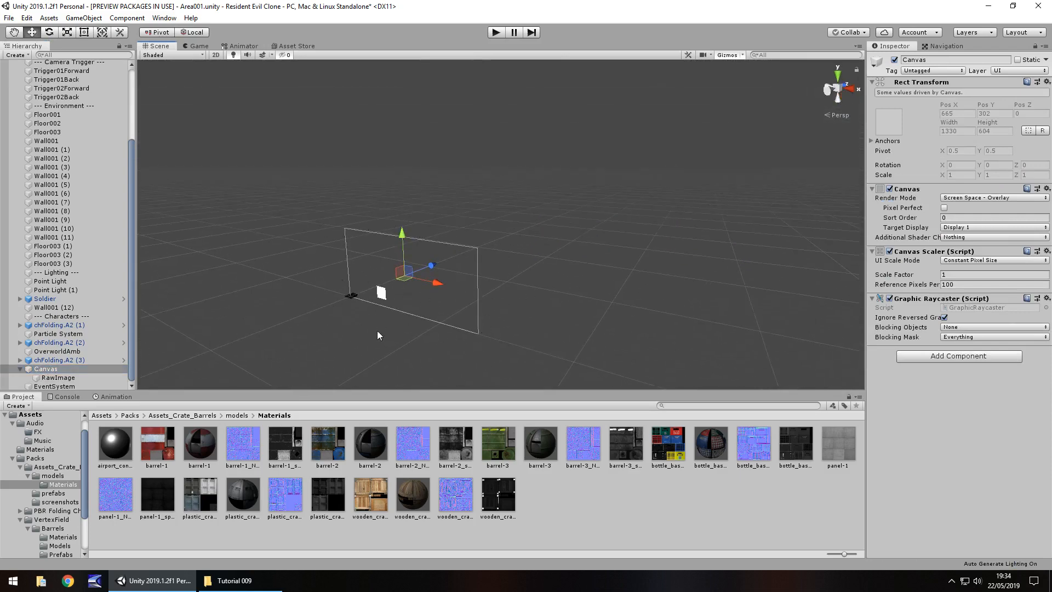
mouse_move(299, 284)
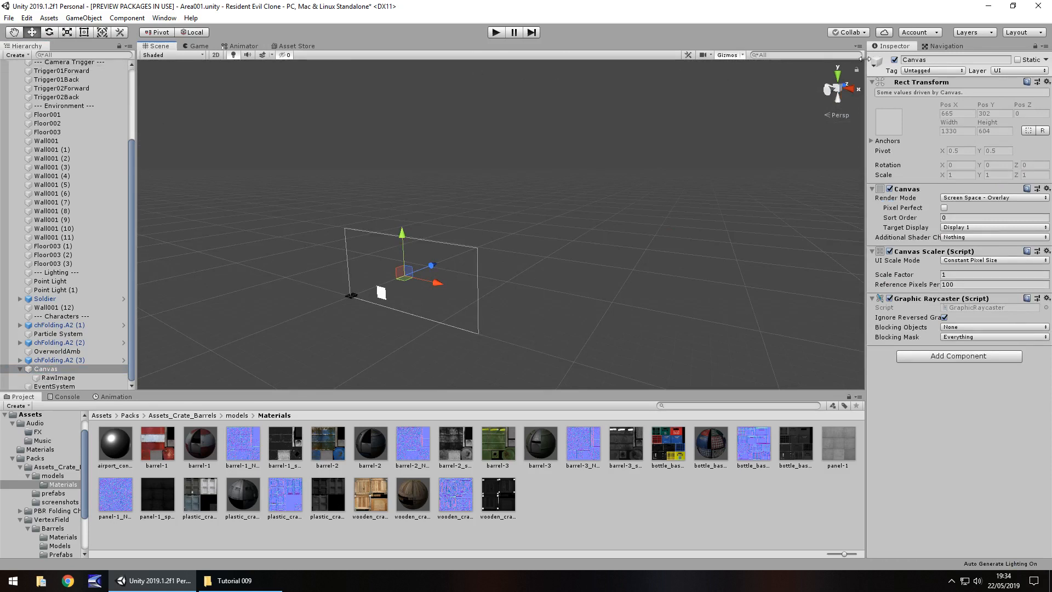
mouse_move(486, 275)
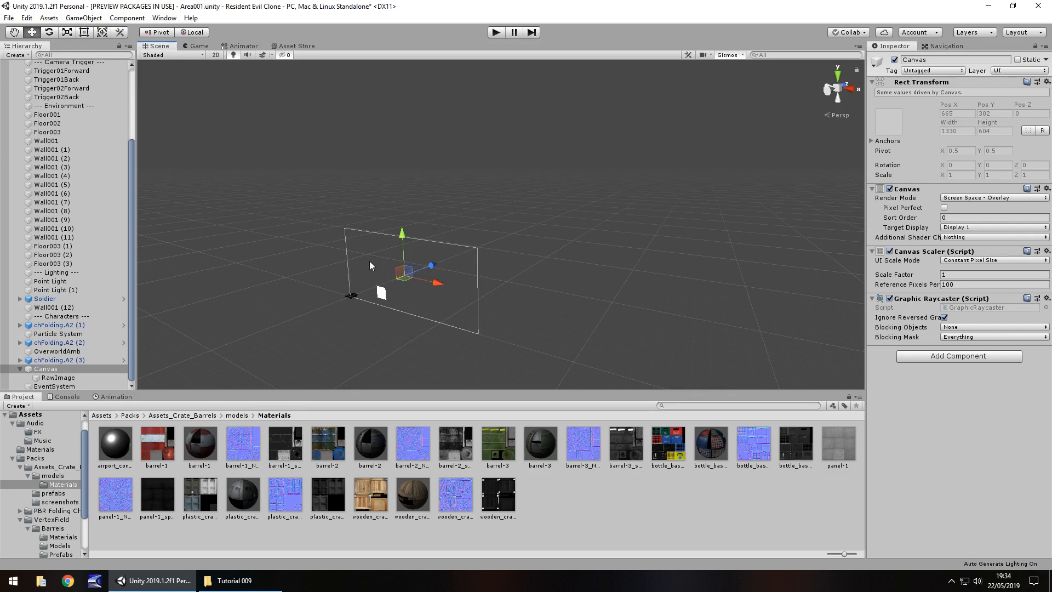
left_click(57, 377)
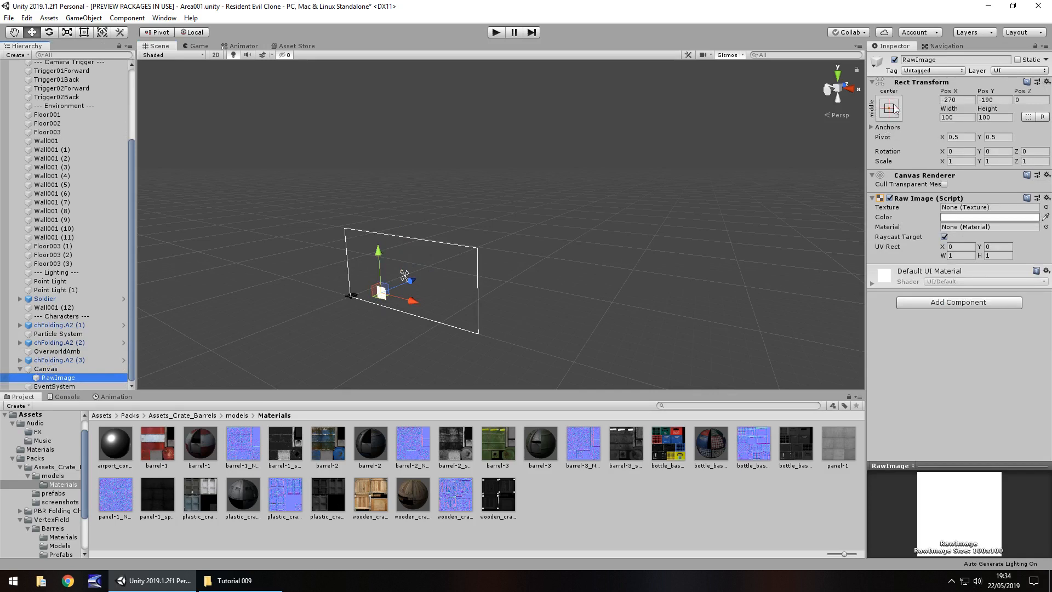
Anchor the RawImage to stretch across the canvas with all edge offsets at 0
left_click(890, 107)
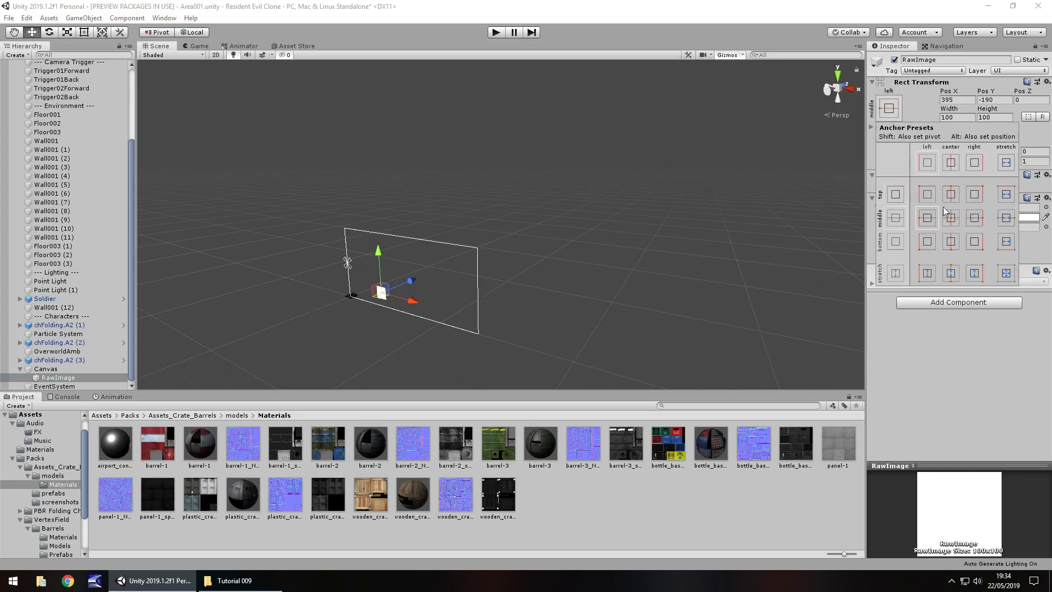
left_click(974, 241)
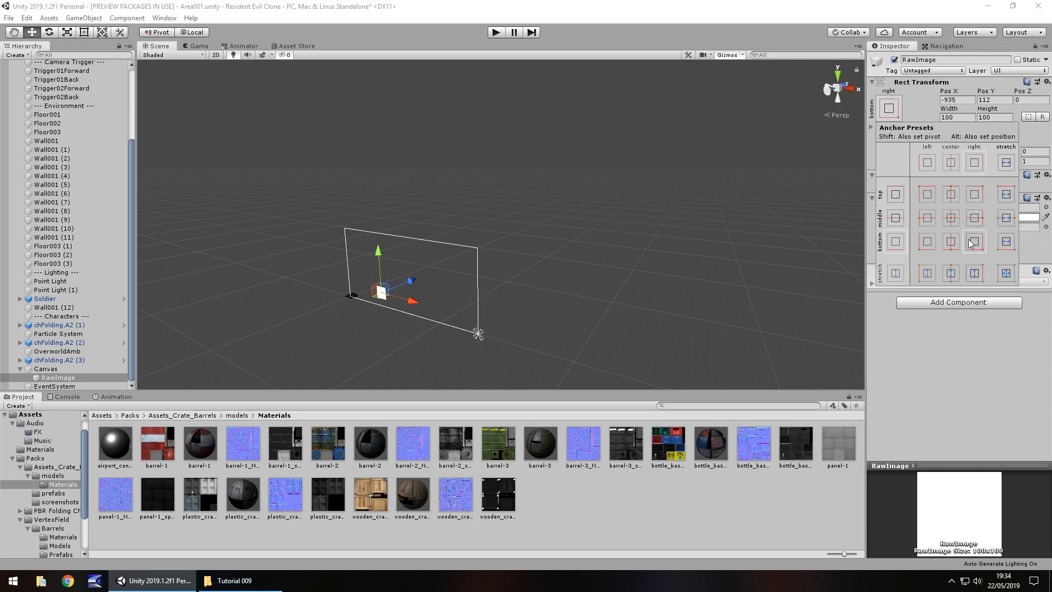
left_click(1004, 272)
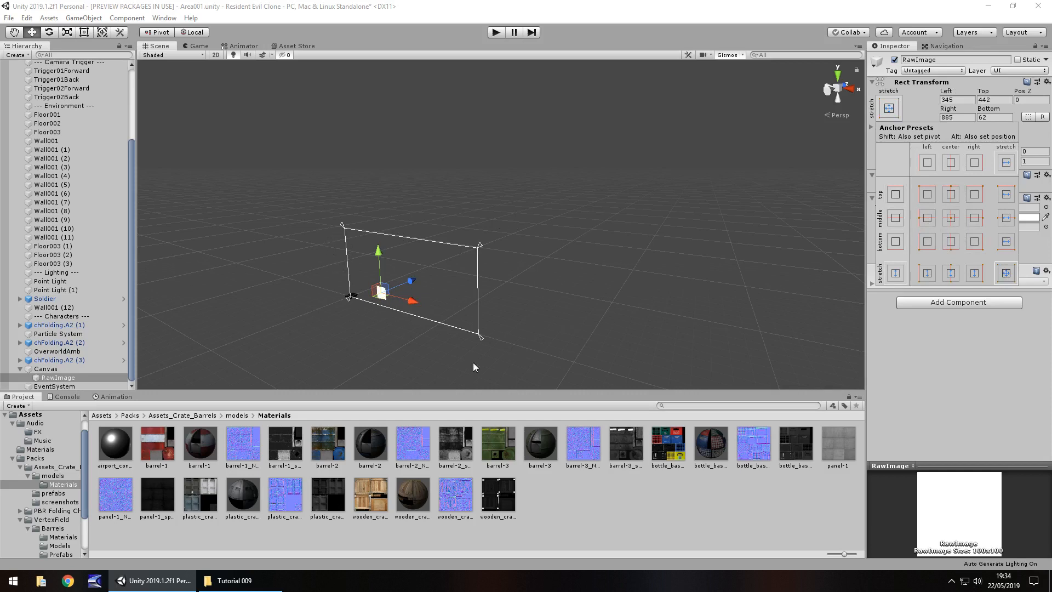
mouse_move(331, 247)
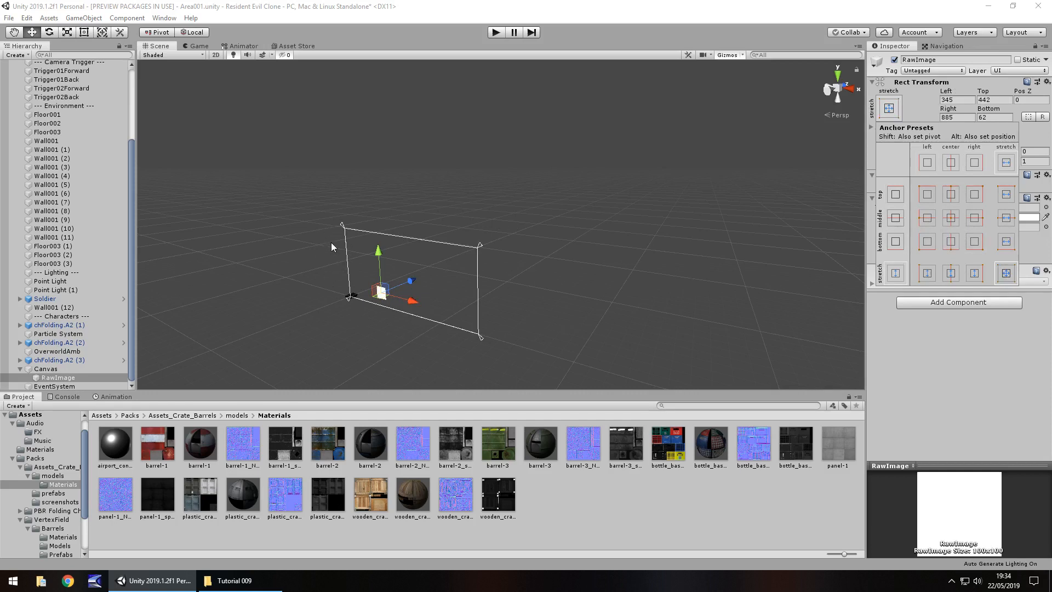
mouse_move(564, 324)
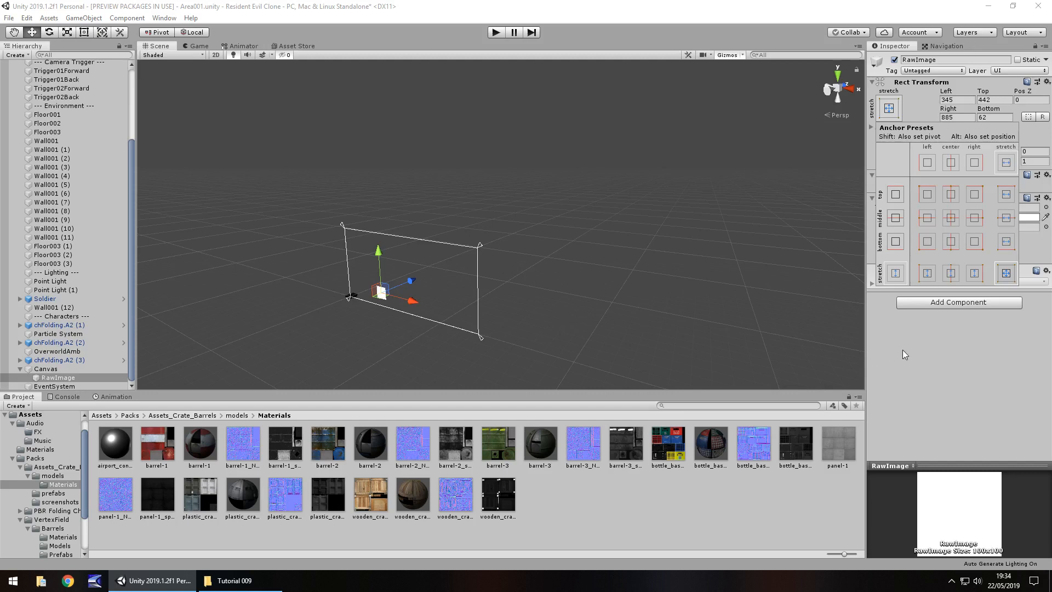
mouse_move(245, 345)
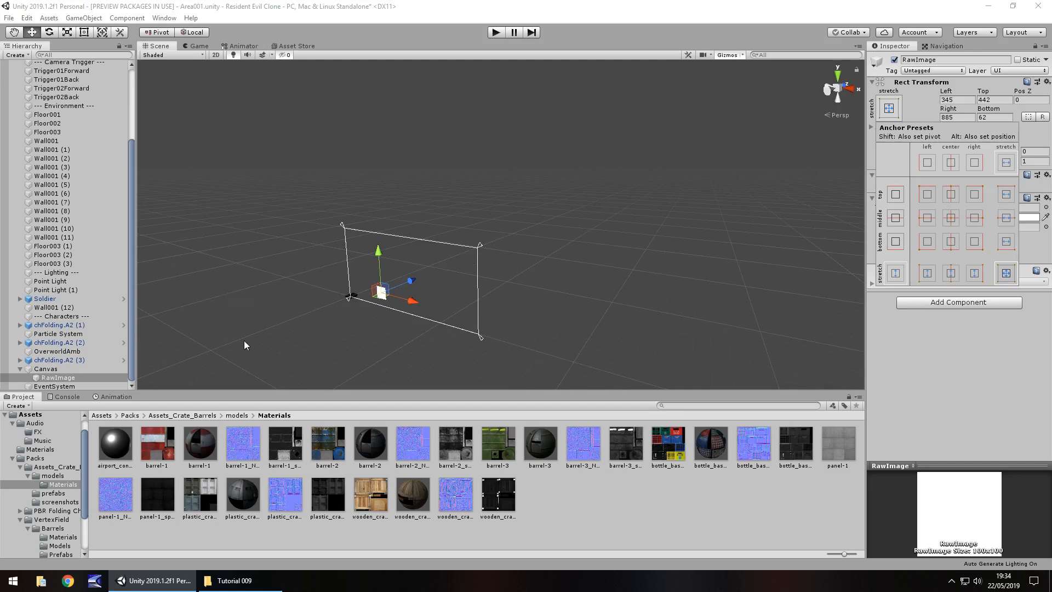
mouse_move(241, 339)
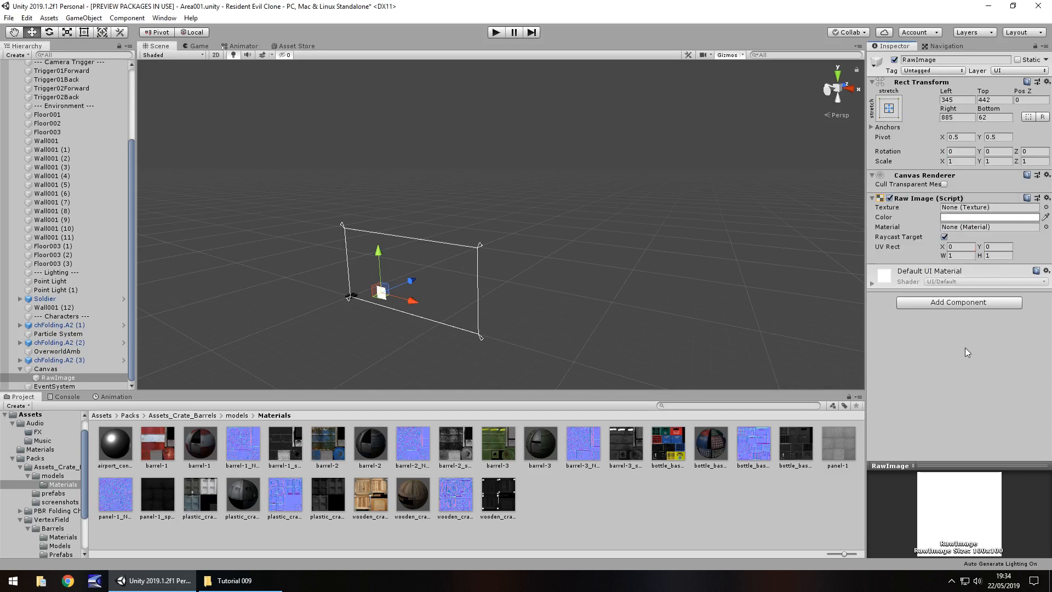
left_click(889, 107)
type("0")
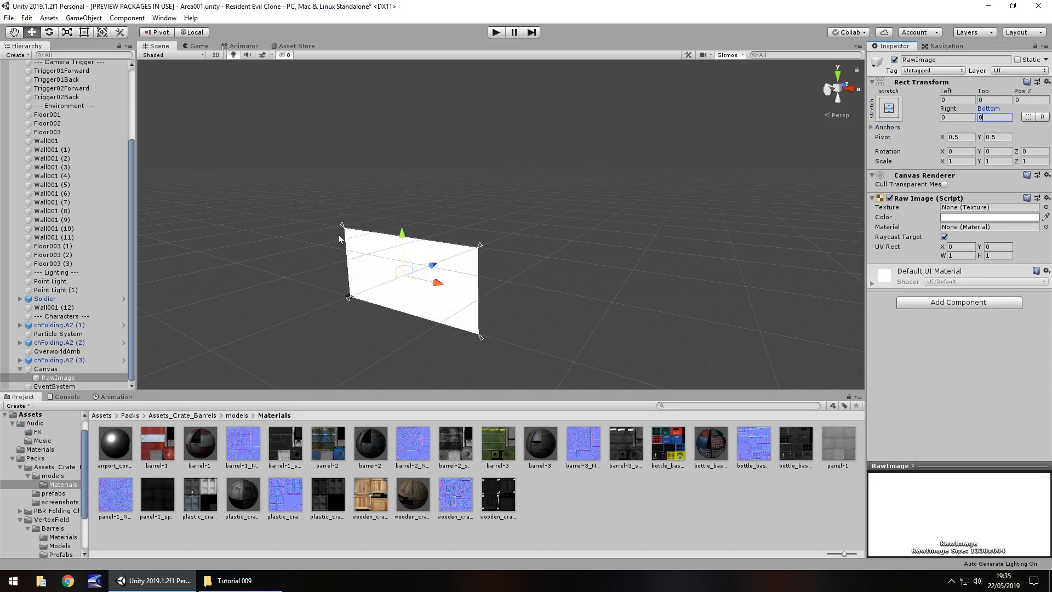
mouse_move(463, 52)
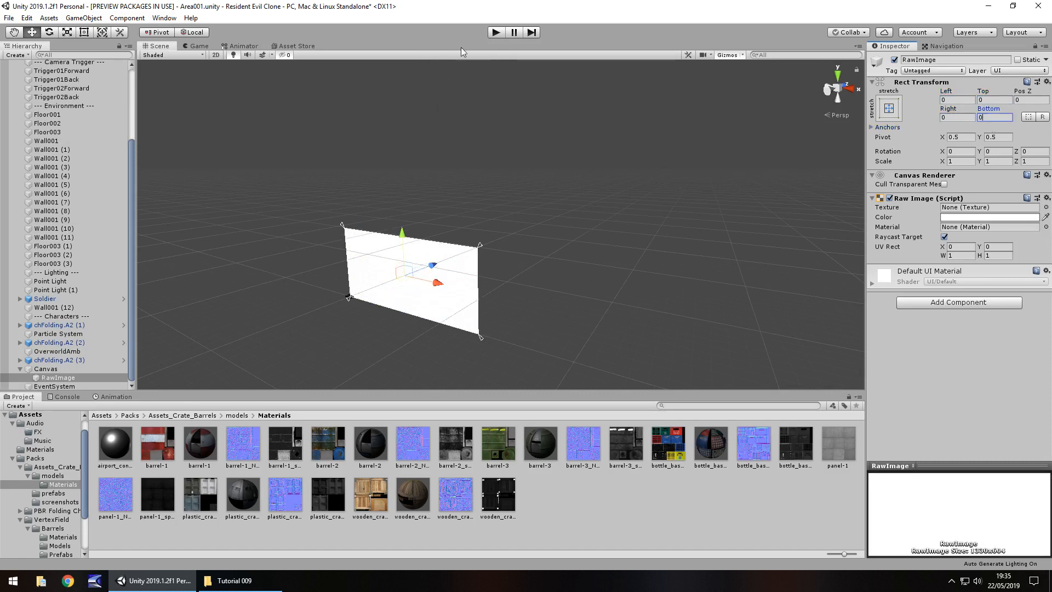
Preview the full-screen RawImage in Play mode, then stop playing
left_click(495, 32)
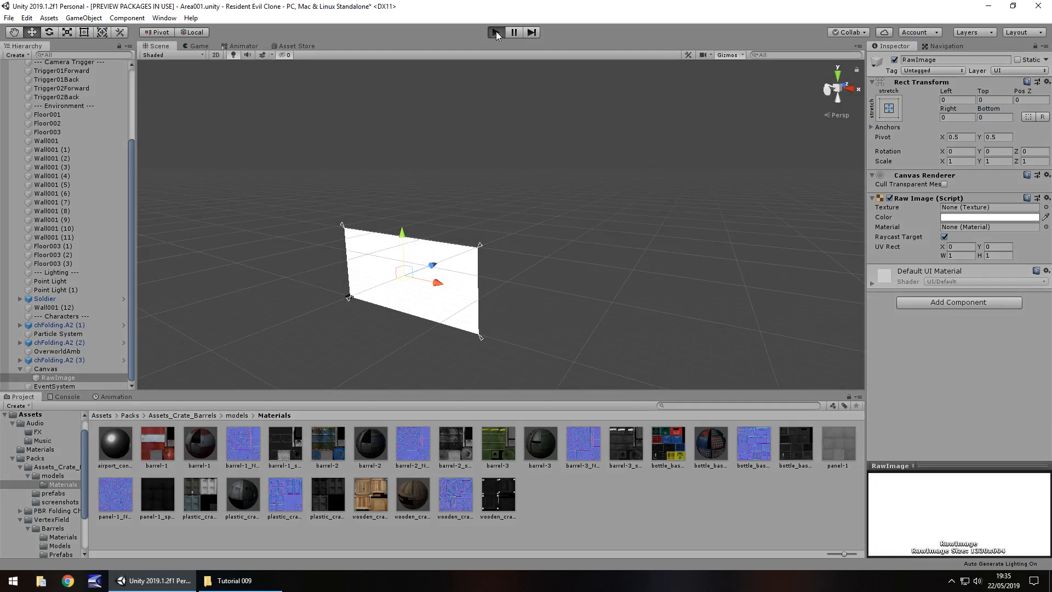
left_click(496, 32)
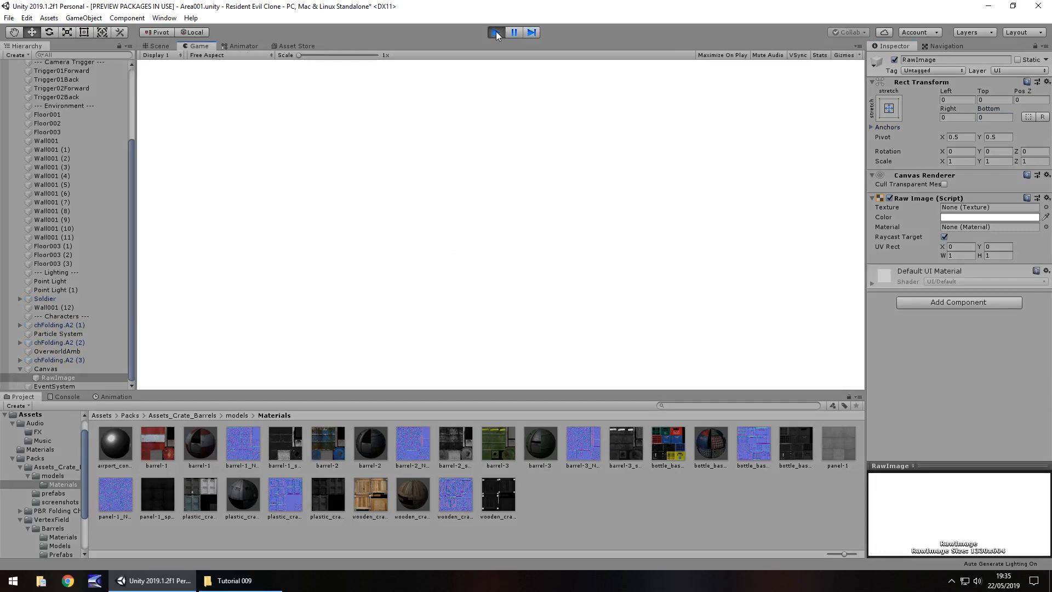
left_click(159, 45)
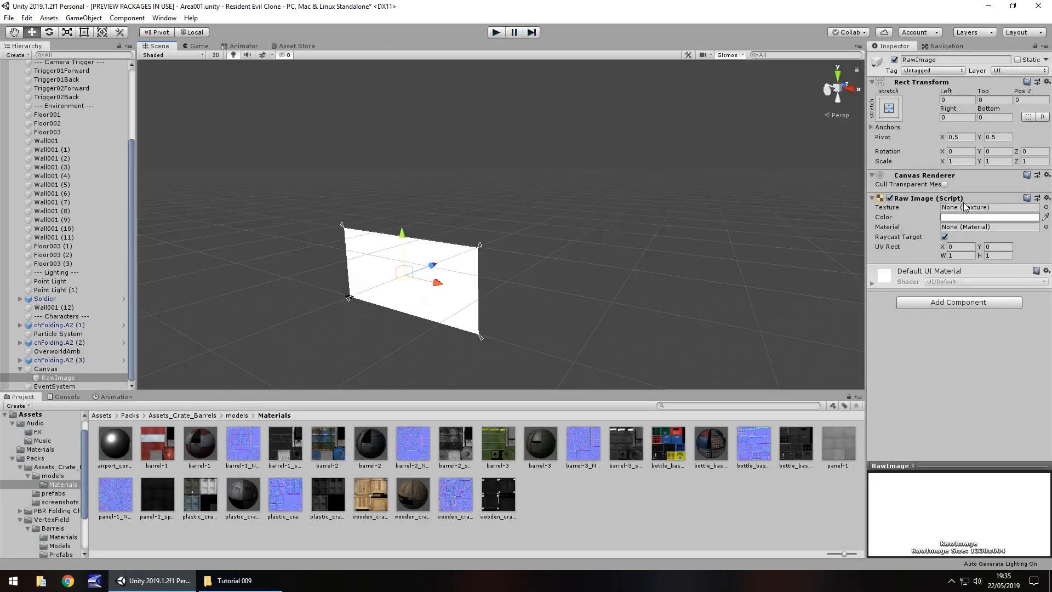
left_click(989, 217)
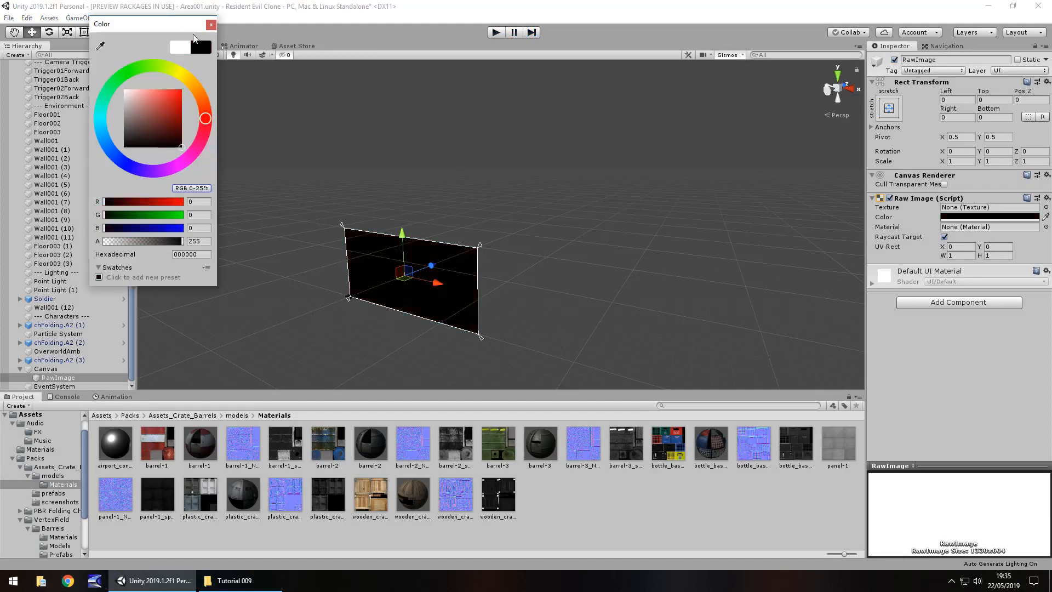
Make the RawImage colour black, test lower alpha values, and restore full opacity
left_click(212, 25)
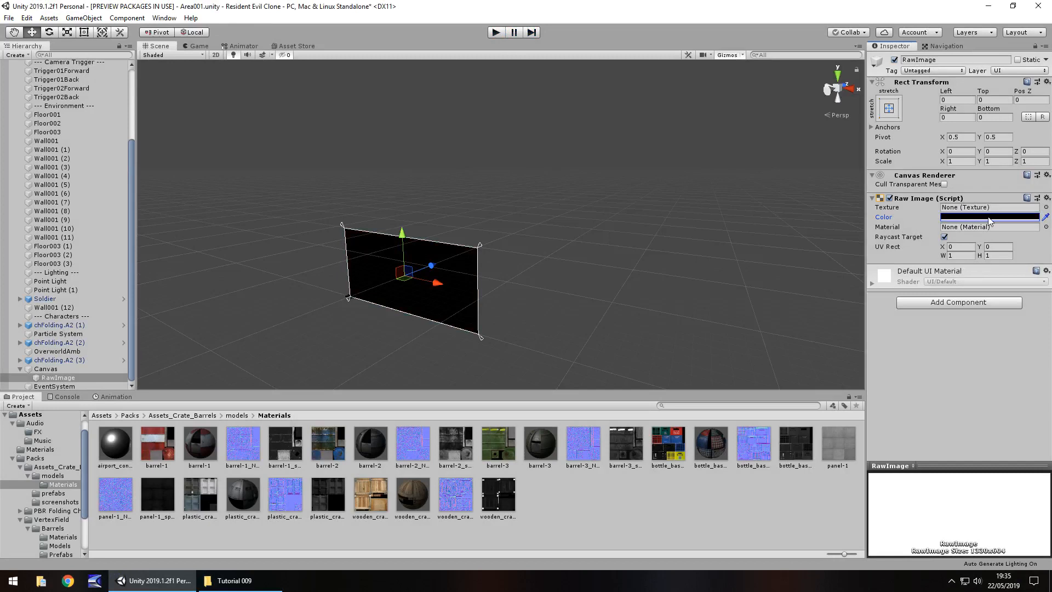
left_click(988, 217)
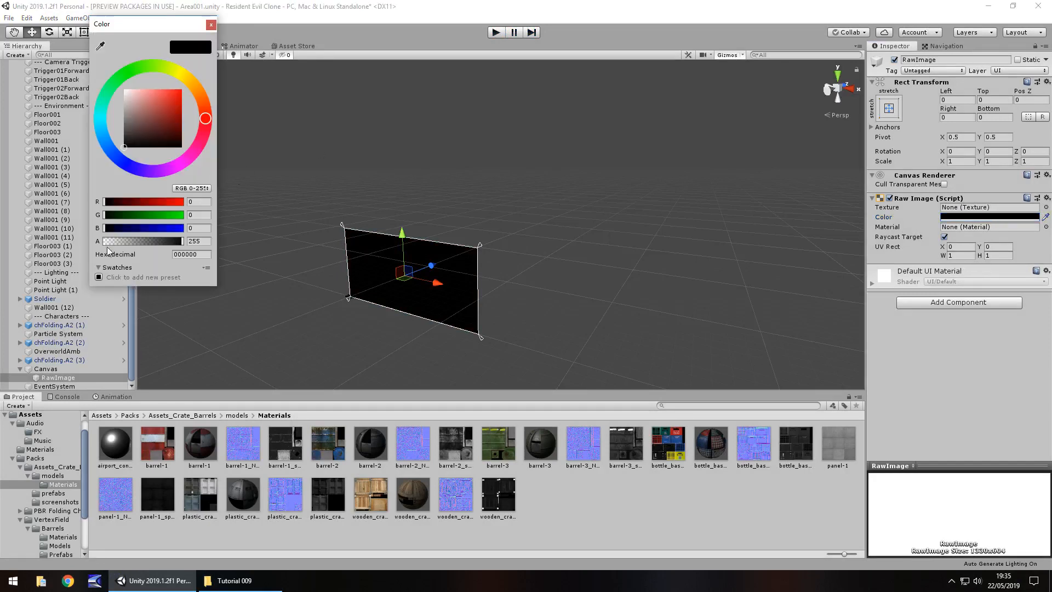
left_click_drag(172, 241, 167, 241)
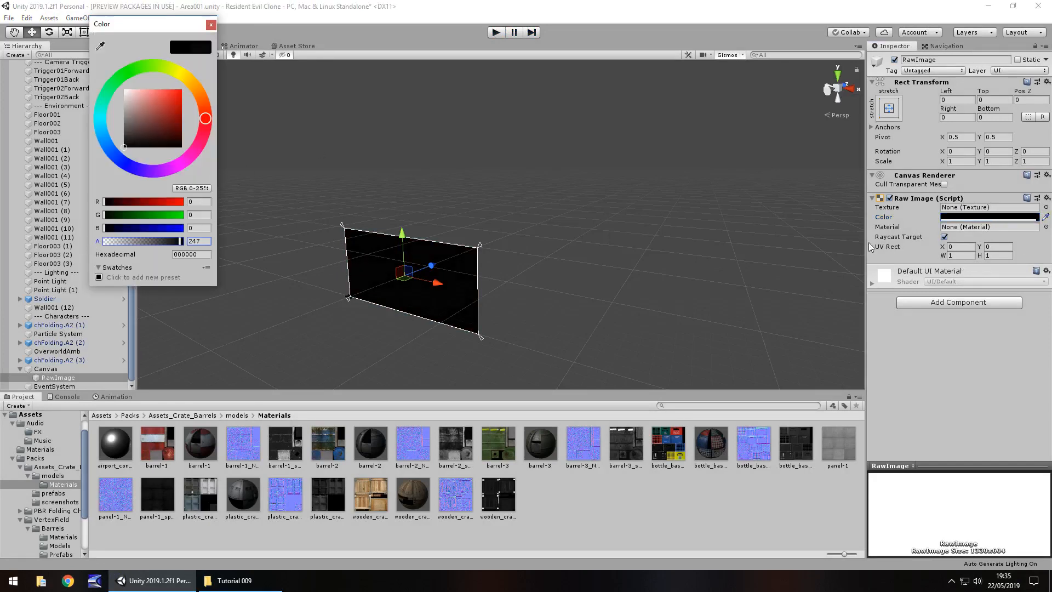
left_click_drag(182, 241, 177, 241)
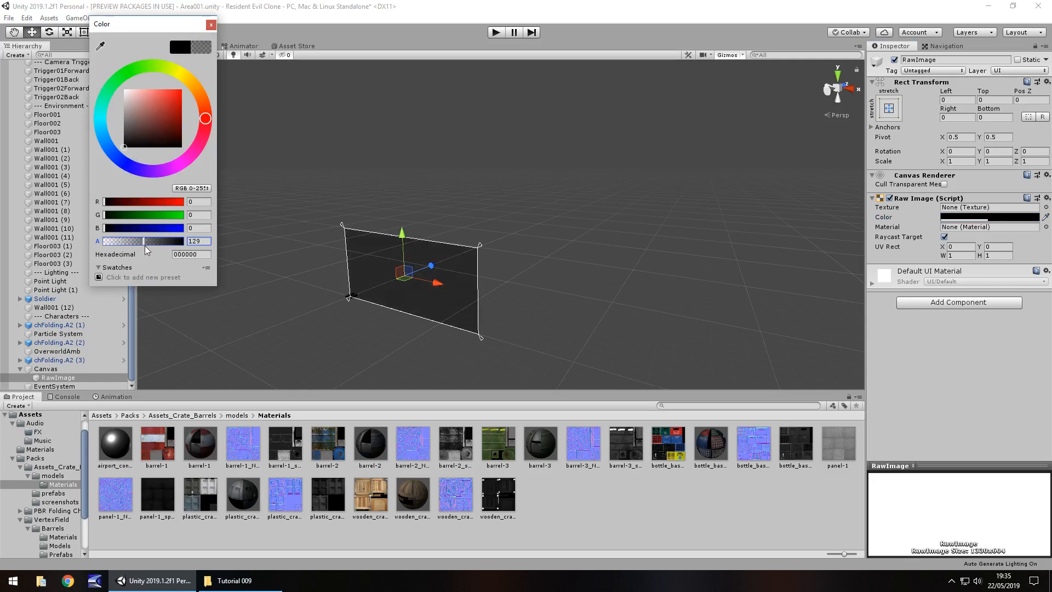
left_click_drag(145, 241, 181, 241)
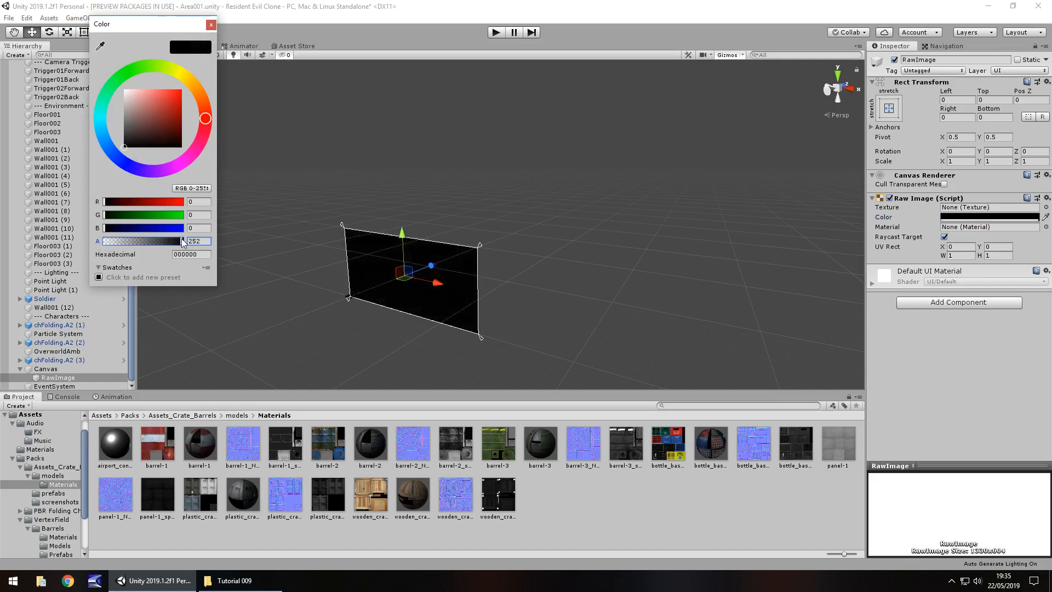
left_click_drag(181, 241, 111, 241)
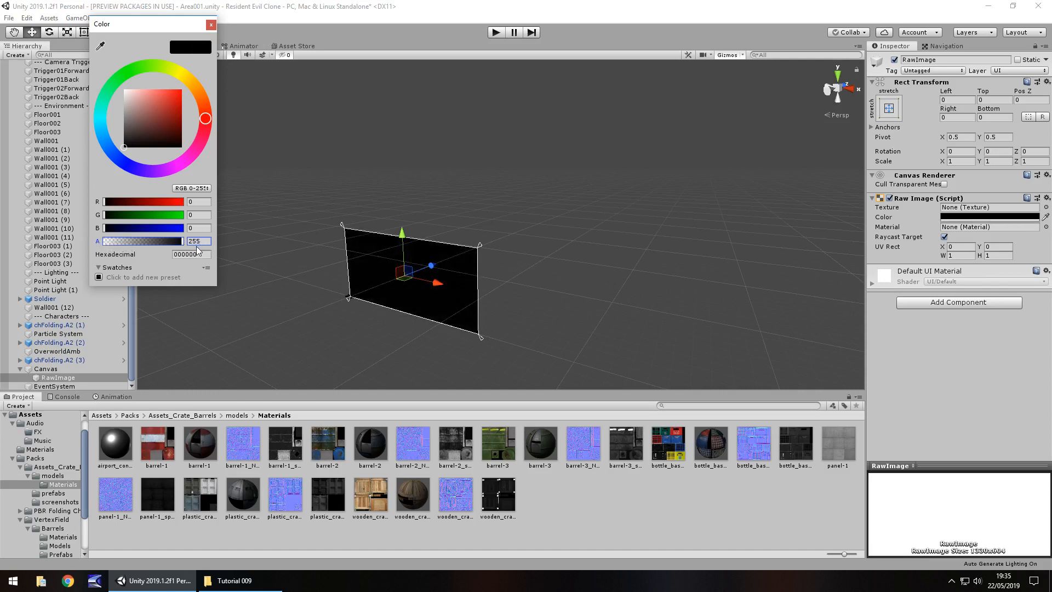
left_click(212, 25)
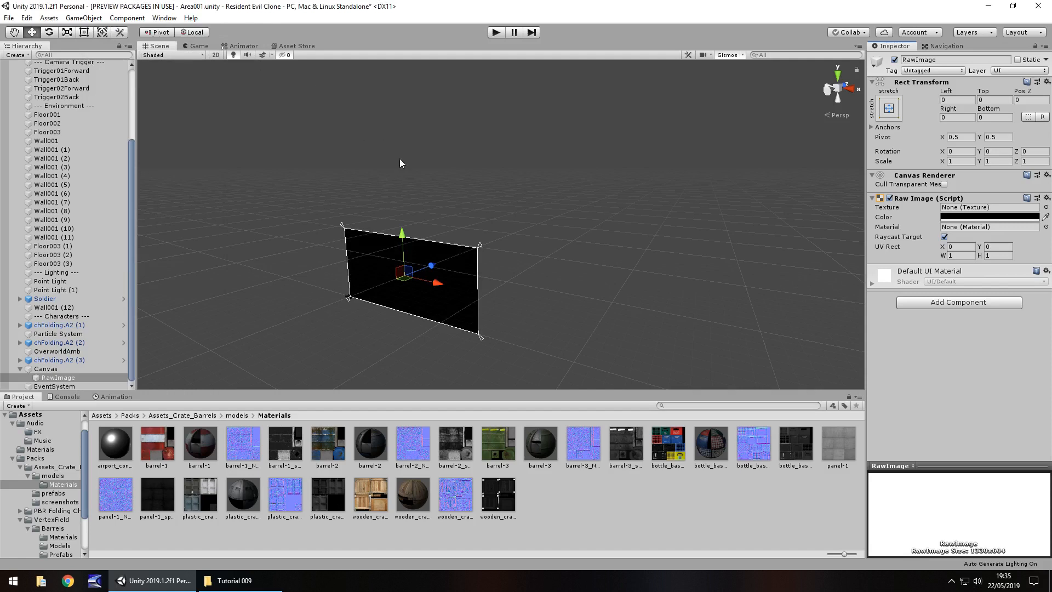
mouse_move(678, 518)
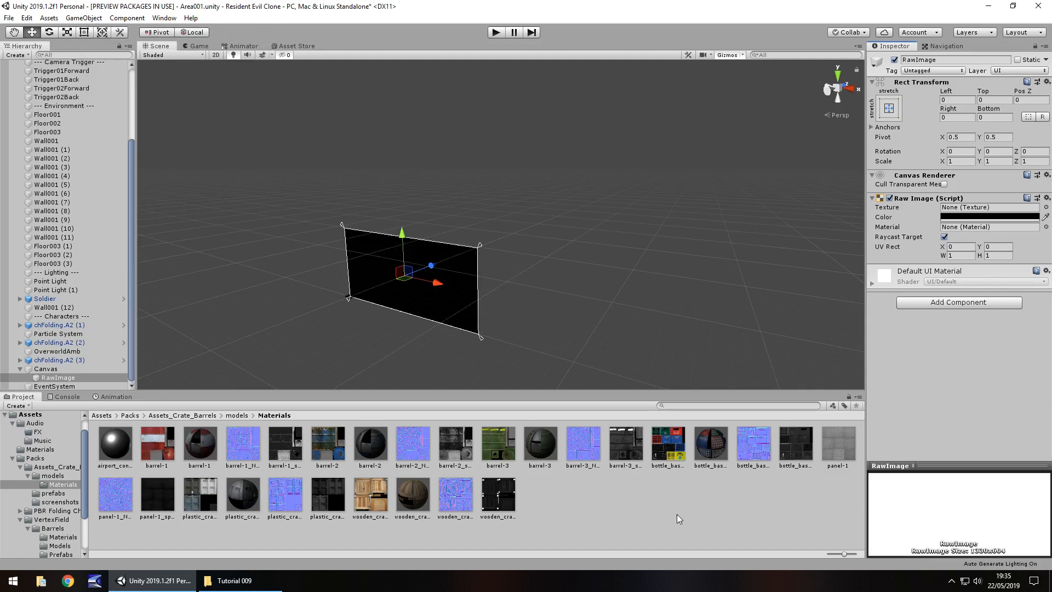
mouse_move(676, 508)
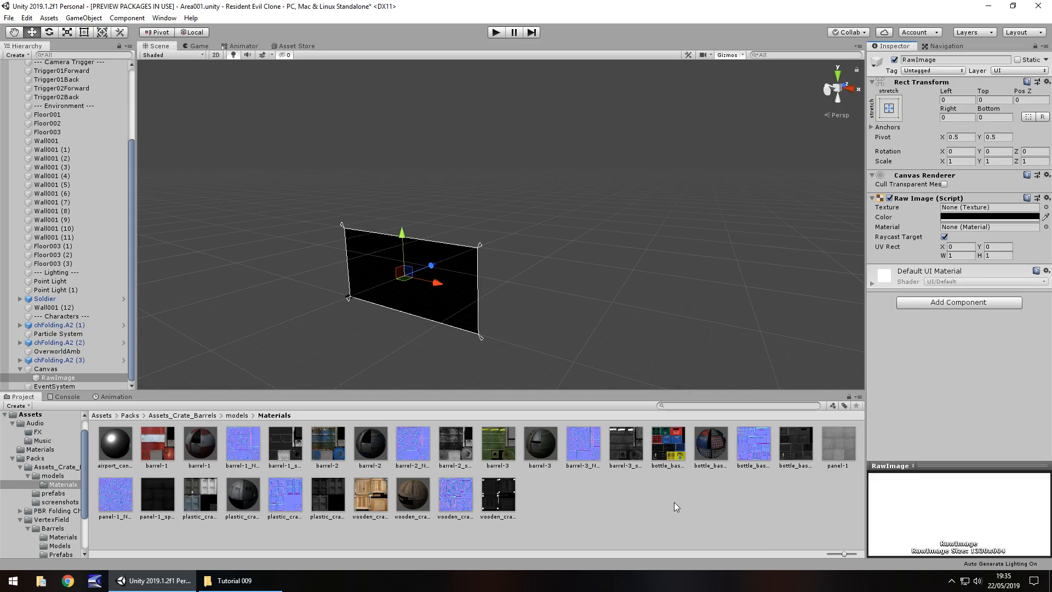
mouse_move(34, 437)
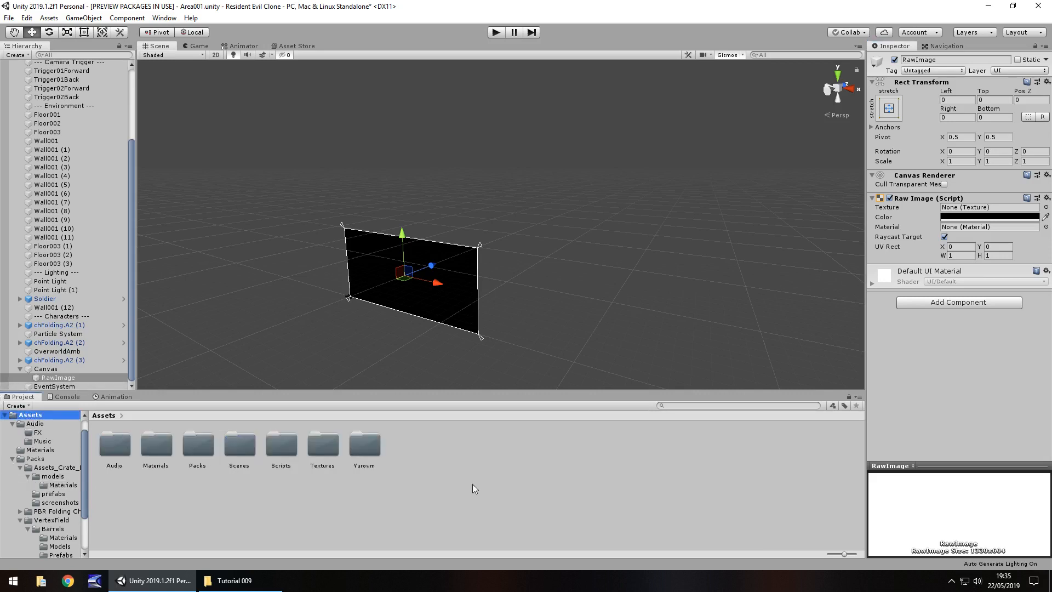
Create an Animations folder containing a UI subfolder, open UI, and reselect RawImage
right_click(473, 488)
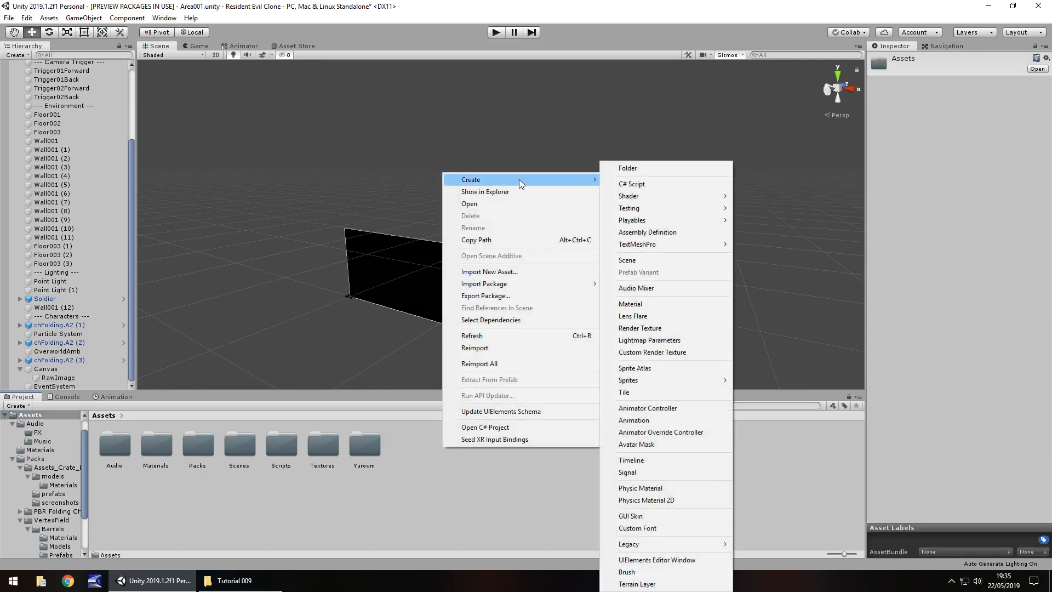
left_click(626, 168)
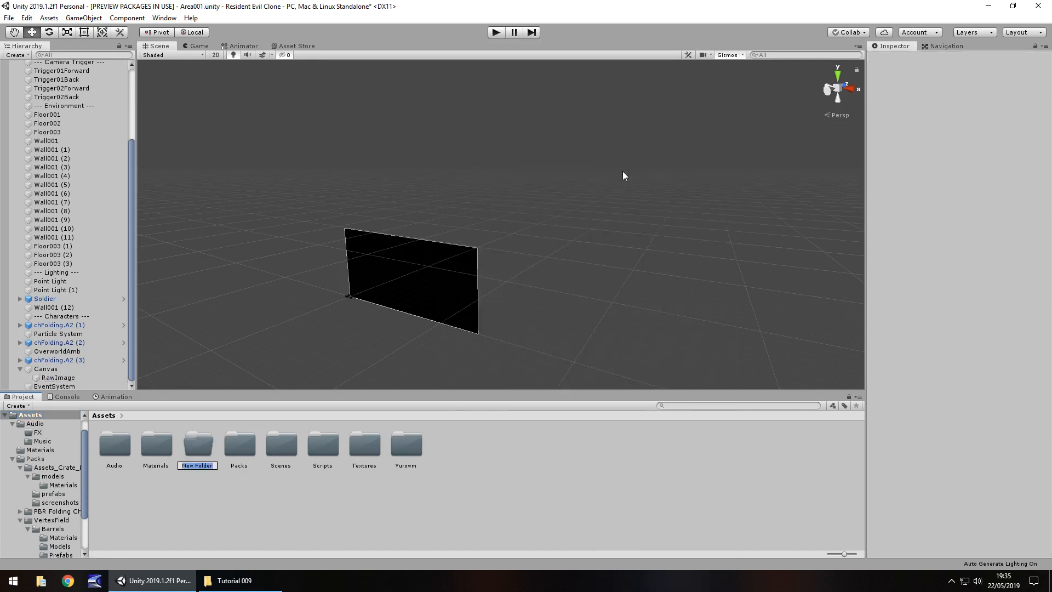
type("Animations")
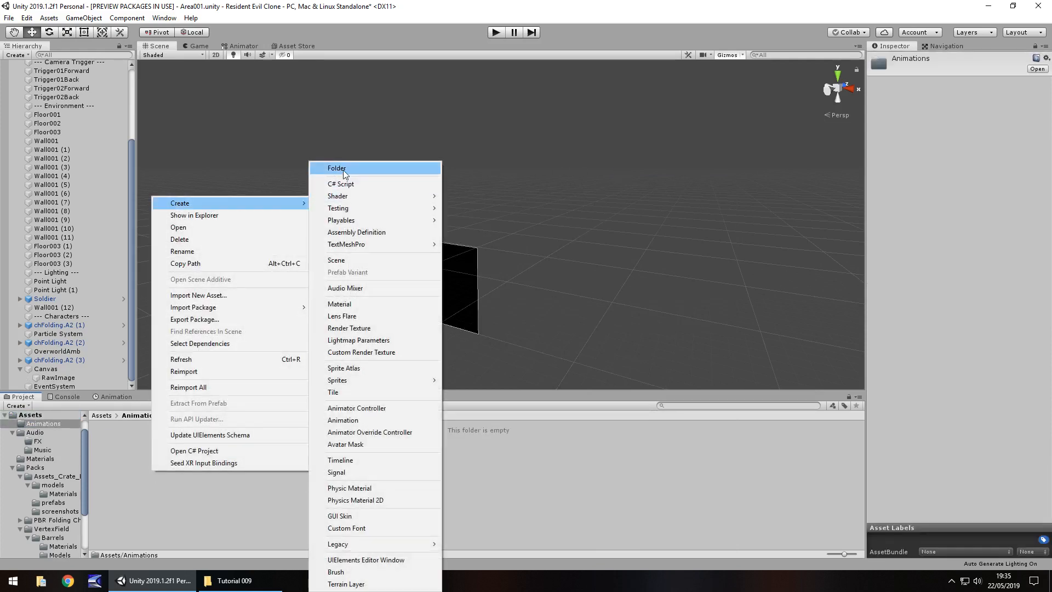
left_click(336, 168)
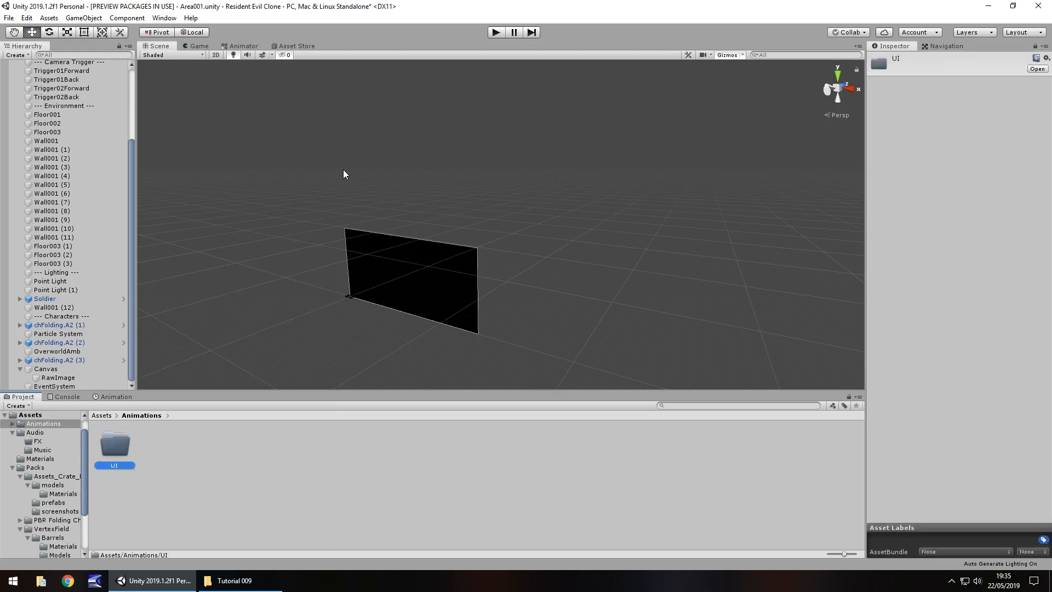
mouse_move(175, 565)
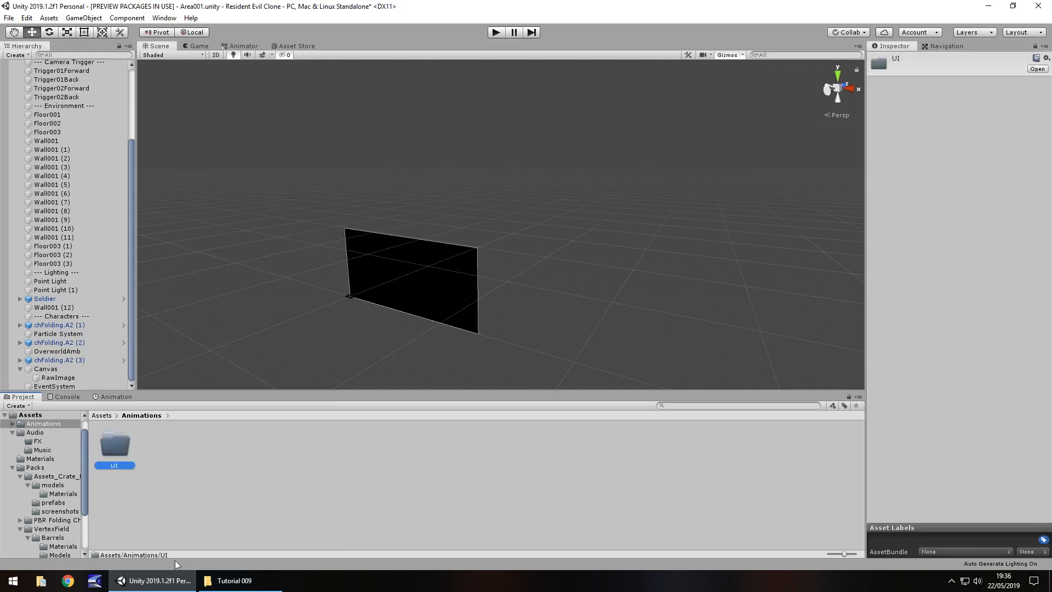
double_click(114, 446)
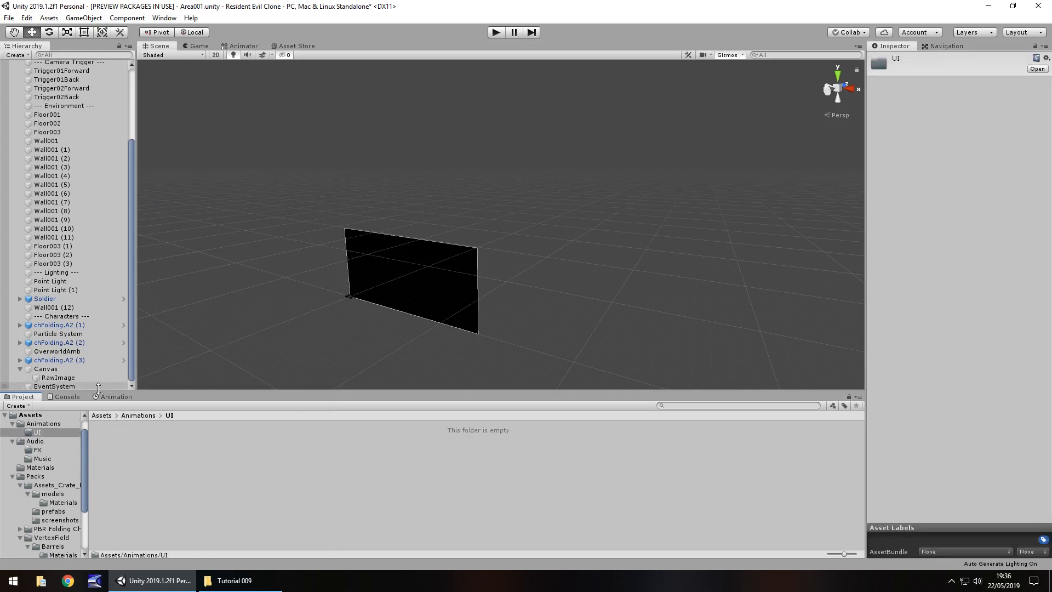
left_click(58, 377)
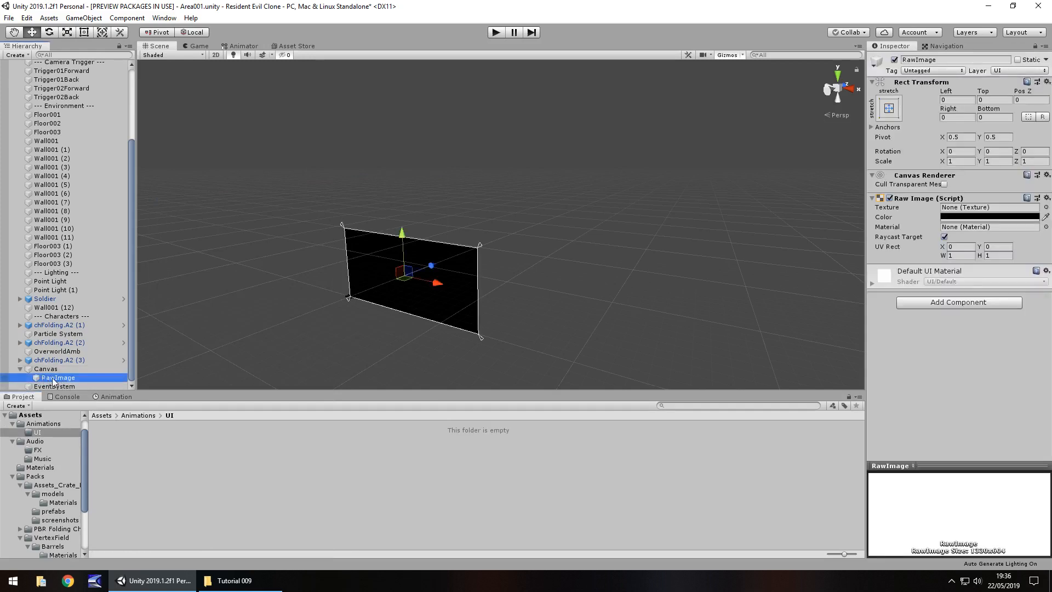
Rename the RawImage object to FadeIn and bring up the Animation window
double_click(58, 377)
type("FadeIn")
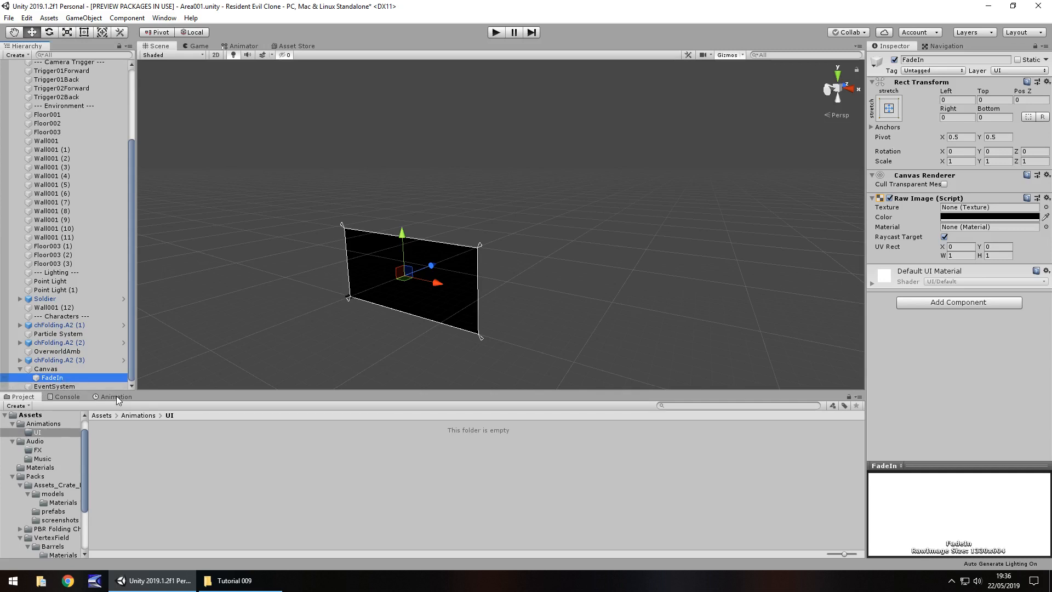
left_click(116, 396)
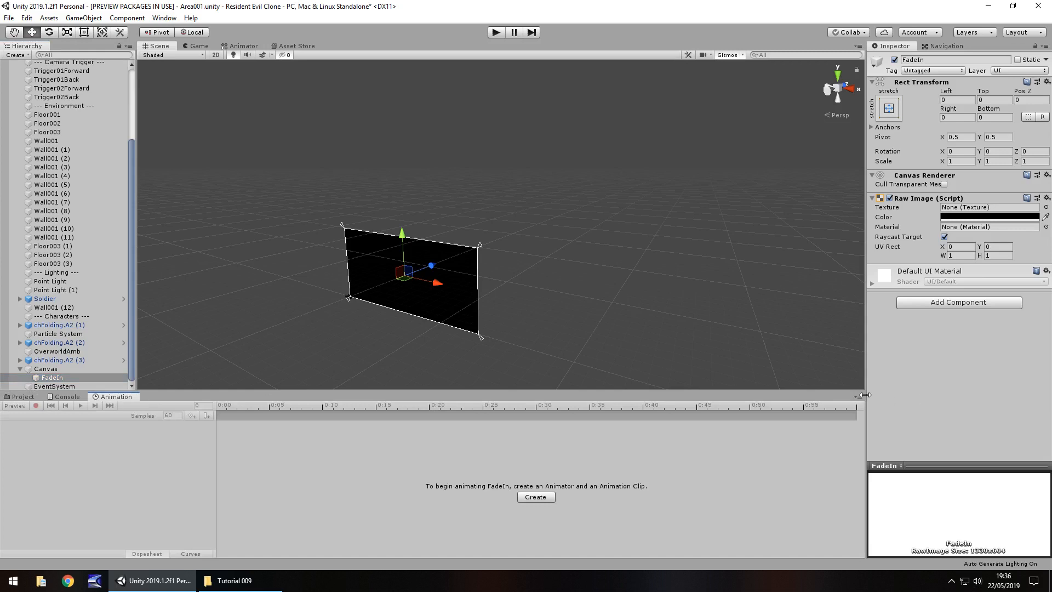
Create a FadeIn animation clip for the FadeIn object and open it for keyframing
left_click(859, 395)
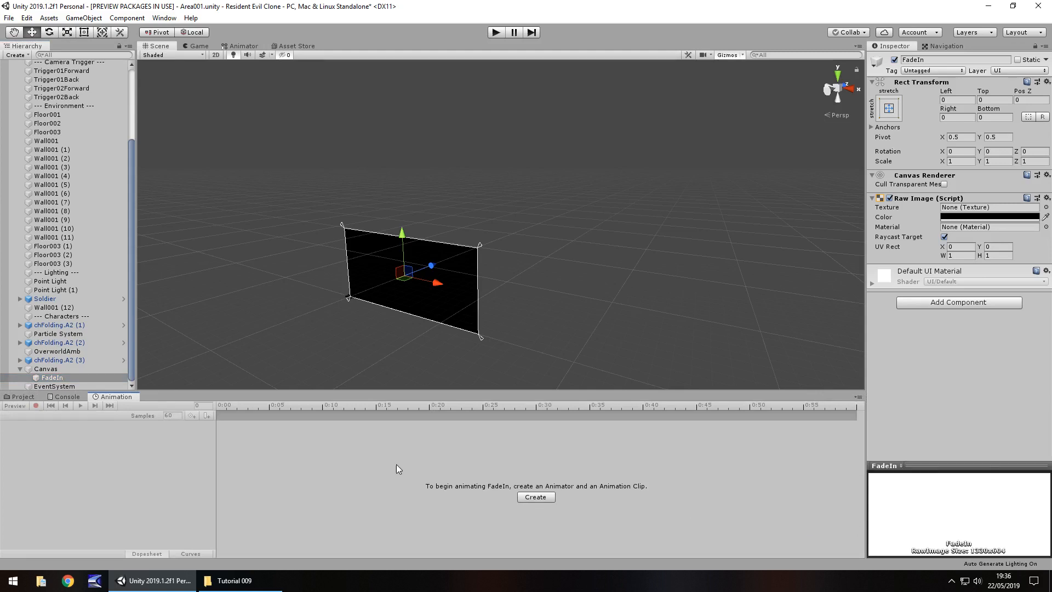
mouse_move(509, 506)
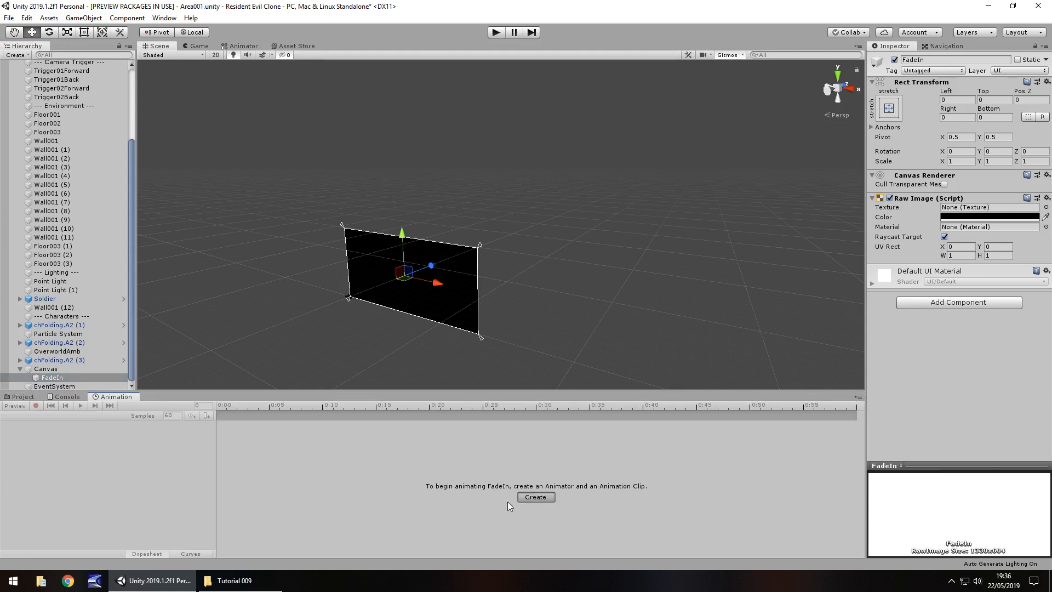
left_click(535, 496)
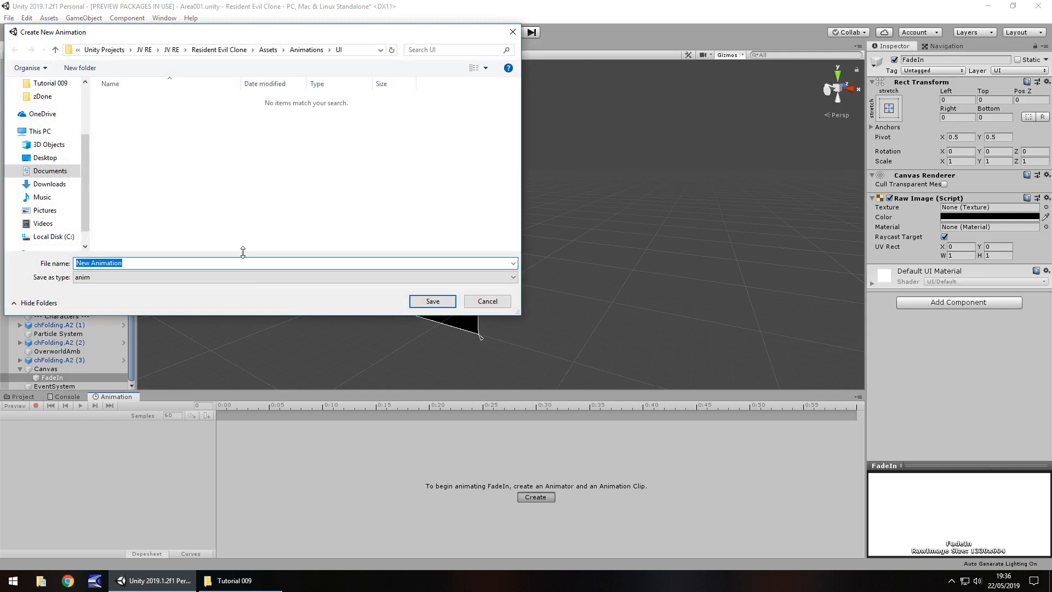
type("FadeI")
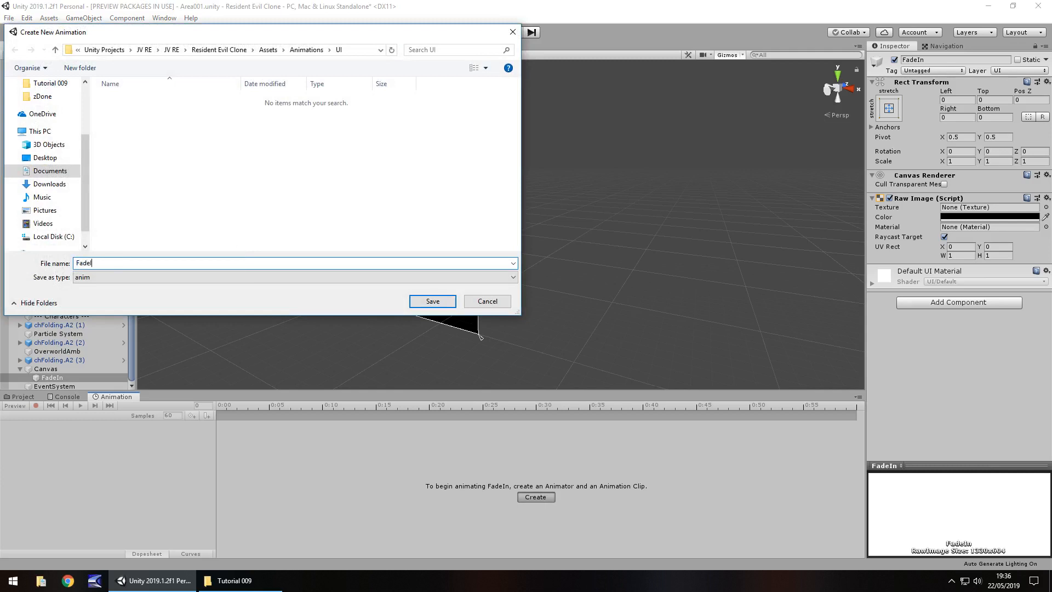
left_click(433, 300)
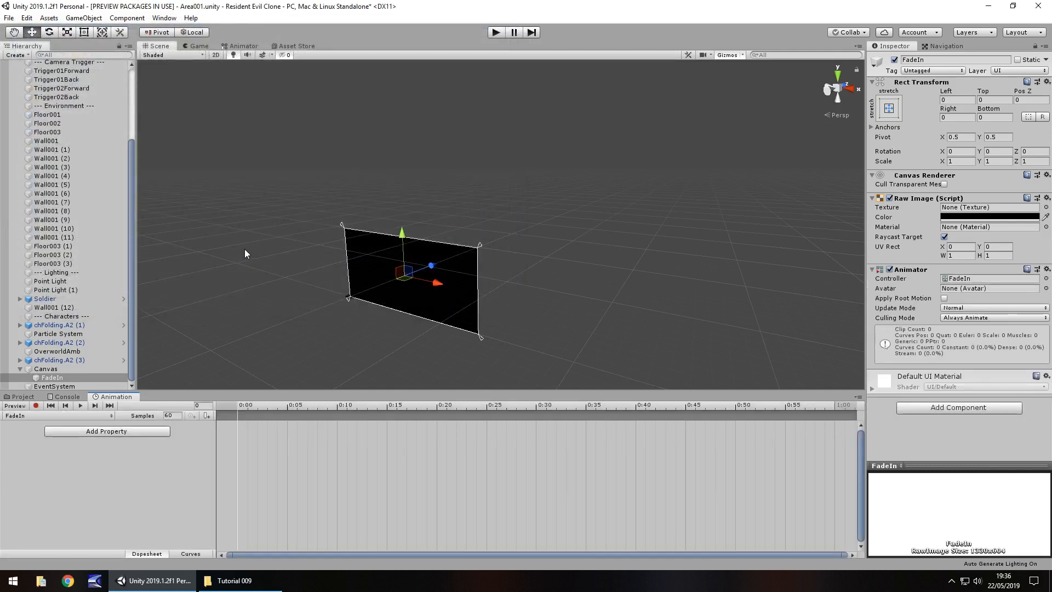
In record mode at frame 0, key the Raw Image Color alpha at 255
left_click(36, 405)
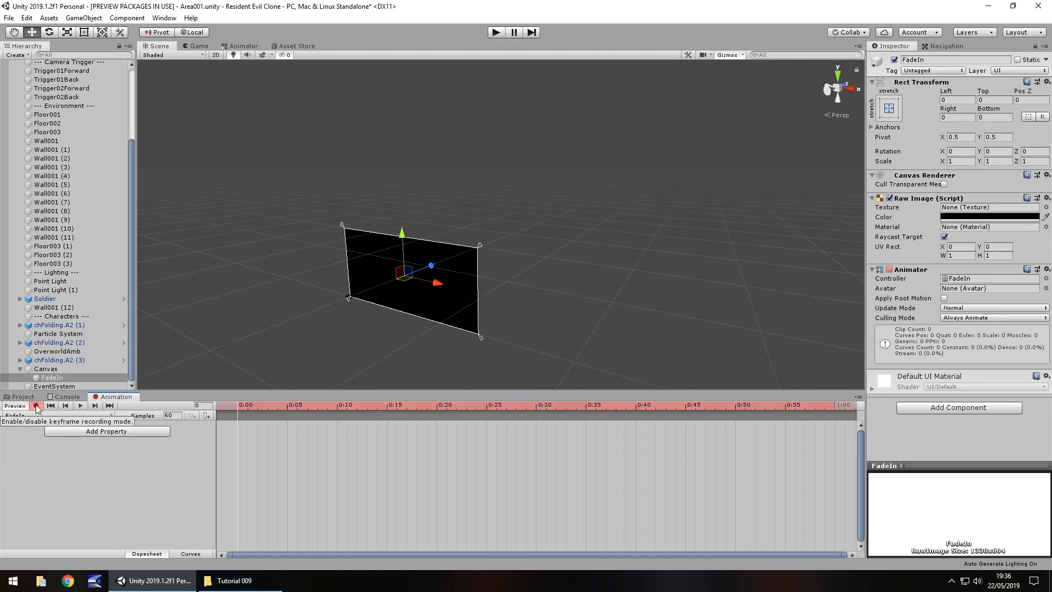
left_click(36, 406)
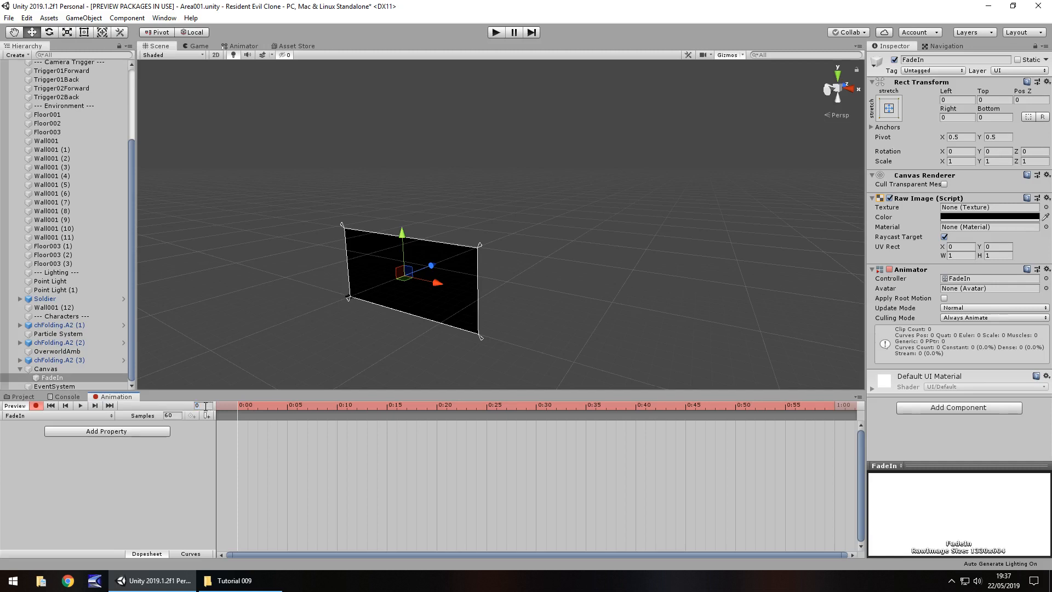
mouse_move(317, 251)
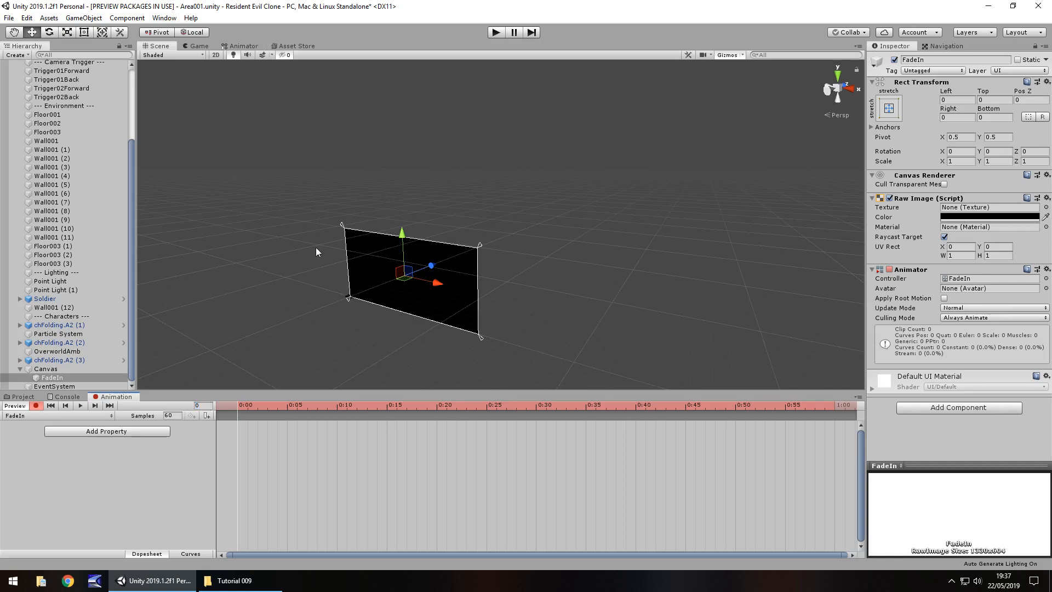
mouse_move(367, 210)
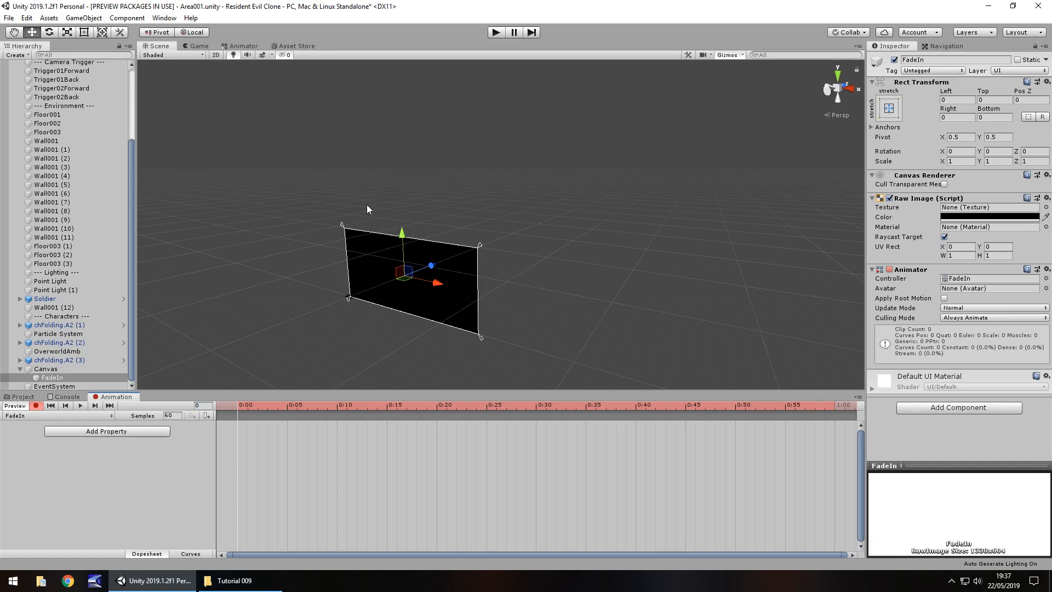
mouse_move(642, 322)
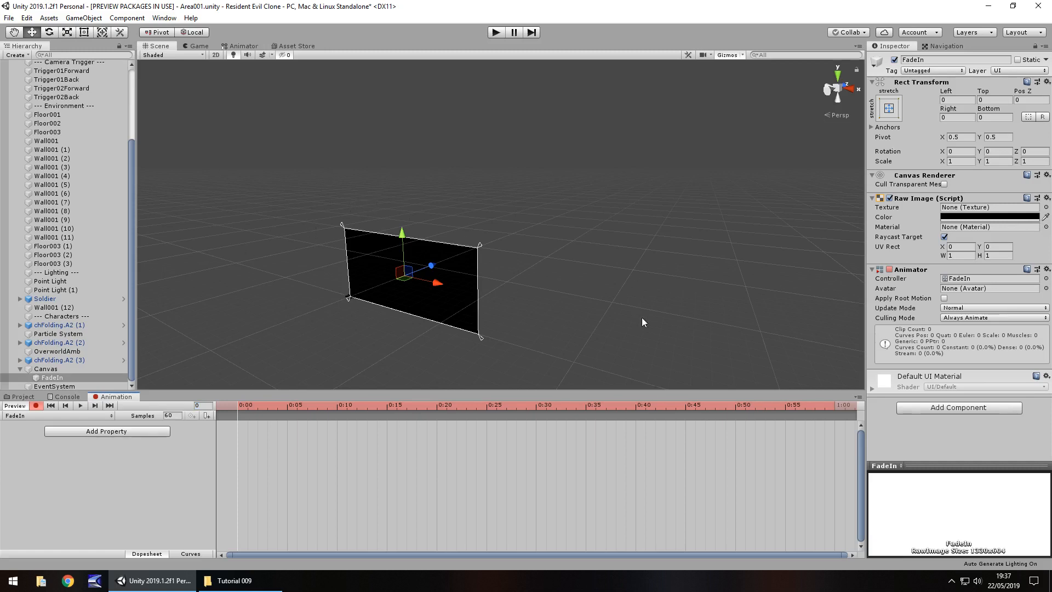
mouse_move(981, 228)
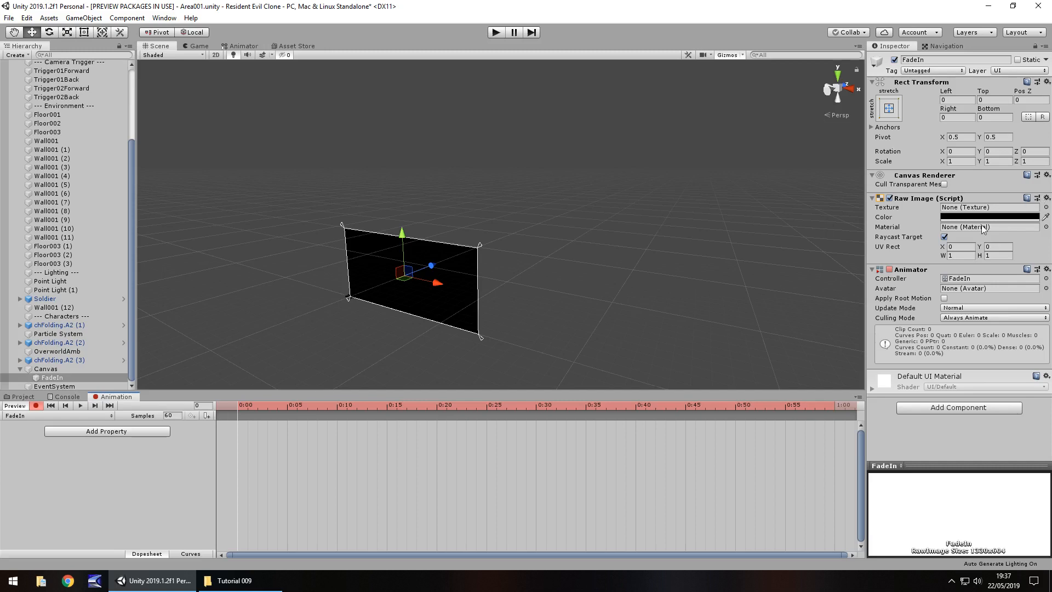
left_click(989, 217)
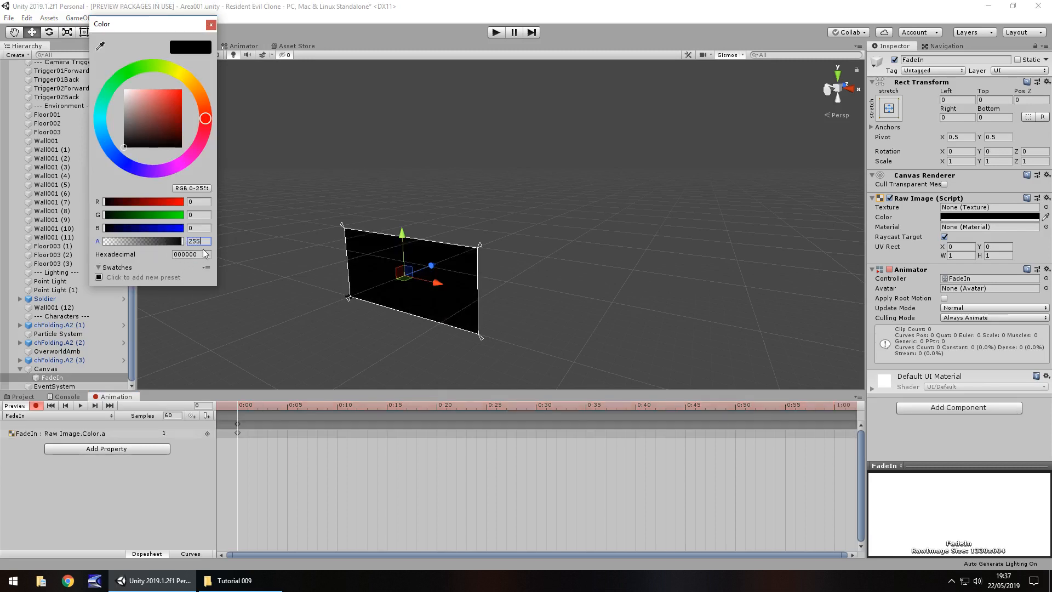
left_click(210, 24)
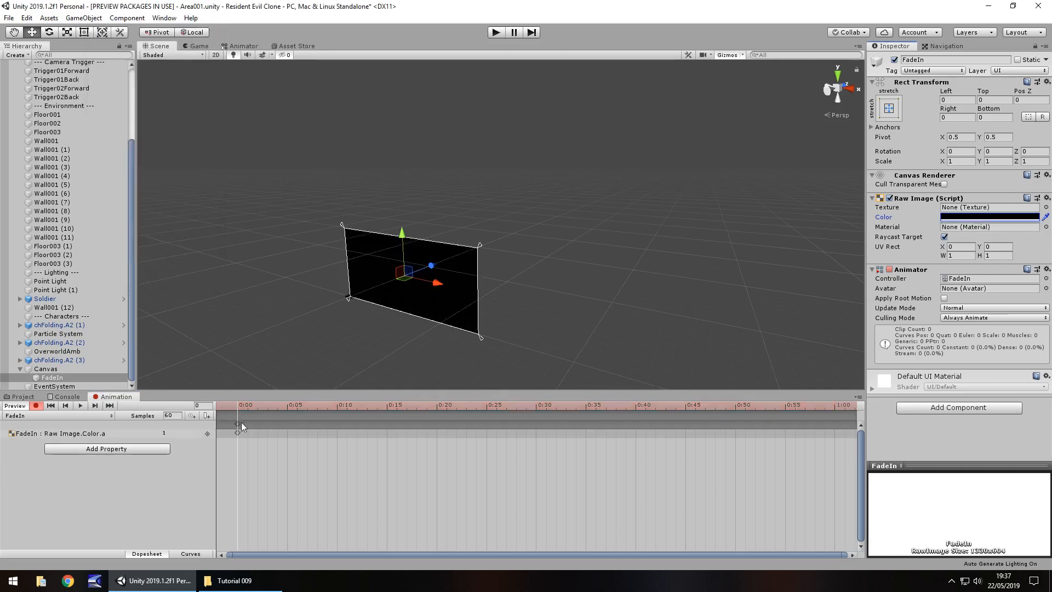
mouse_move(232, 441)
type("90")
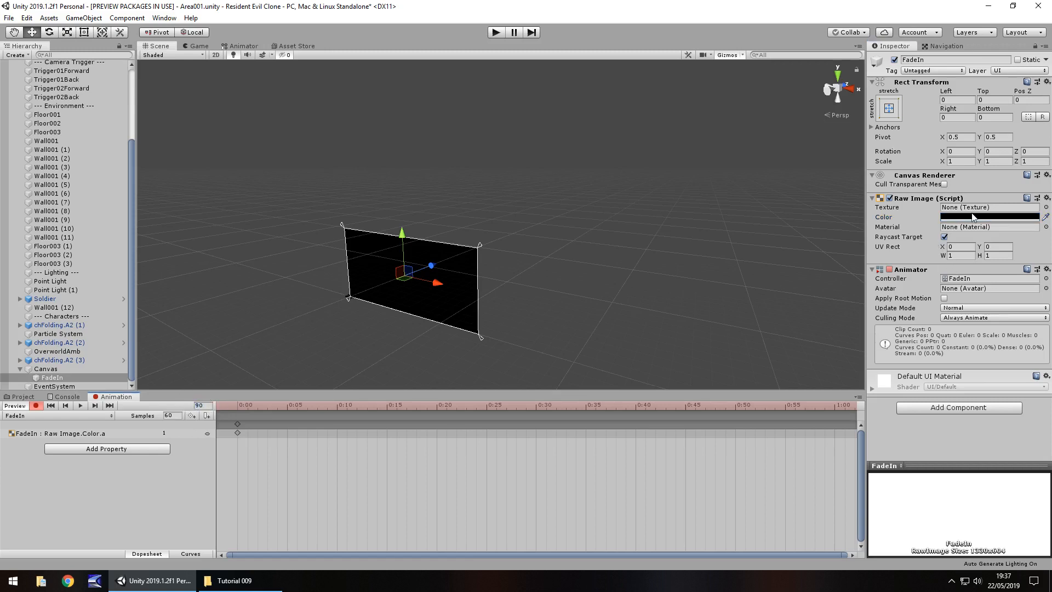
At frame 90, key the Raw Image Color alpha to 0, then show the Project assets
left_click(988, 217)
type("0")
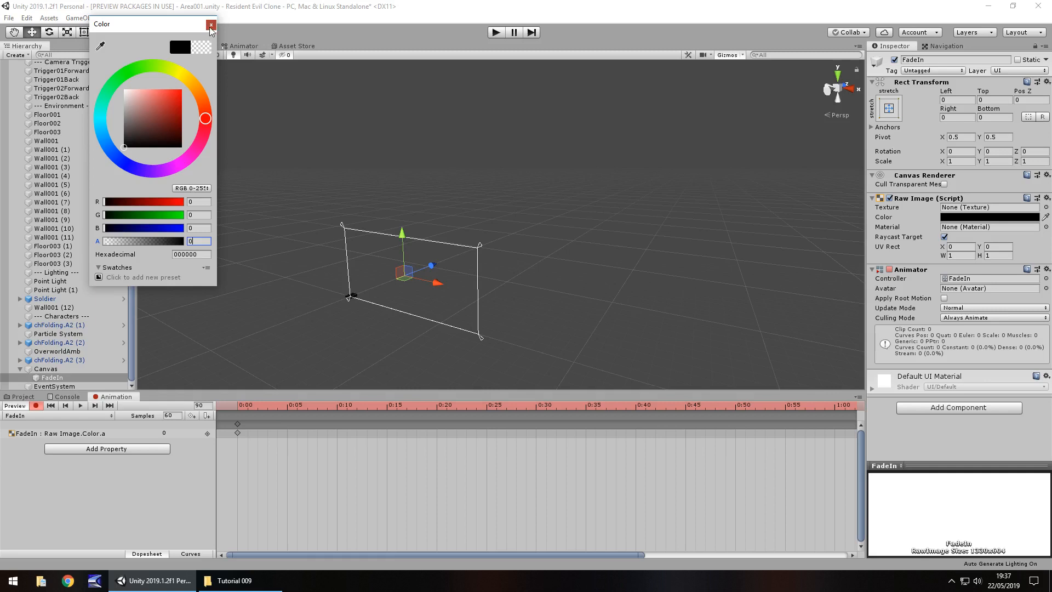
left_click(211, 24)
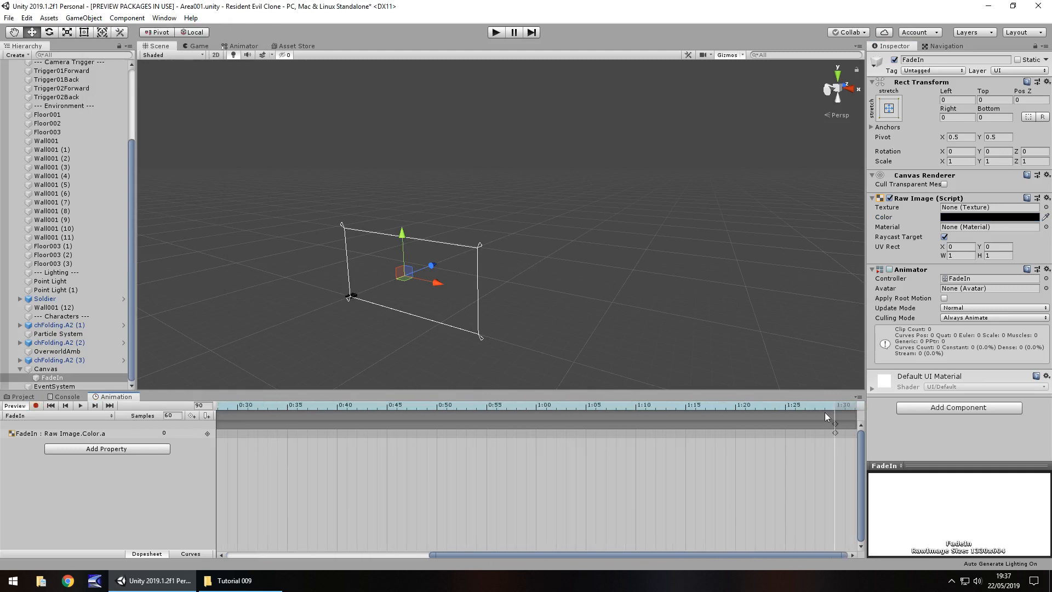
mouse_move(851, 441)
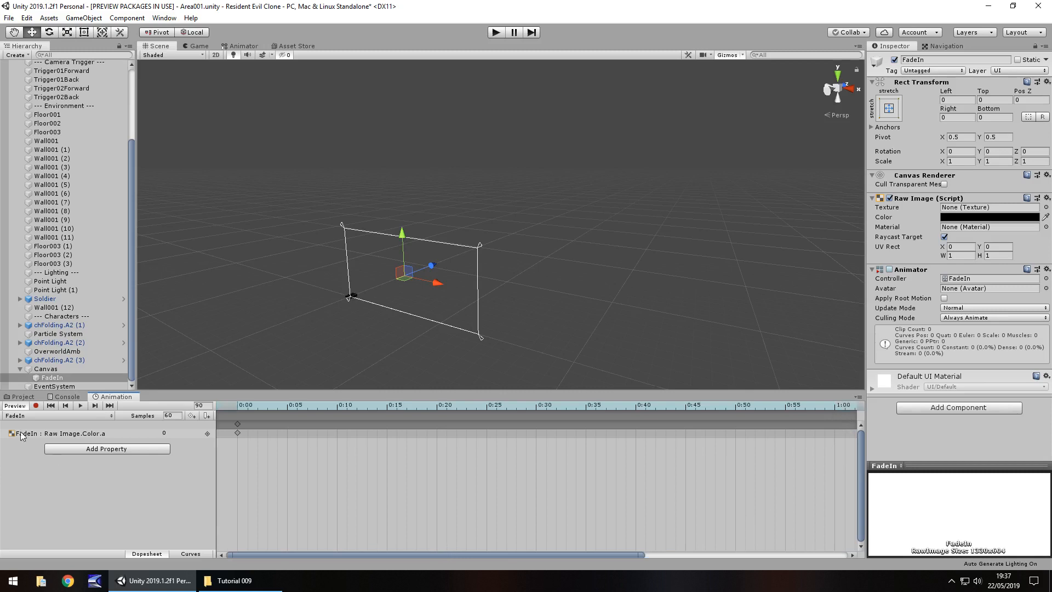
left_click(22, 396)
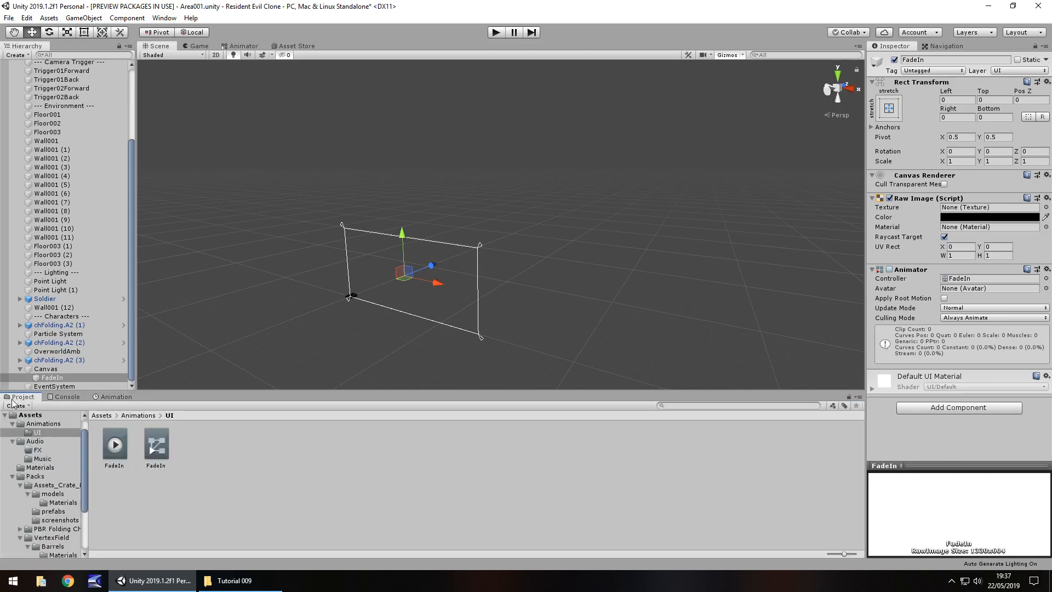
Untick Loop Time on the FadeIn .anim clip, then reselect the FadeIn object
left_click(114, 445)
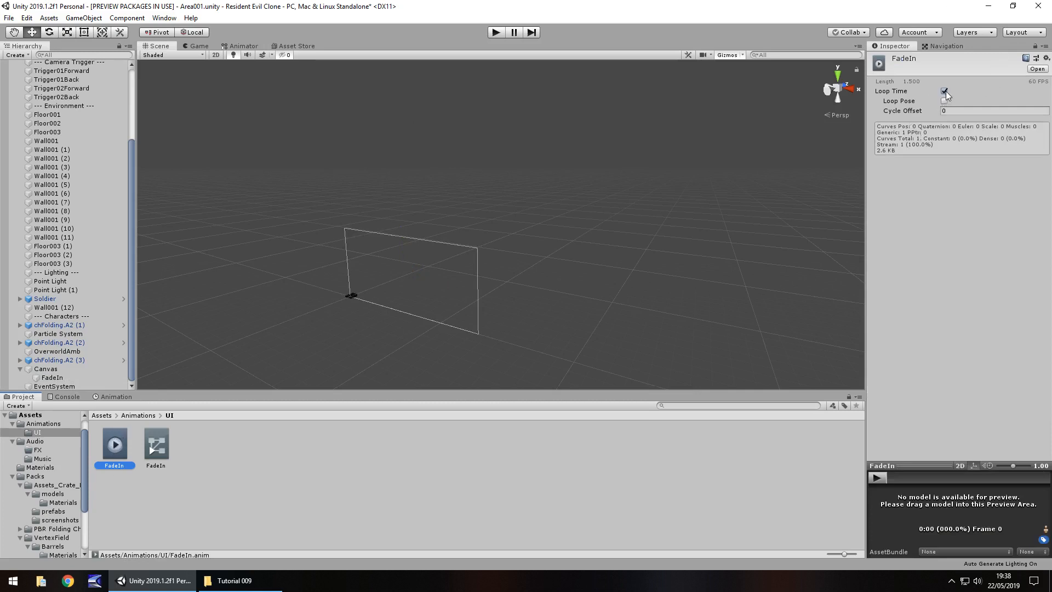
left_click(945, 90)
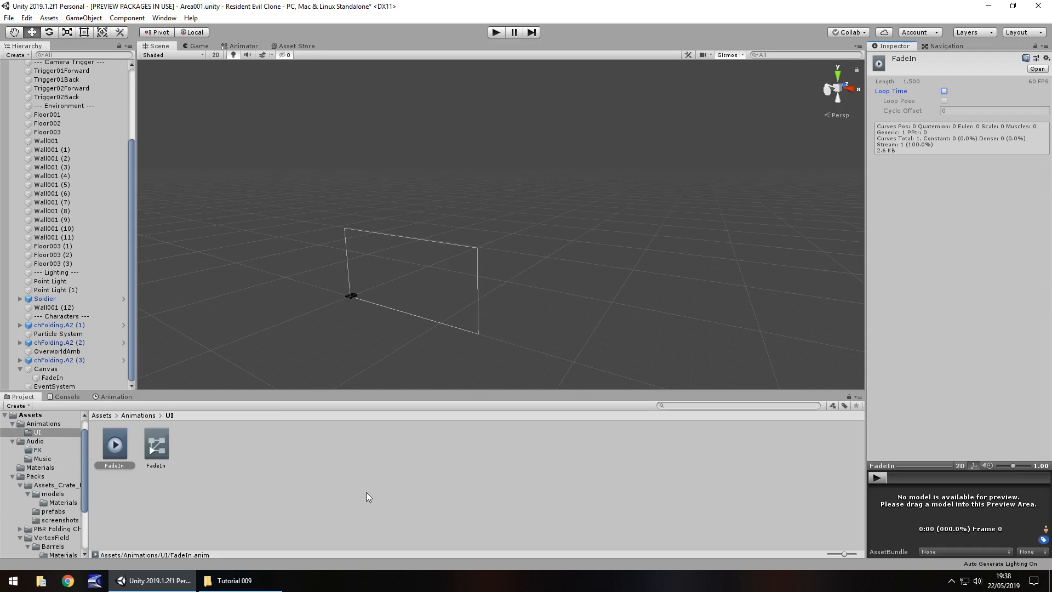
left_click(51, 377)
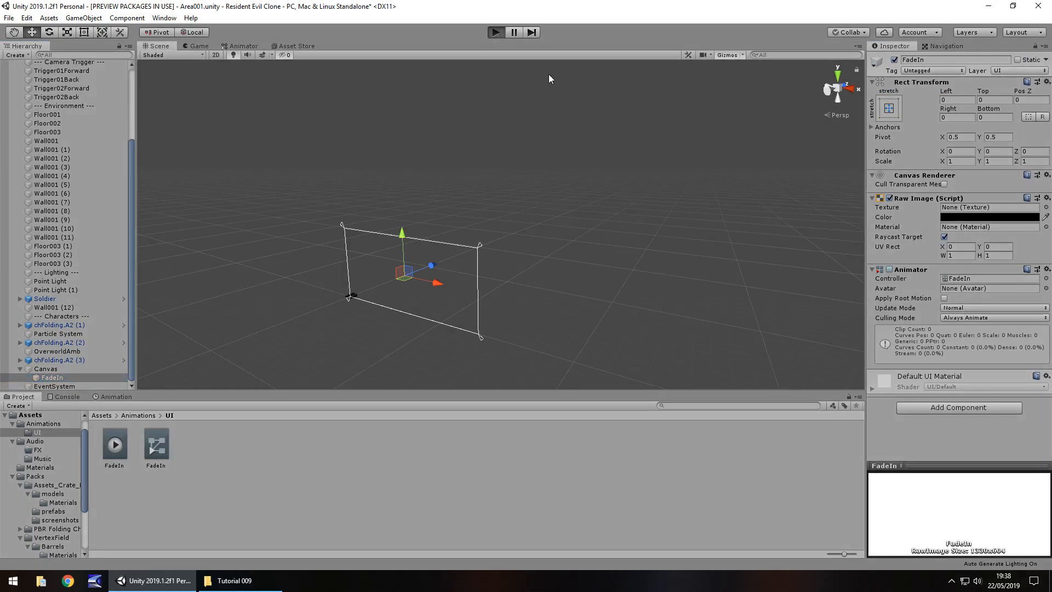
left_click(495, 33)
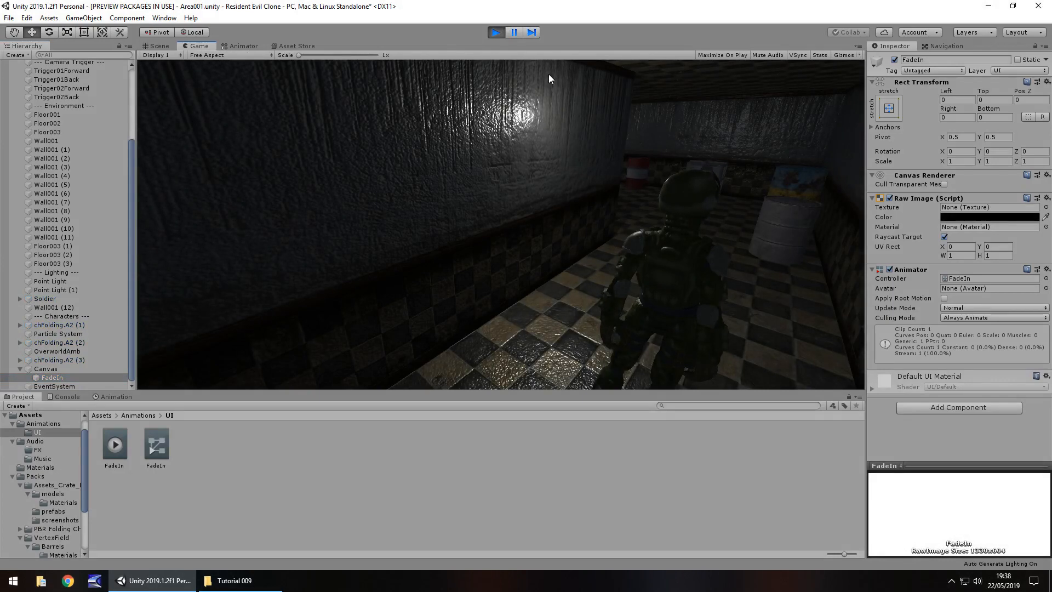
left_click(159, 46)
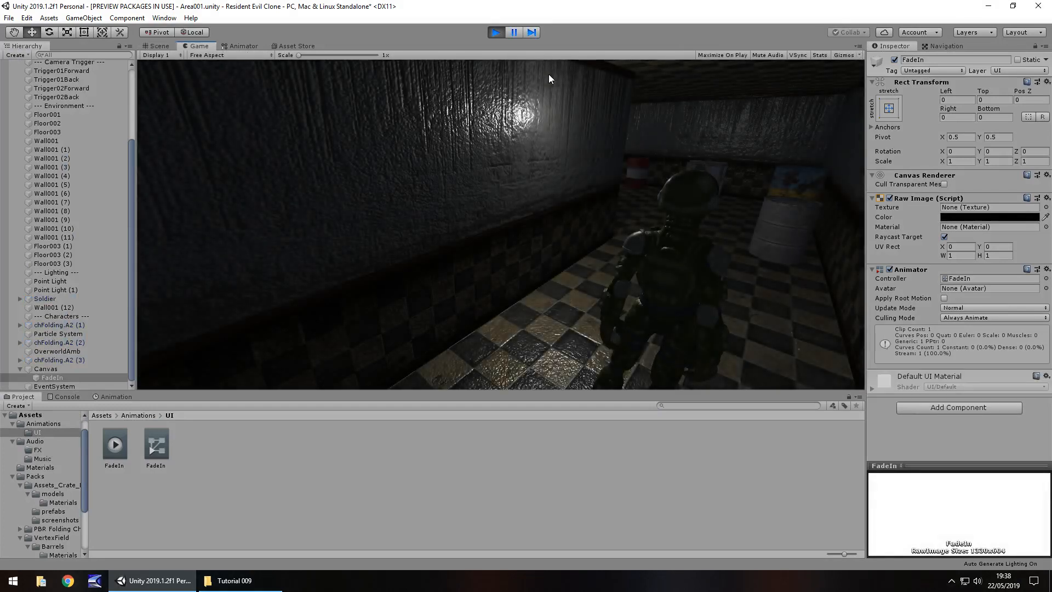
left_click(158, 45)
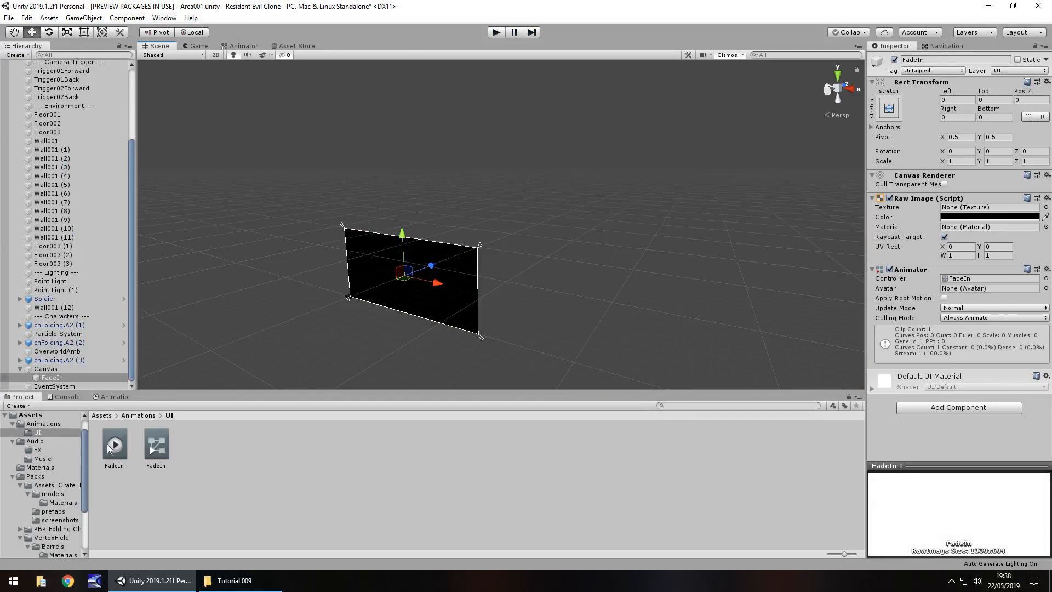
Move the Color.a end keyframe to 1:00 in the Animation window, then stop previewing
left_click(116, 396)
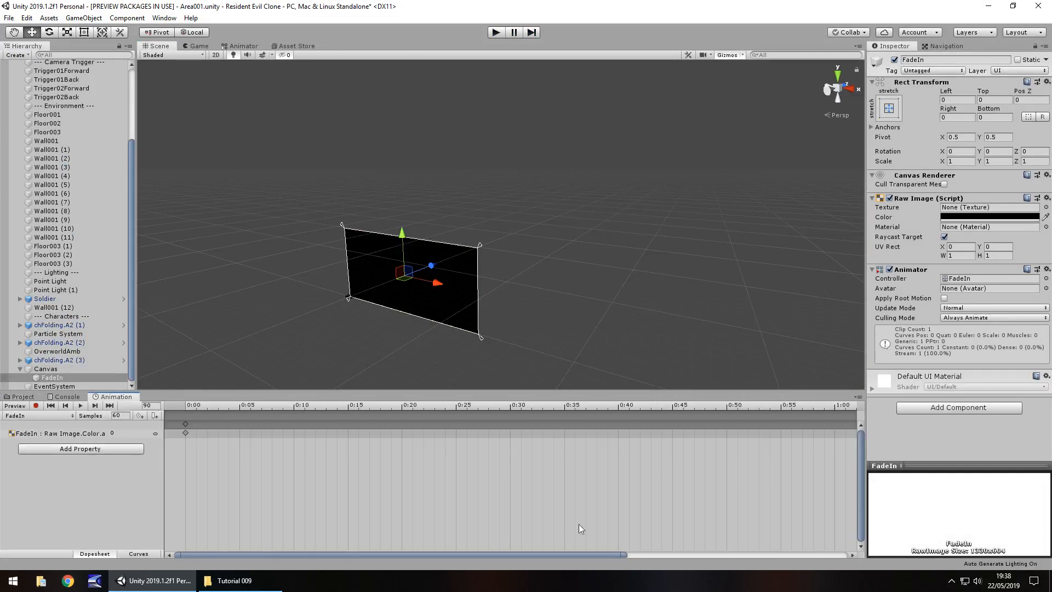
mouse_move(277, 324)
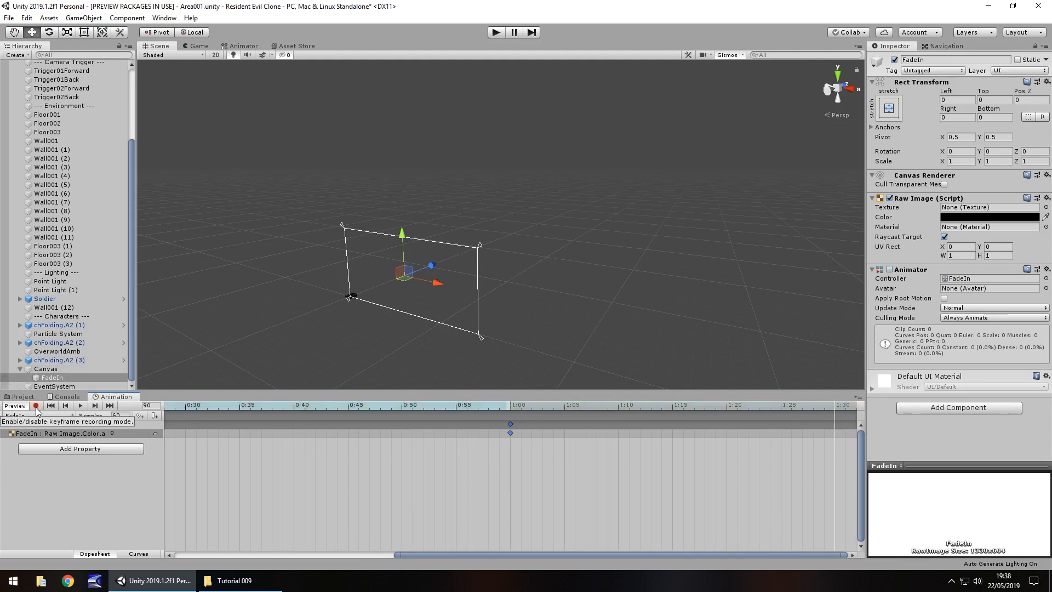
left_click(22, 395)
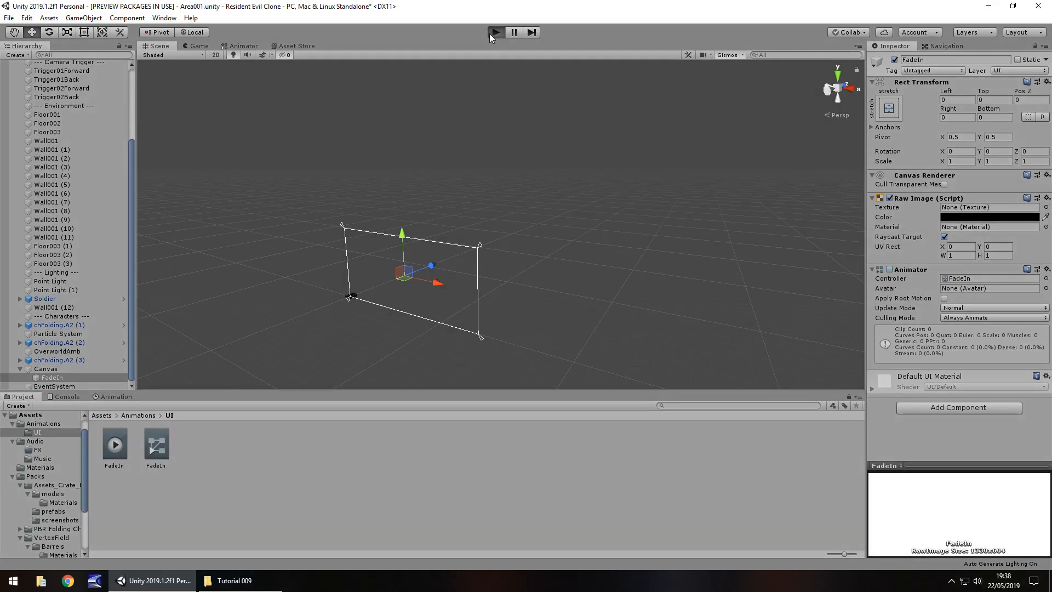
left_click(495, 32)
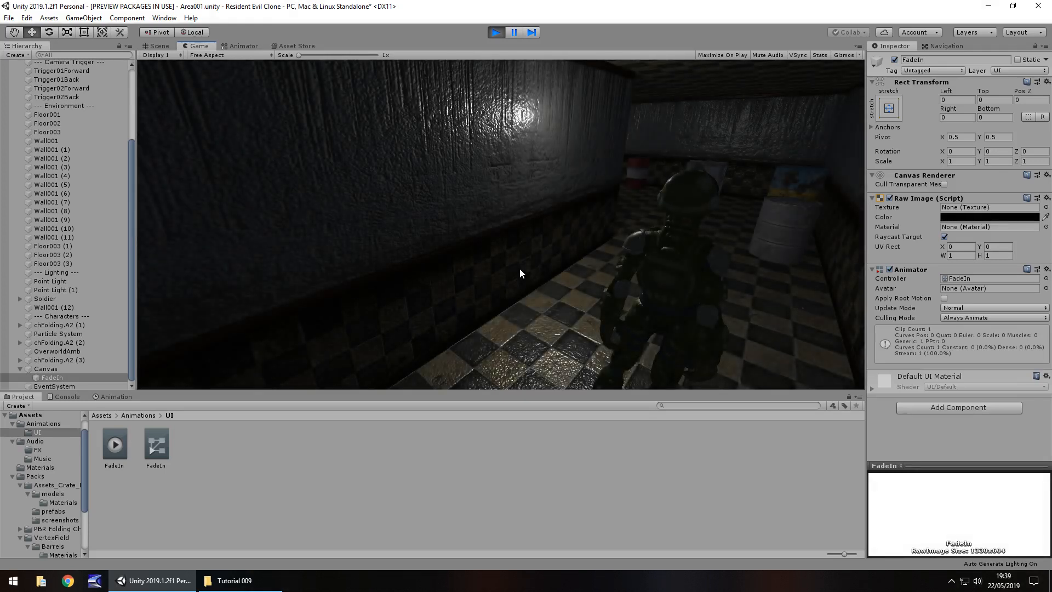
left_click(159, 46)
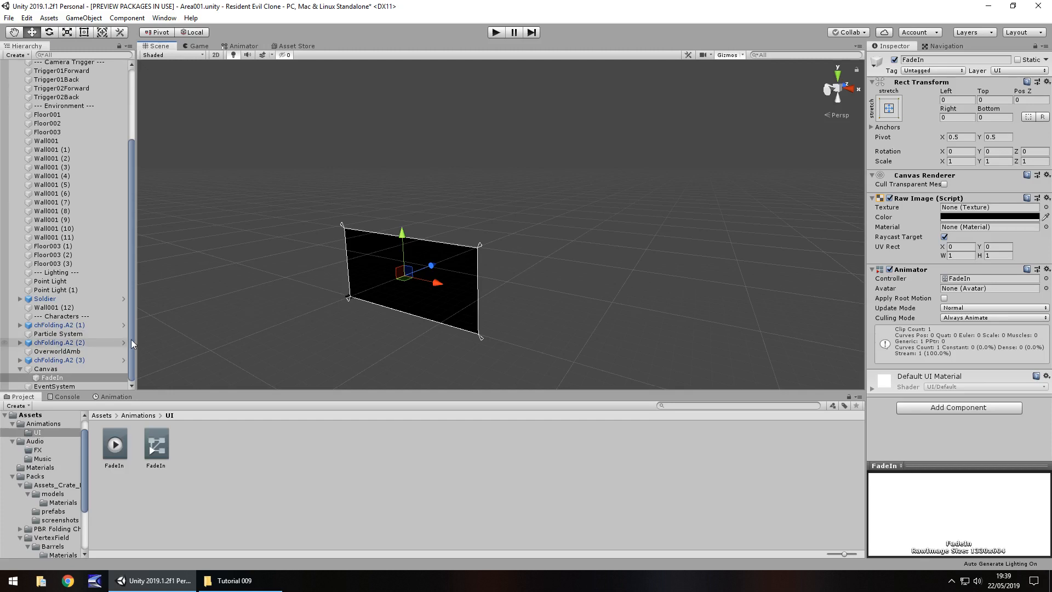
Scroll the Hierarchy and select the Soldier character to bring it into focus
scroll("up", 3)
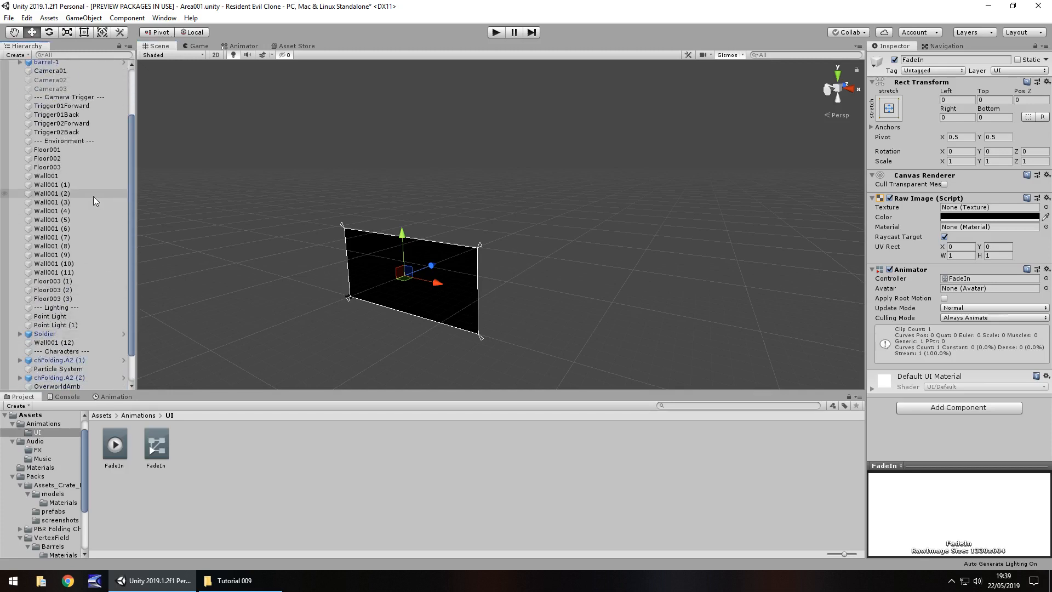
scroll("down", 3)
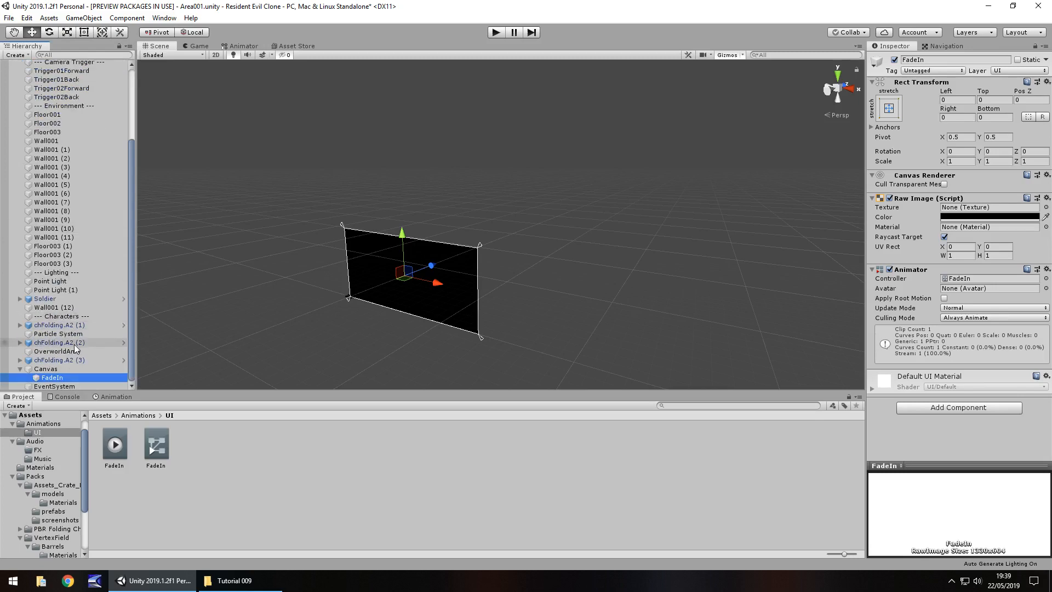
left_click(46, 299)
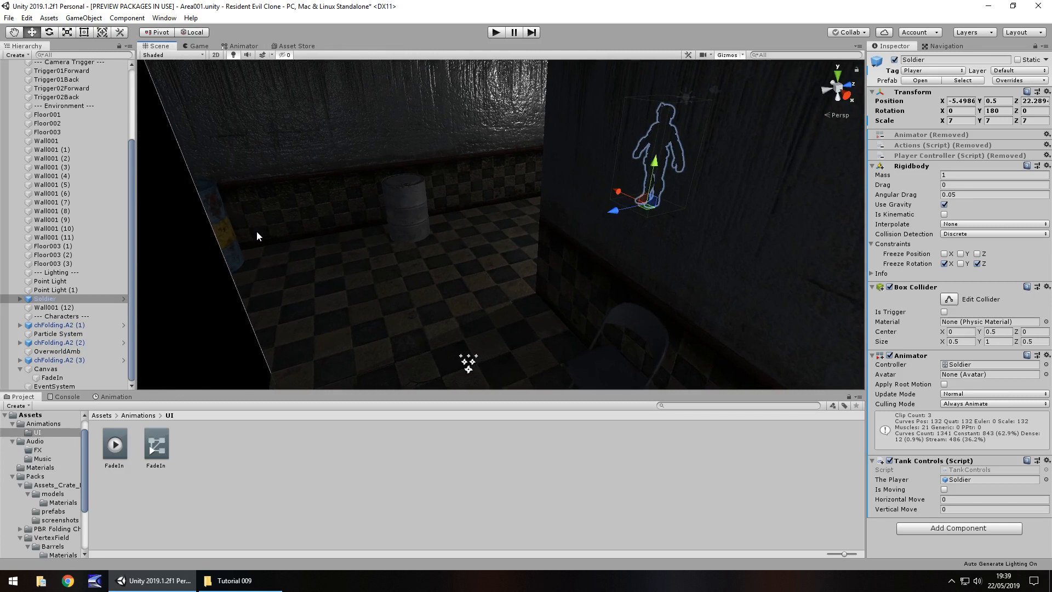
mouse_move(322, 240)
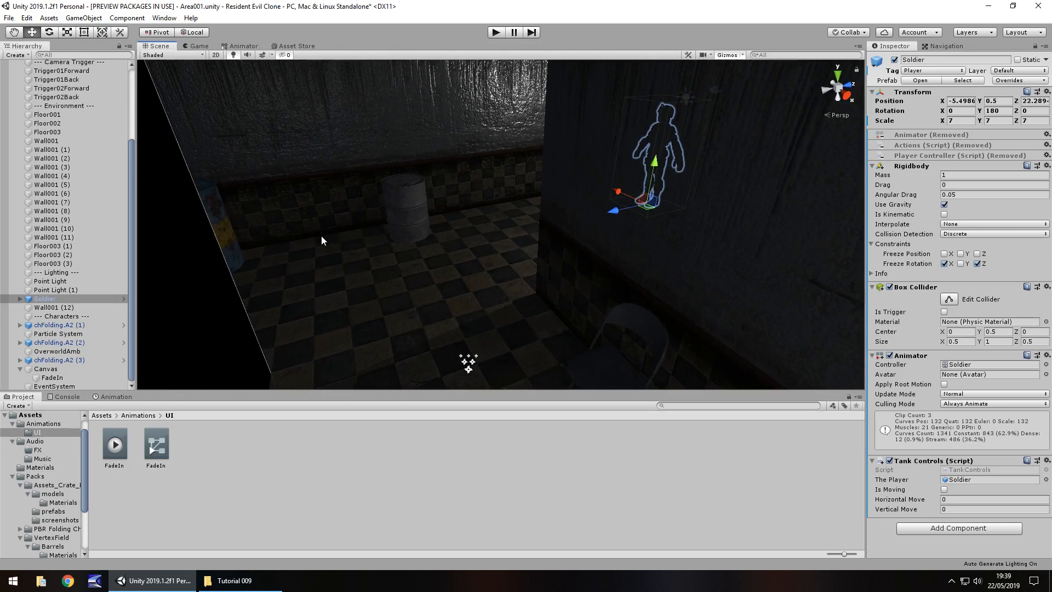
mouse_move(442, 313)
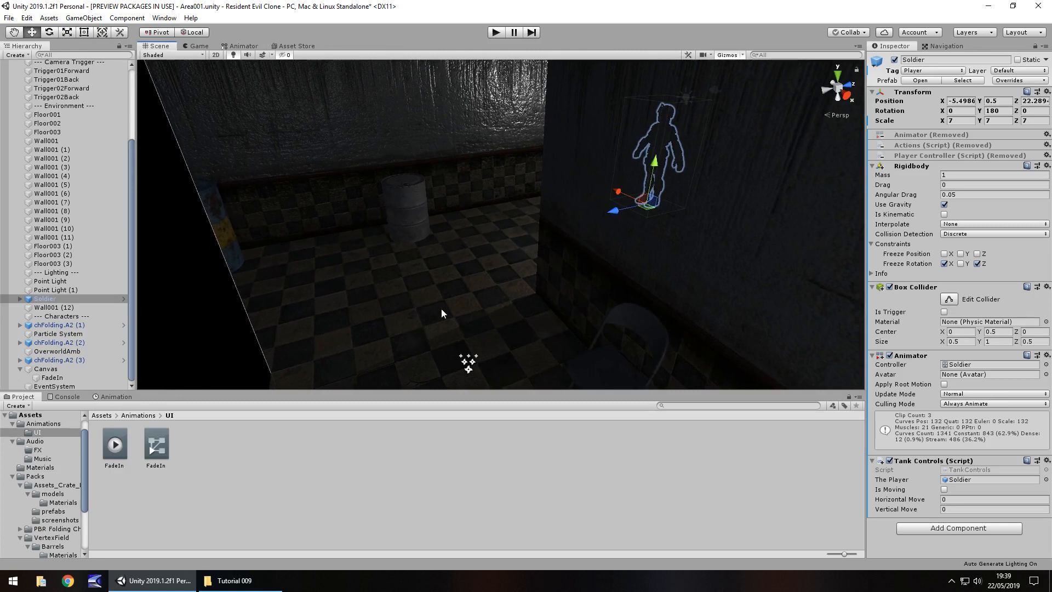